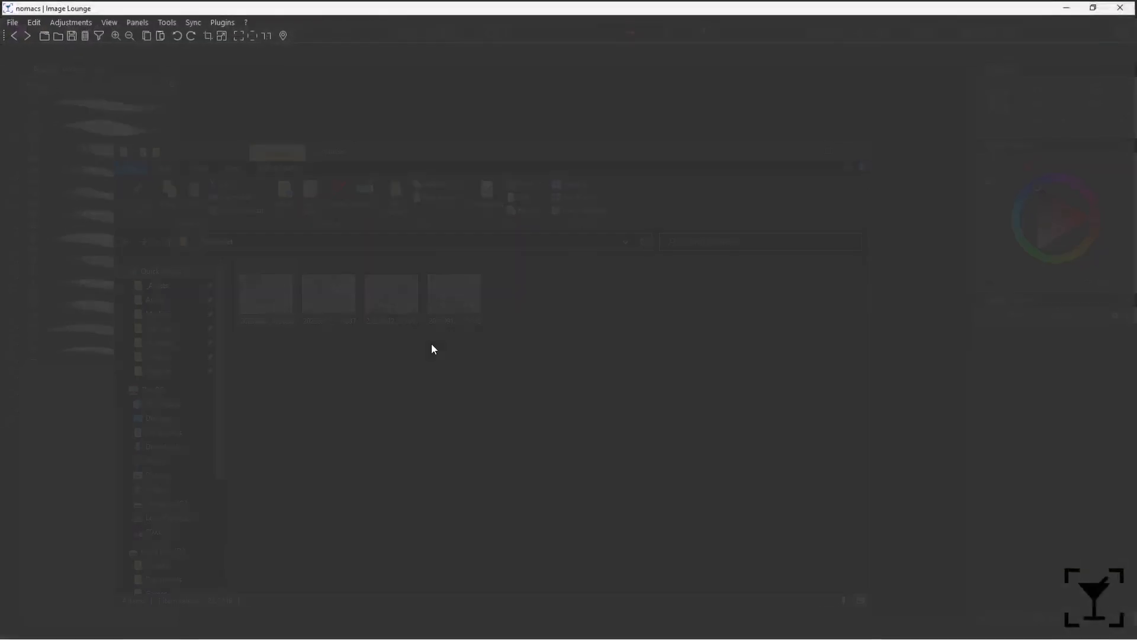
View 20230912_175024.jpg in nomacs and zoom into its gravel surface detail.
double_click(265, 296)
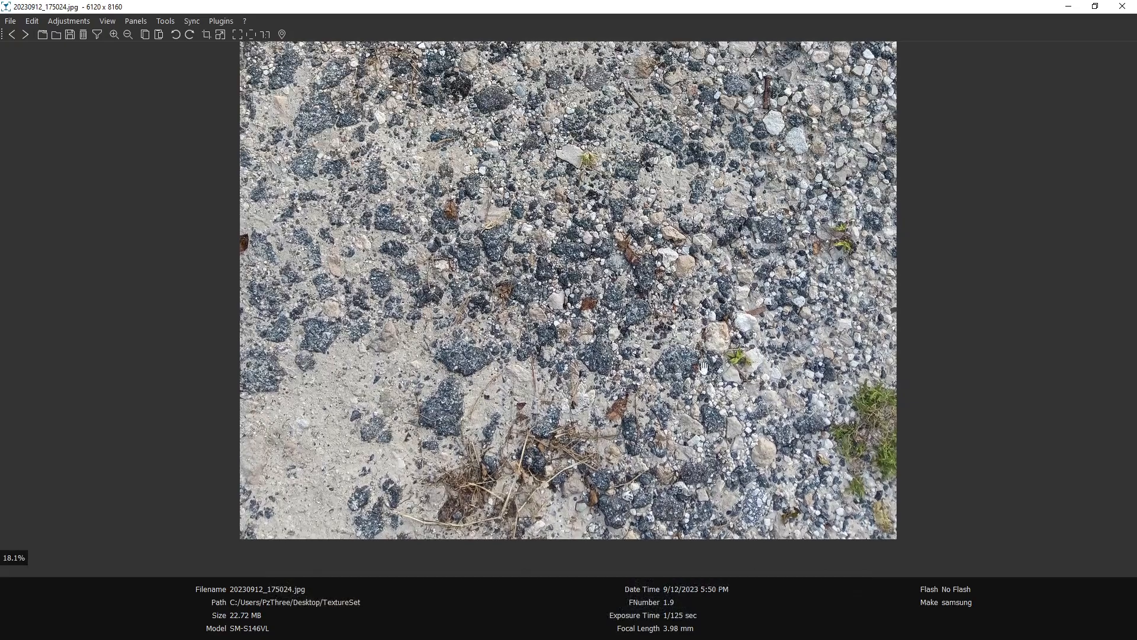
mouse_move(517, 135)
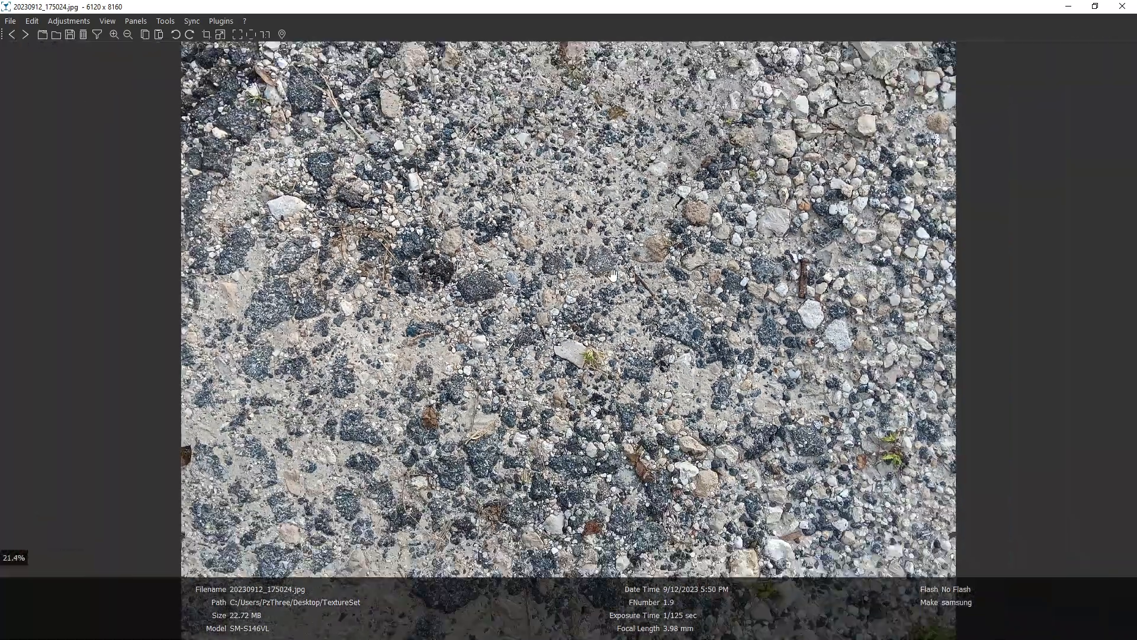
scroll("down", 3)
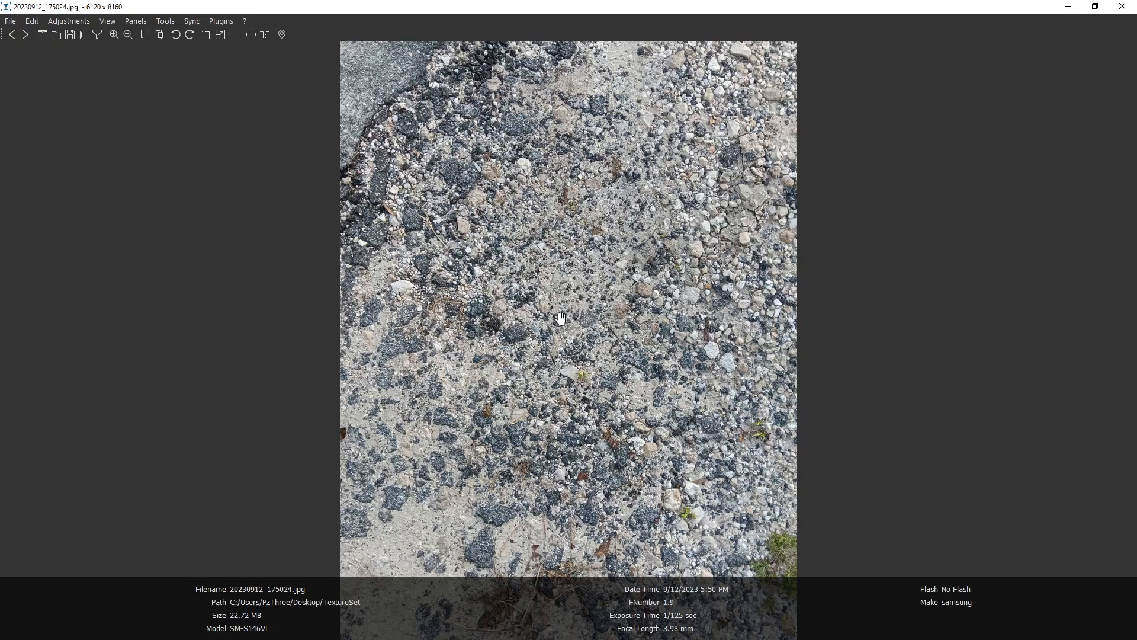
mouse_move(601, 303)
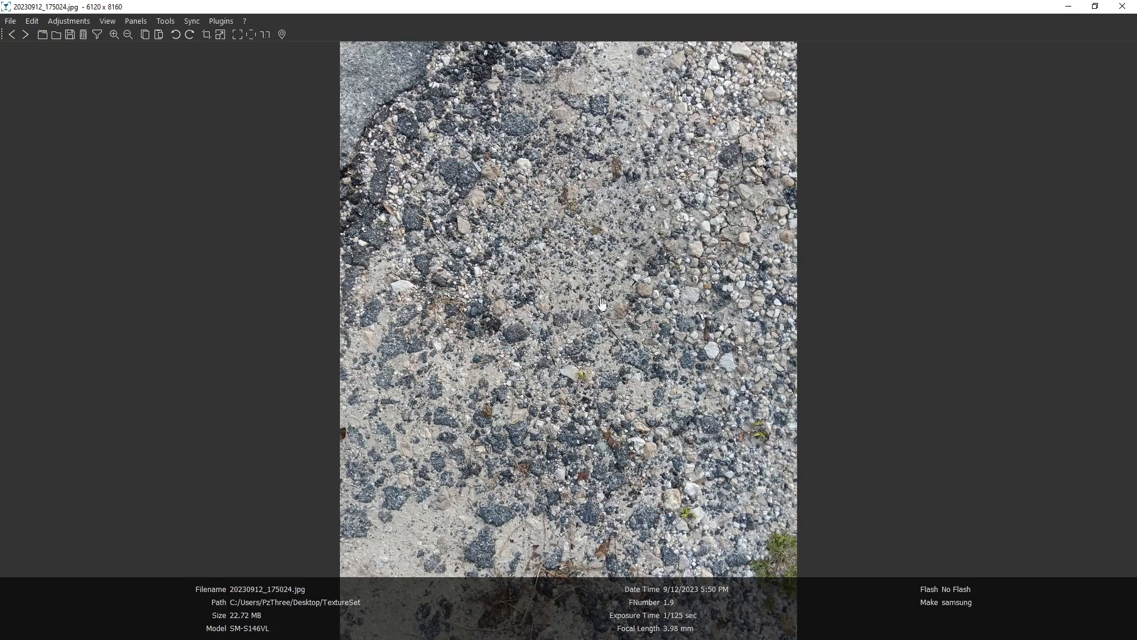
mouse_move(622, 259)
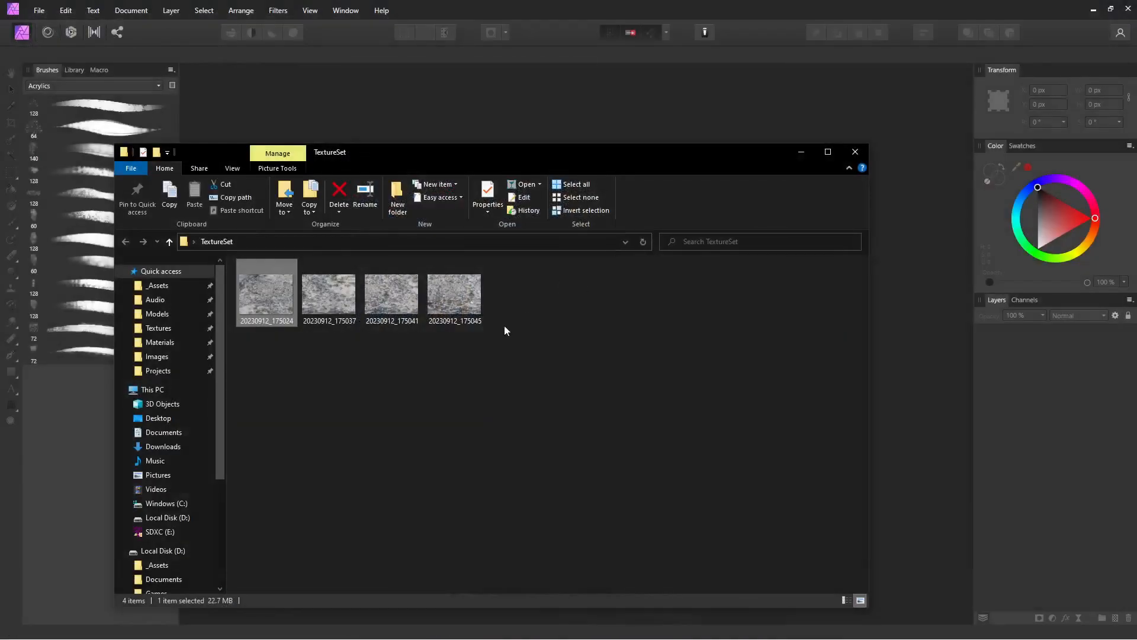
Begin a New Panorama and add the four TextureSet gravel photos as sources.
left_click(38, 10)
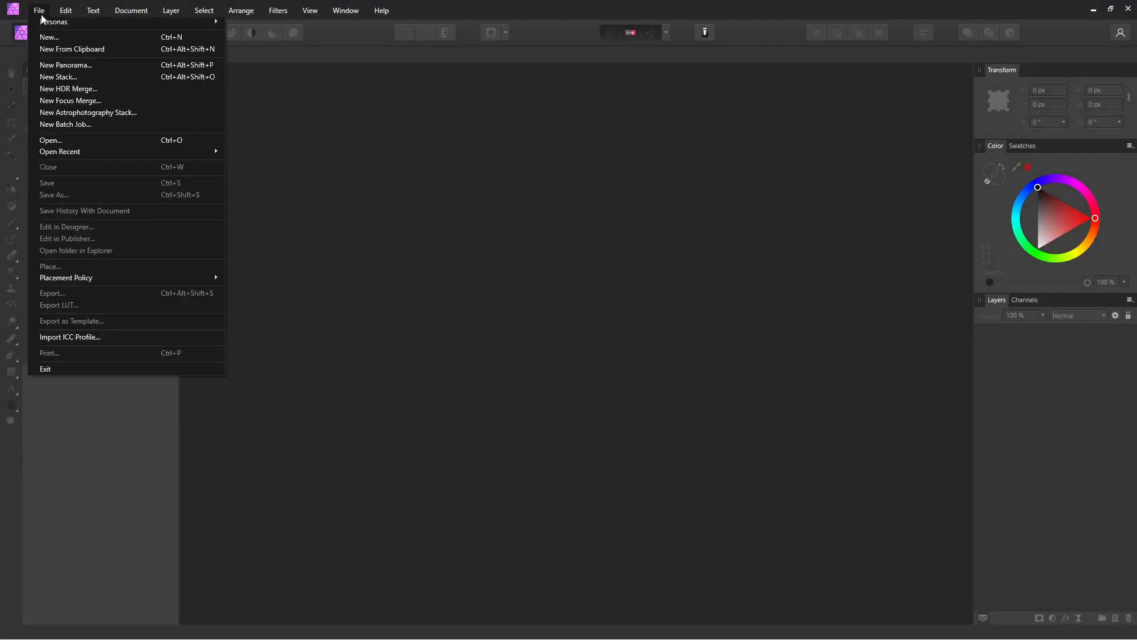
mouse_move(65, 64)
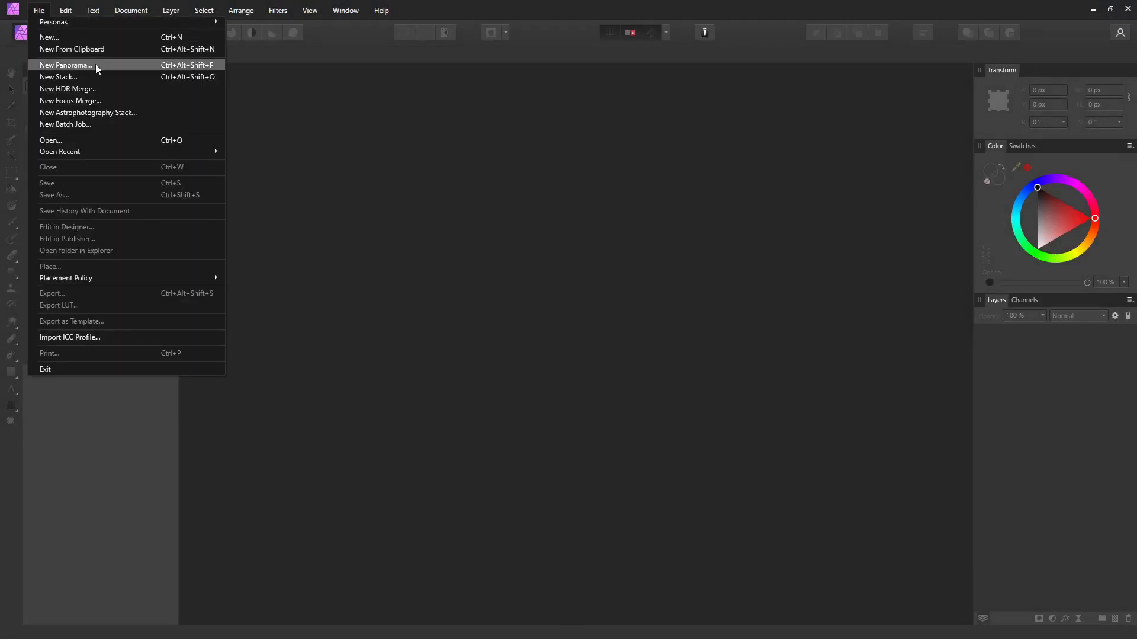
left_click(65, 64)
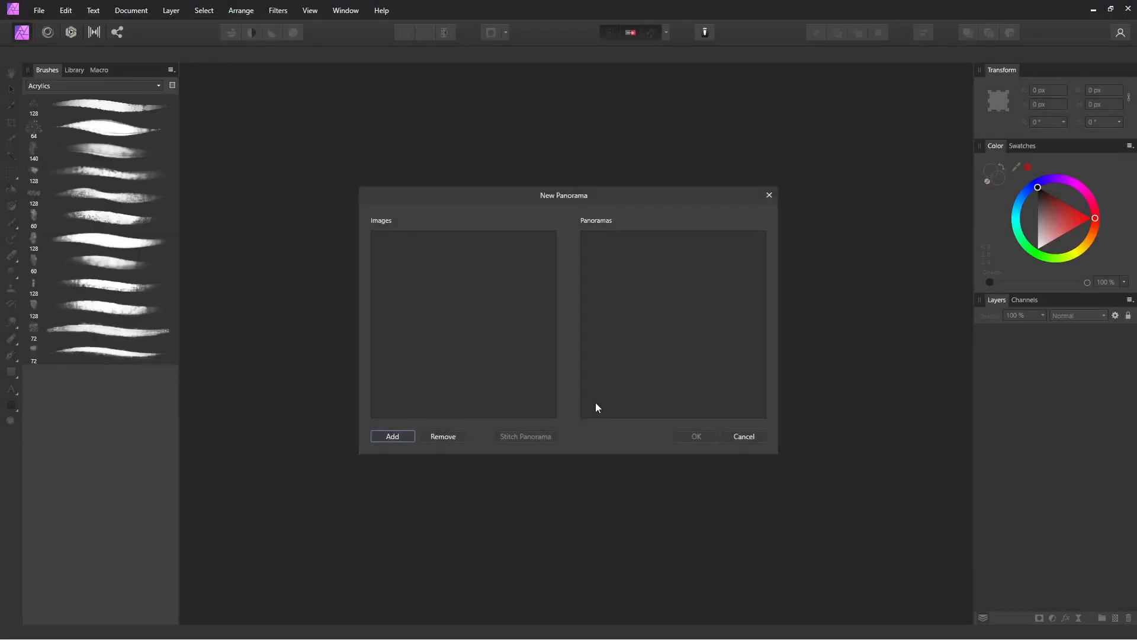
left_click(392, 436)
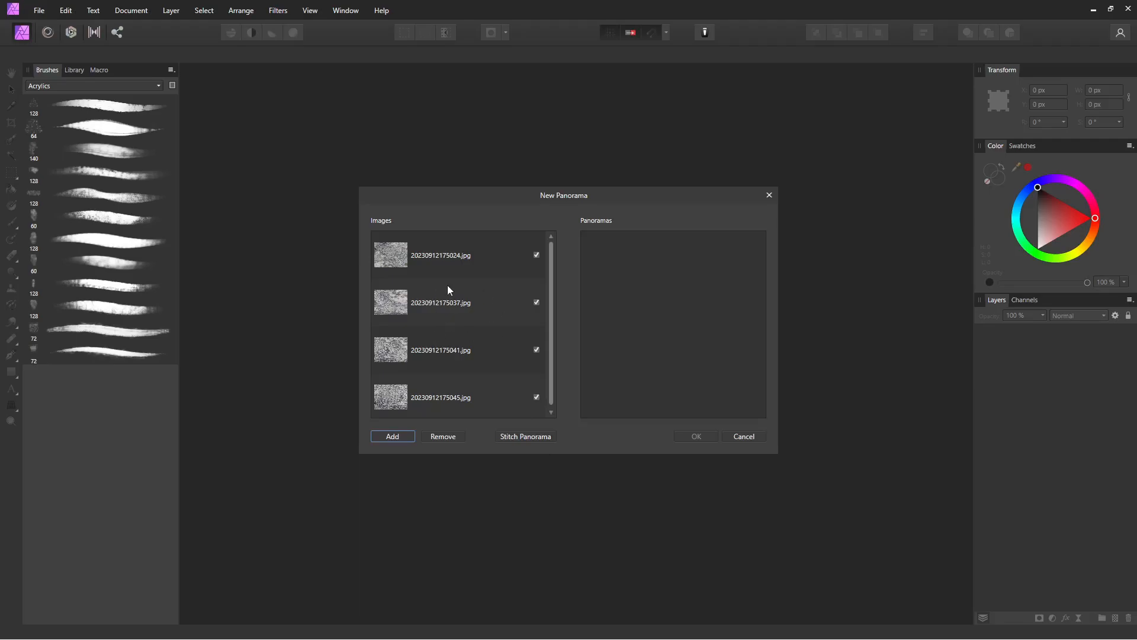
mouse_move(641, 449)
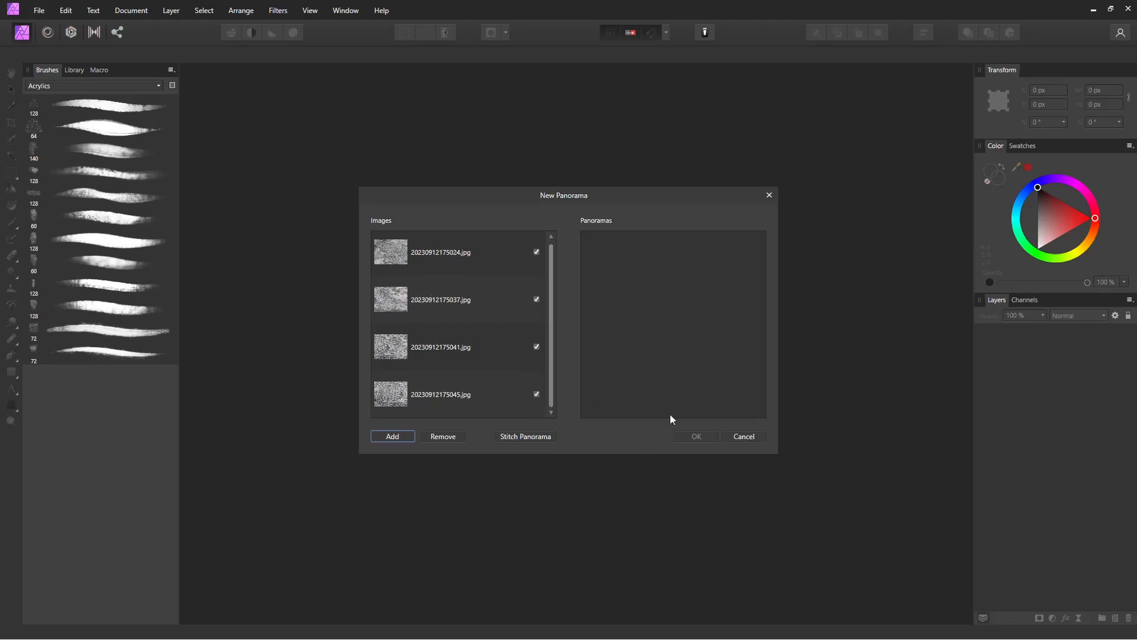
Stitch the four photos and select the resulting panorama thumbnail.
left_click(525, 436)
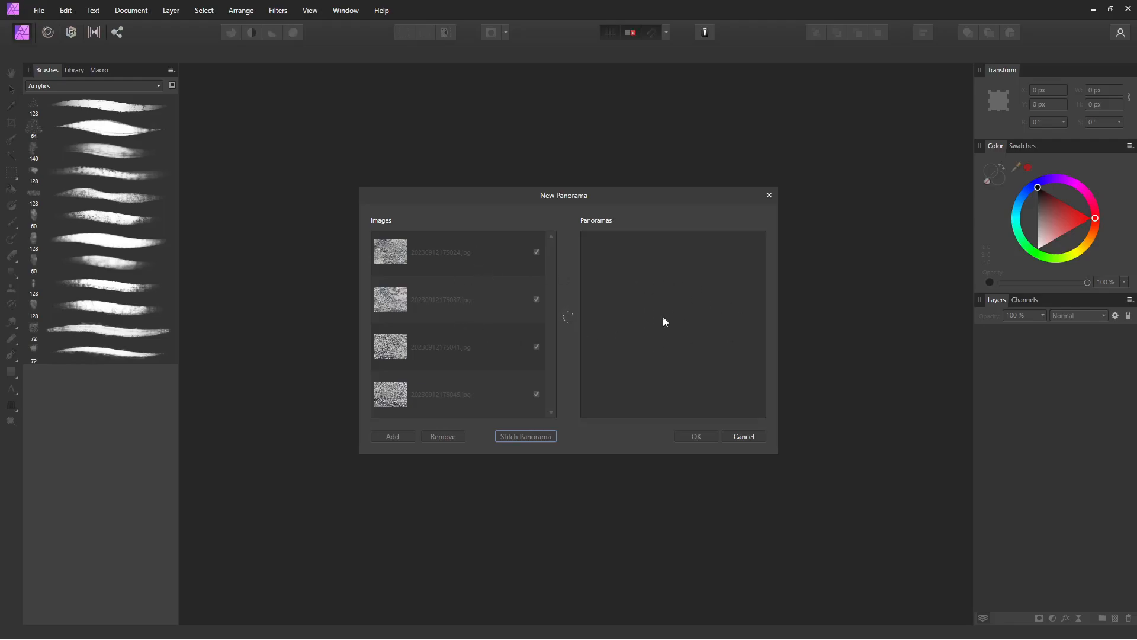
left_click(525, 436)
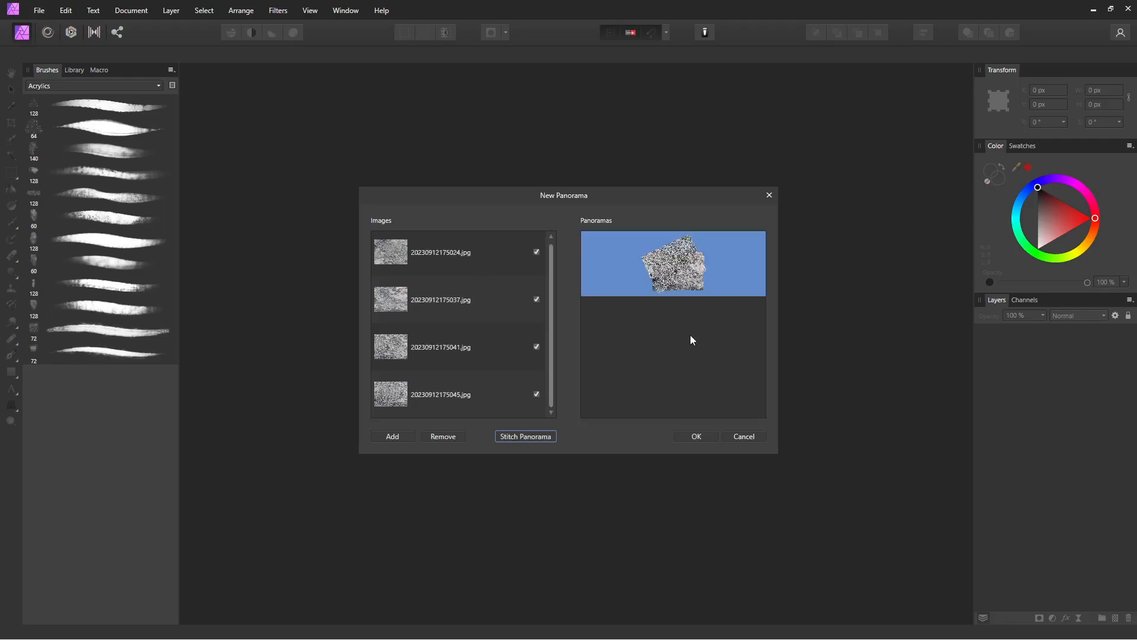
mouse_move(691, 272)
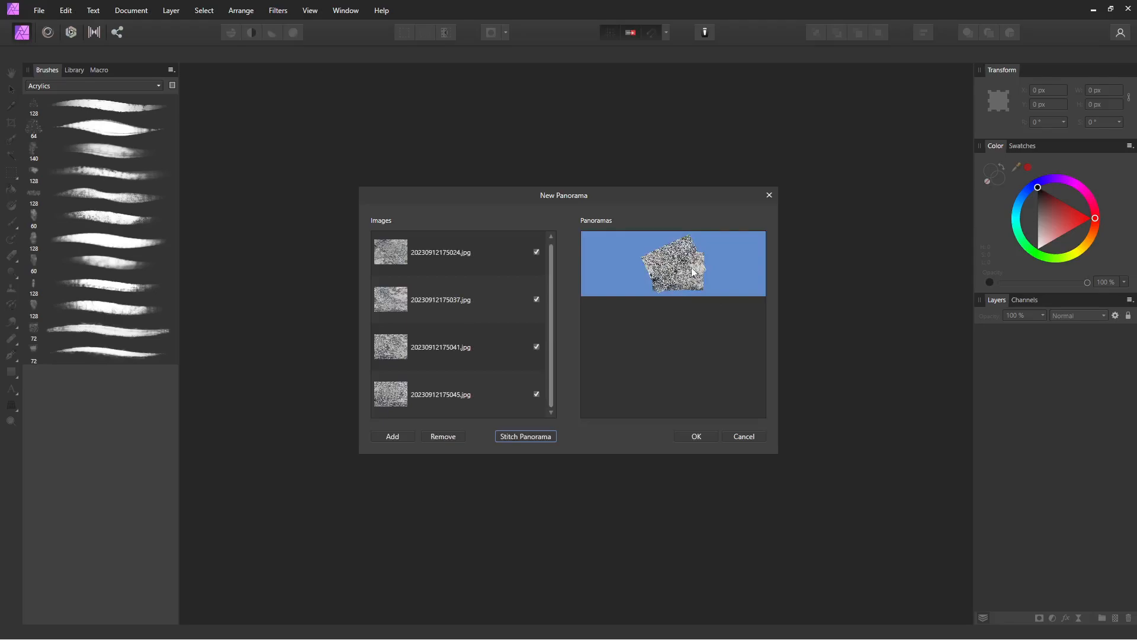
mouse_move(694, 297)
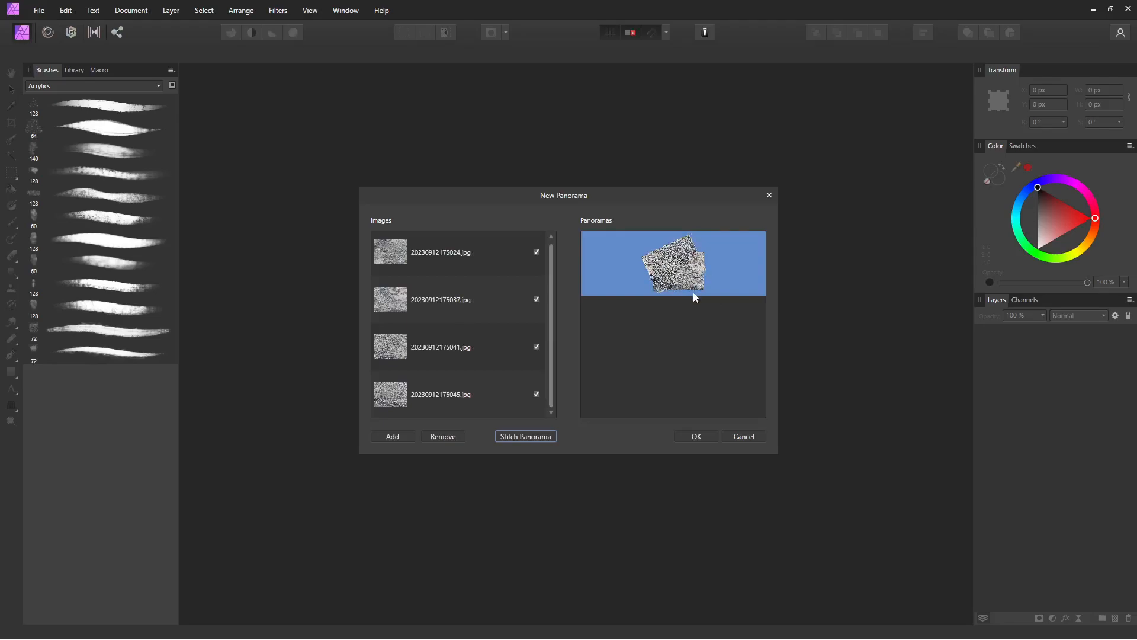
mouse_move(676, 419)
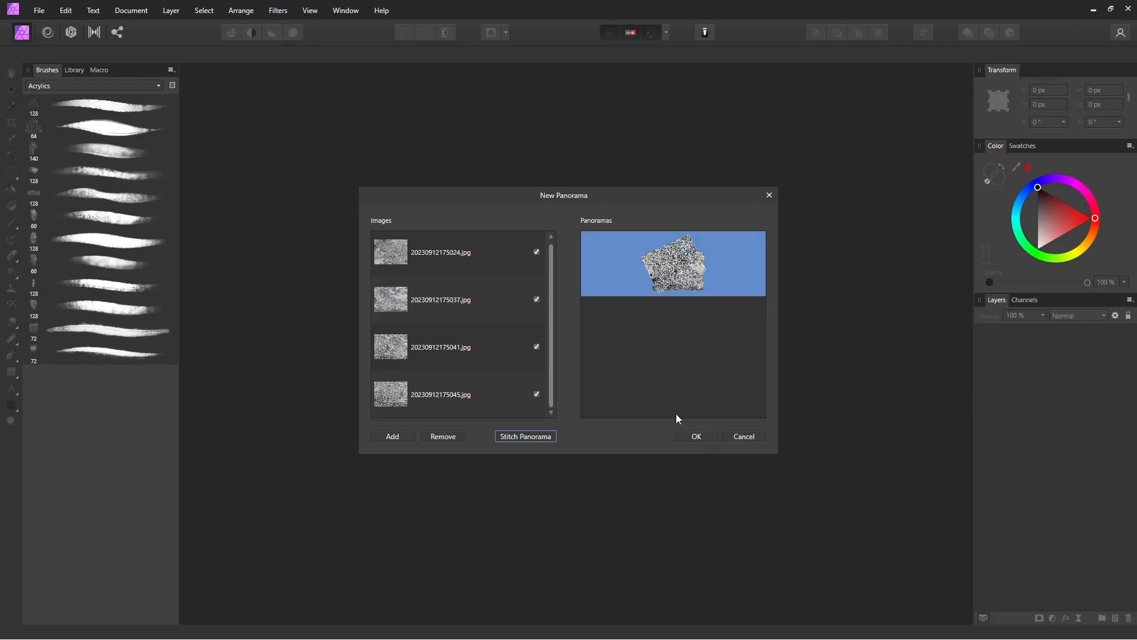
Accept the panorama into the Panorama persona and zoom in to inspect the seams.
left_click(694, 436)
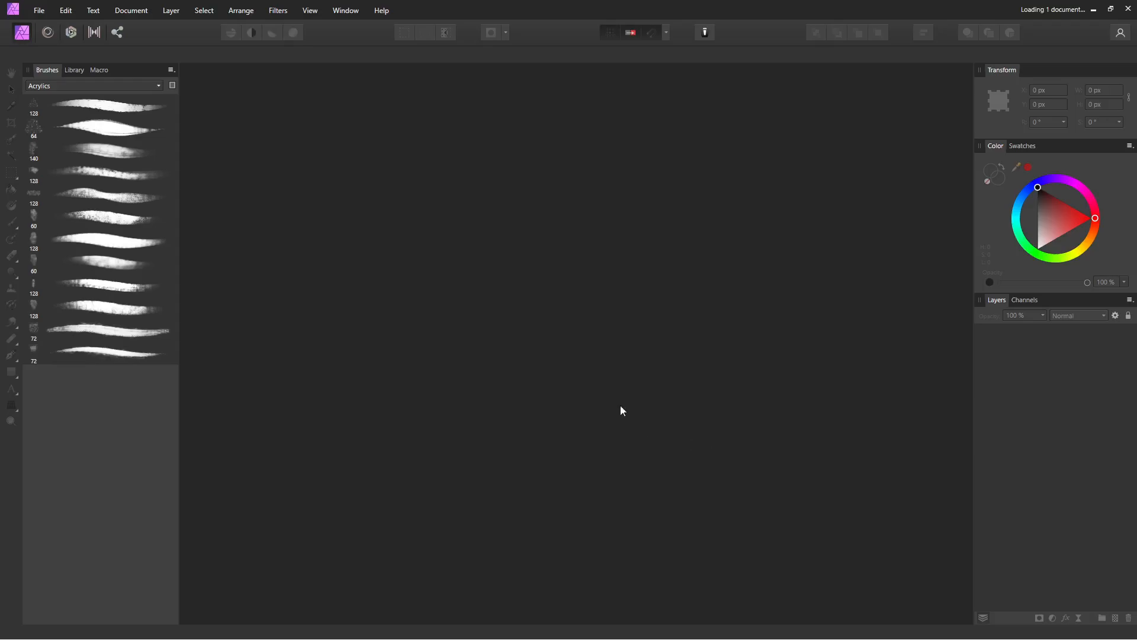
mouse_move(539, 314)
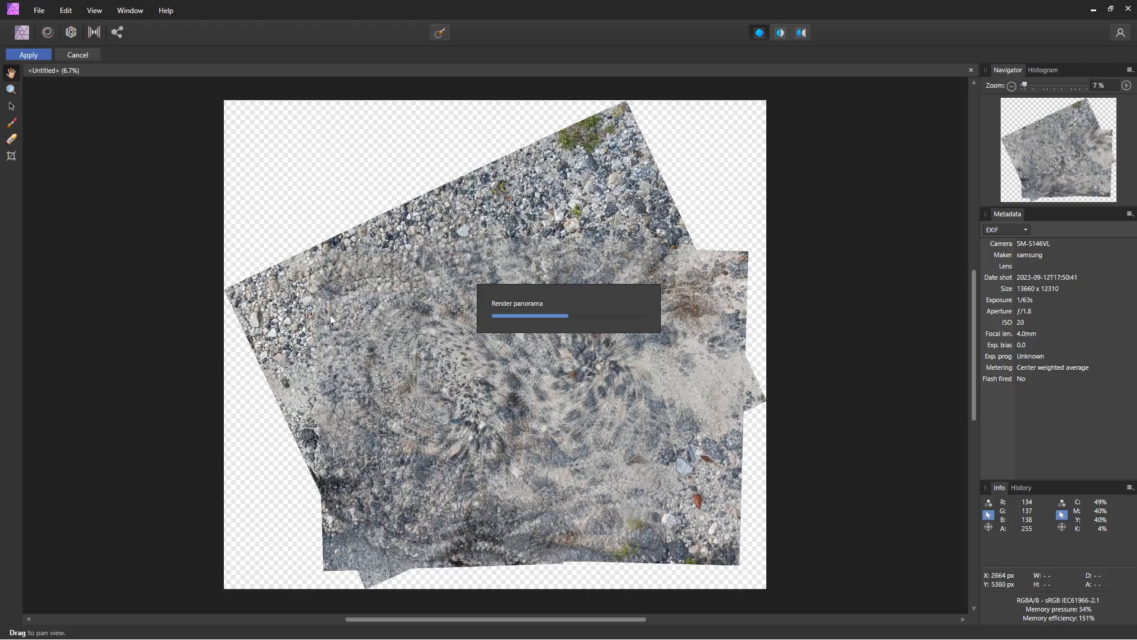
mouse_move(516, 401)
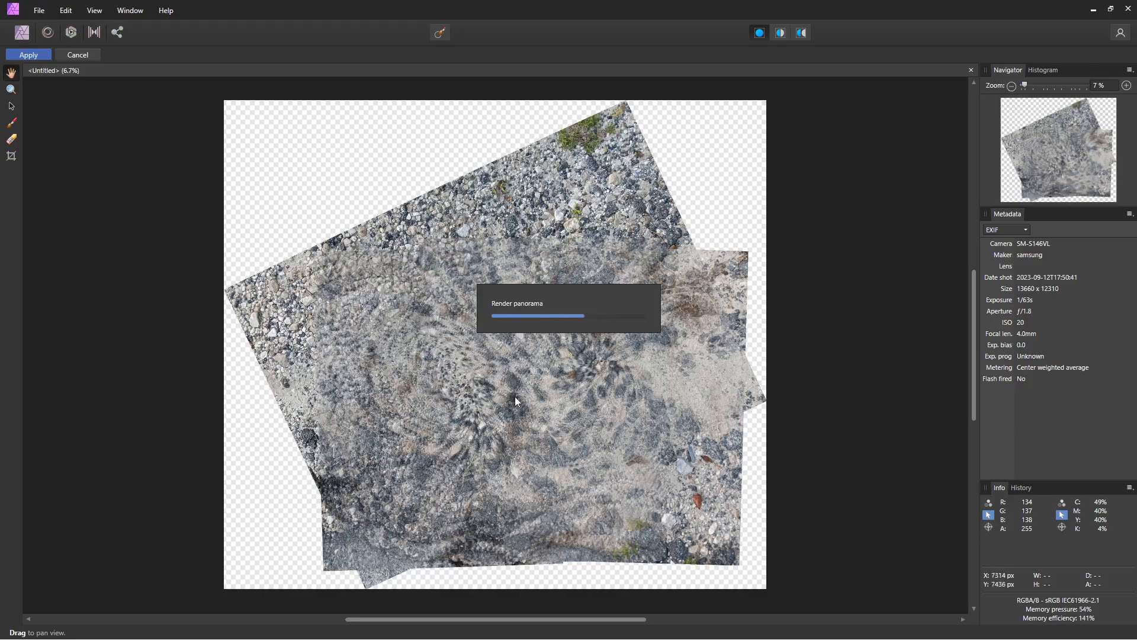
mouse_move(630, 387)
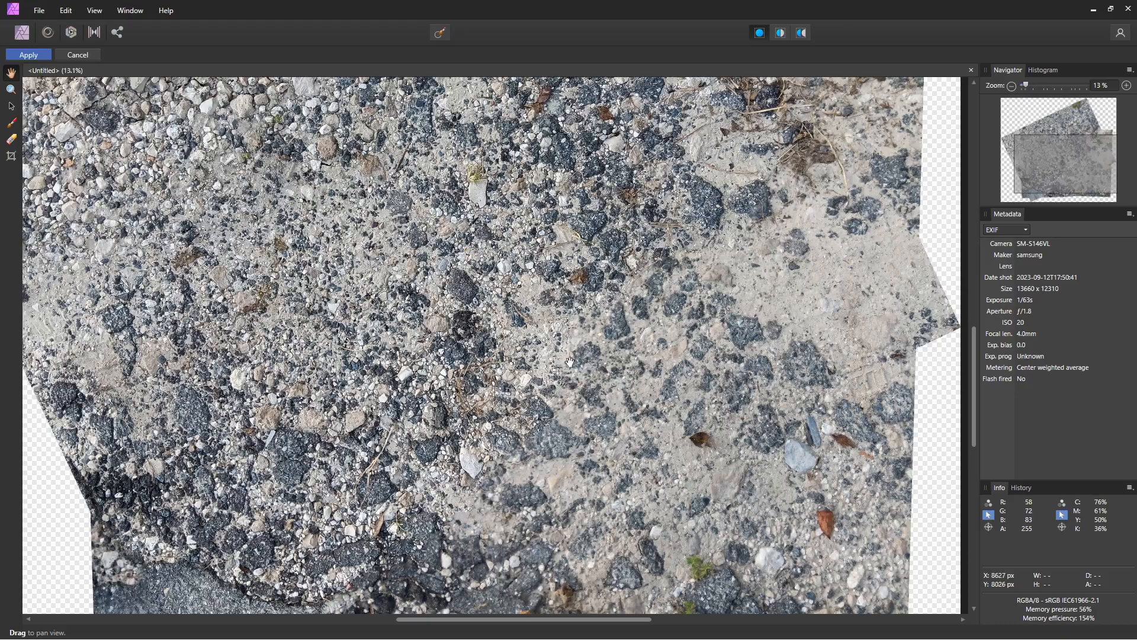
left_click(1122, 85)
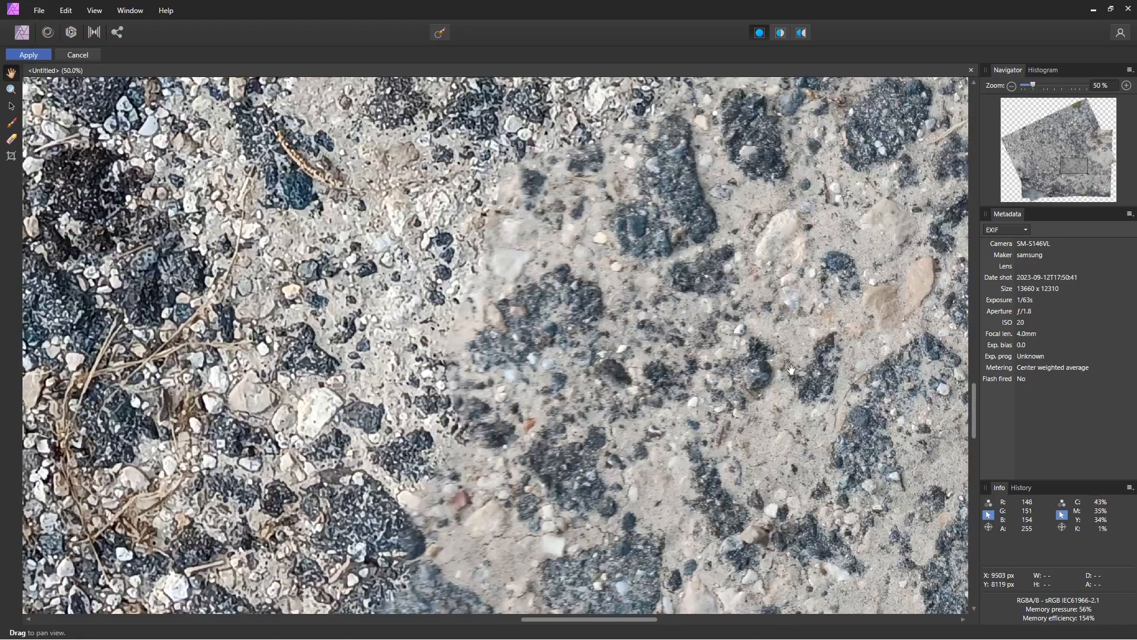
left_click_drag(792, 370, 430, 458)
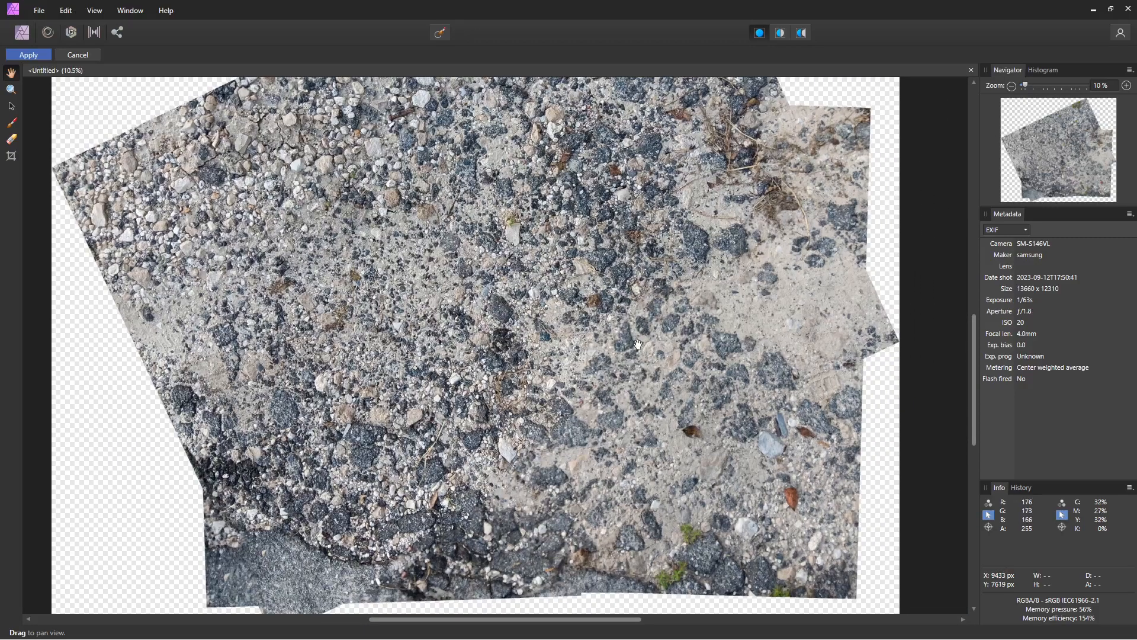
mouse_move(125, 208)
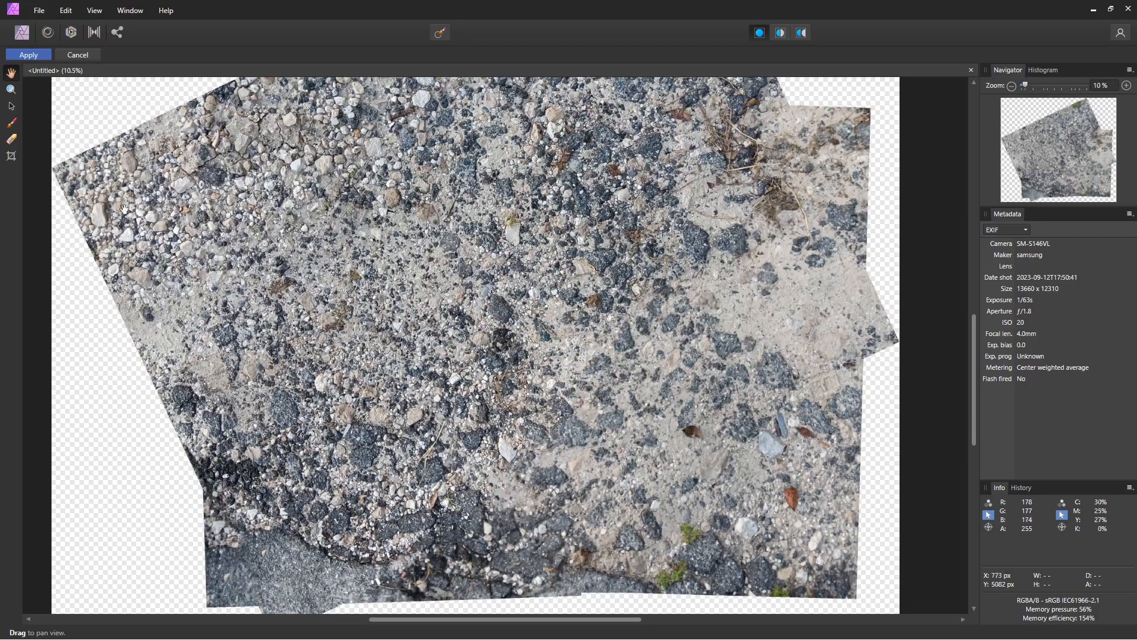
mouse_move(10, 124)
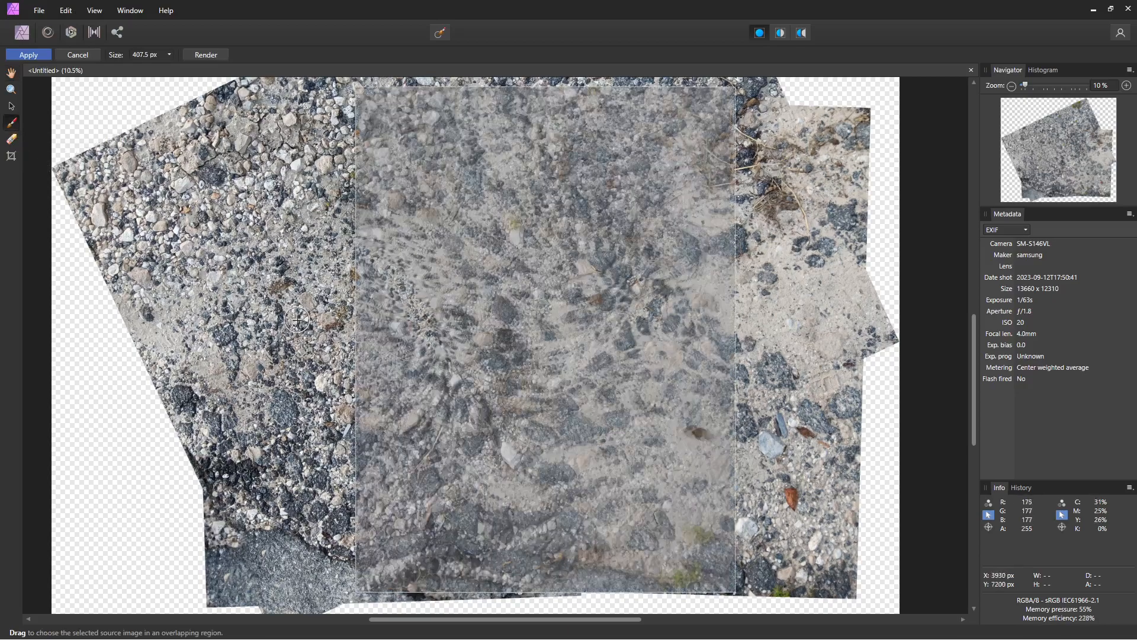
Paint the preferred source photo over the upper and central overlaps to remove ghosting.
left_click_drag(297, 319, 217, 325)
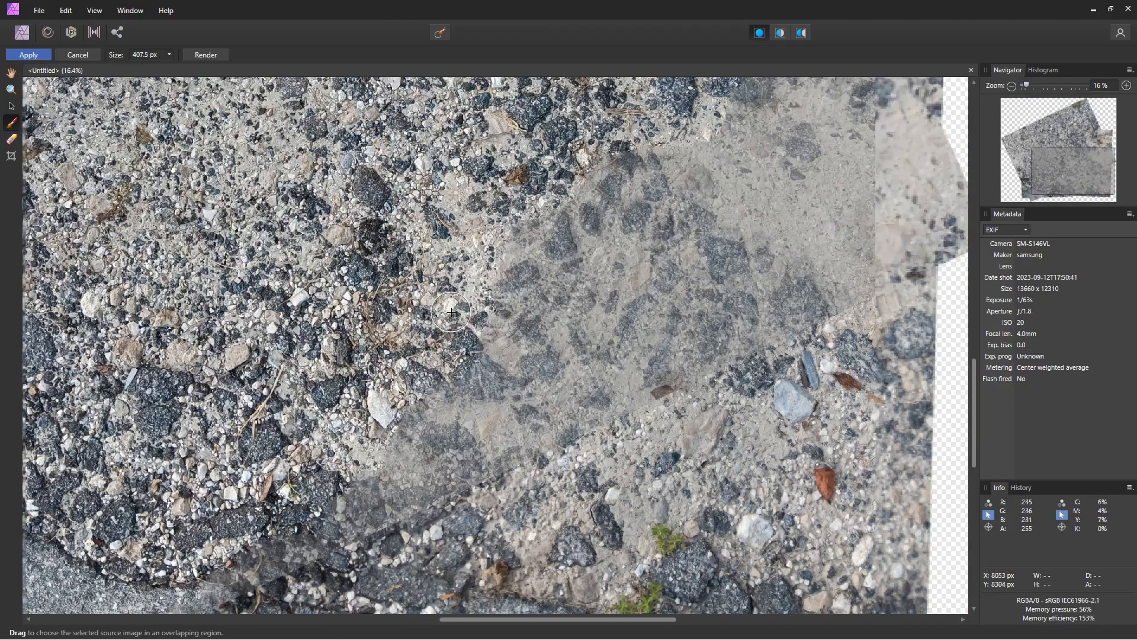
left_click_drag(452, 314, 529, 304)
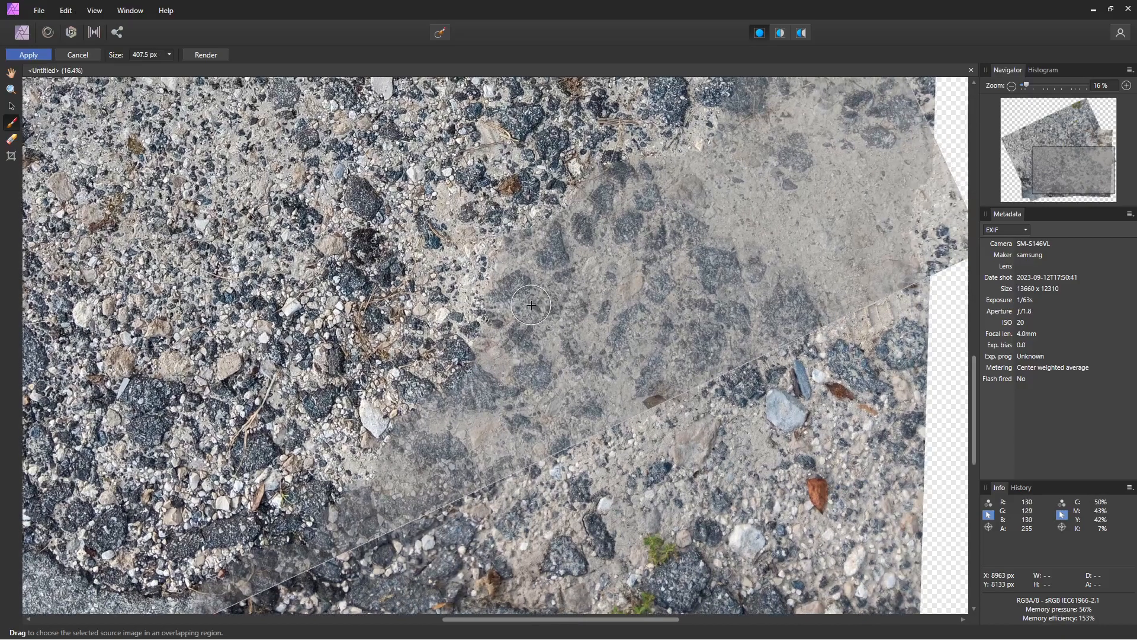
left_click_drag(530, 304, 408, 458)
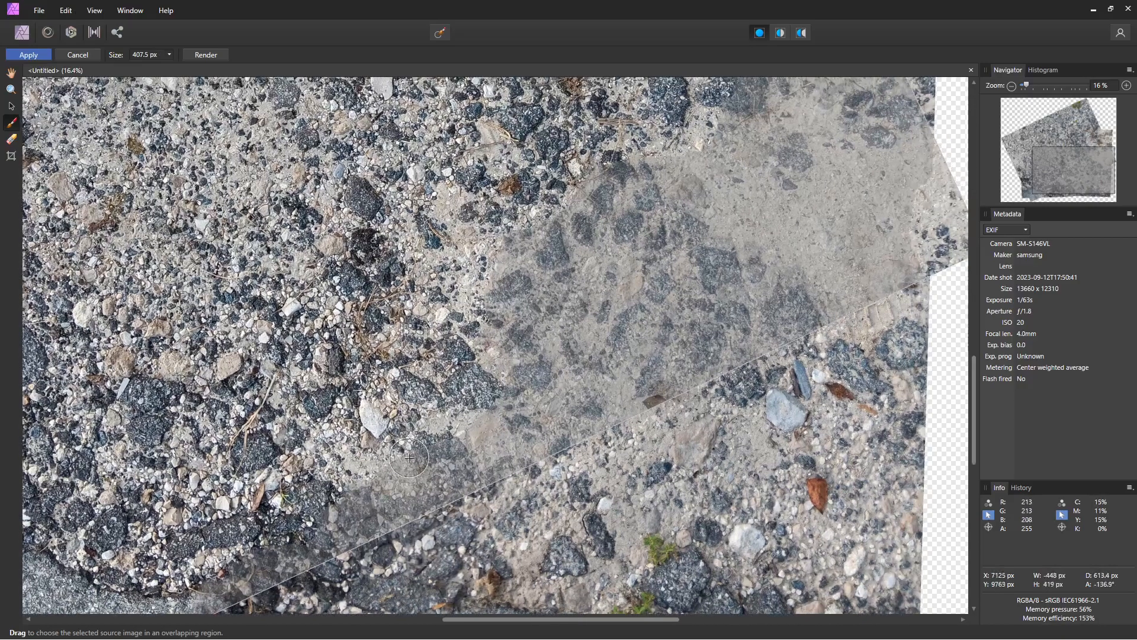
left_click_drag(408, 459, 482, 432)
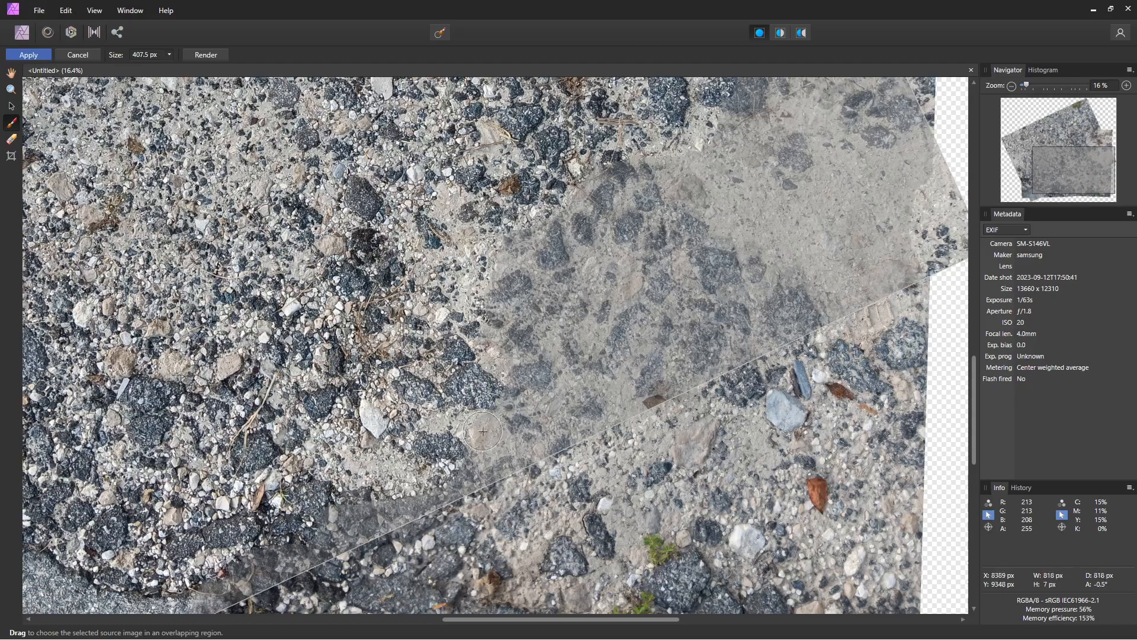
left_click_drag(483, 430, 561, 226)
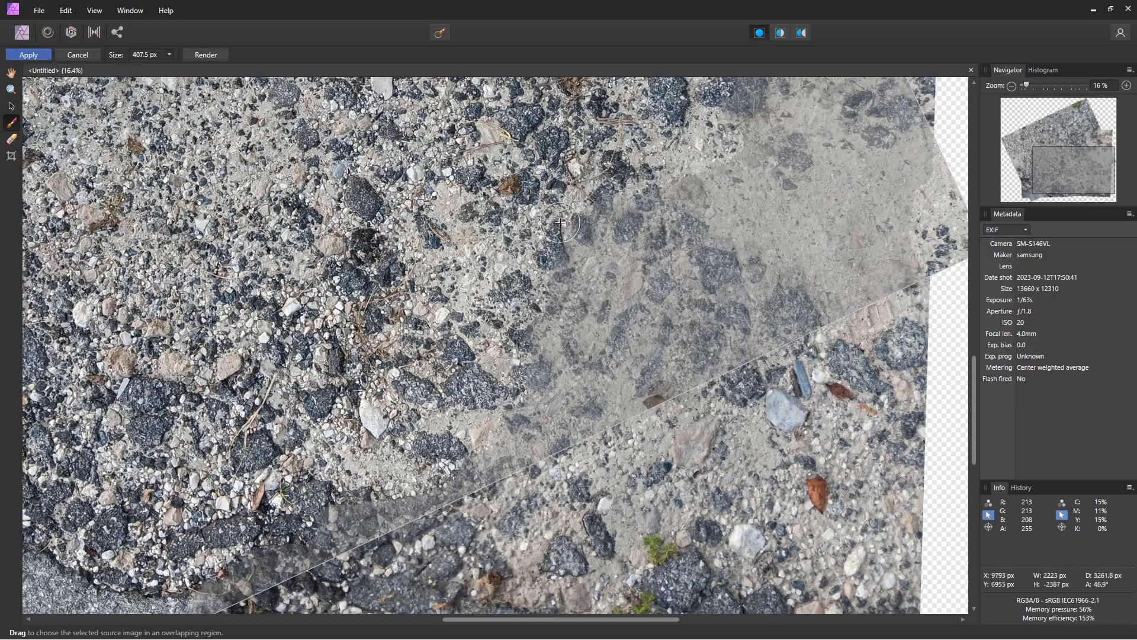
left_click_drag(562, 225, 436, 450)
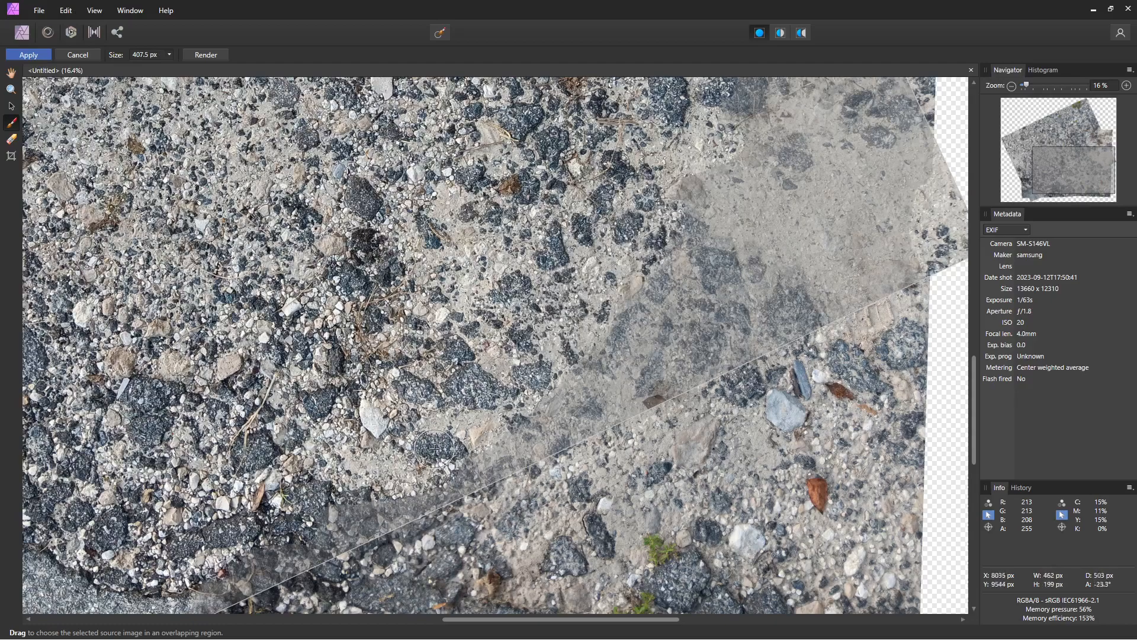
left_click_drag(433, 452, 734, 186)
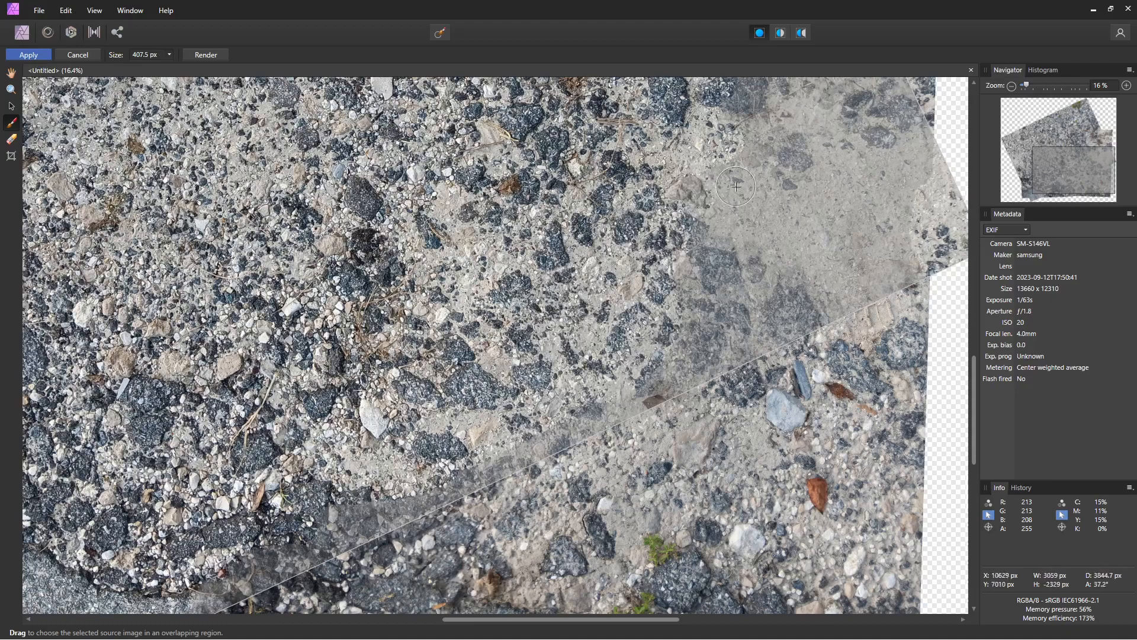
left_click_drag(735, 186, 655, 316)
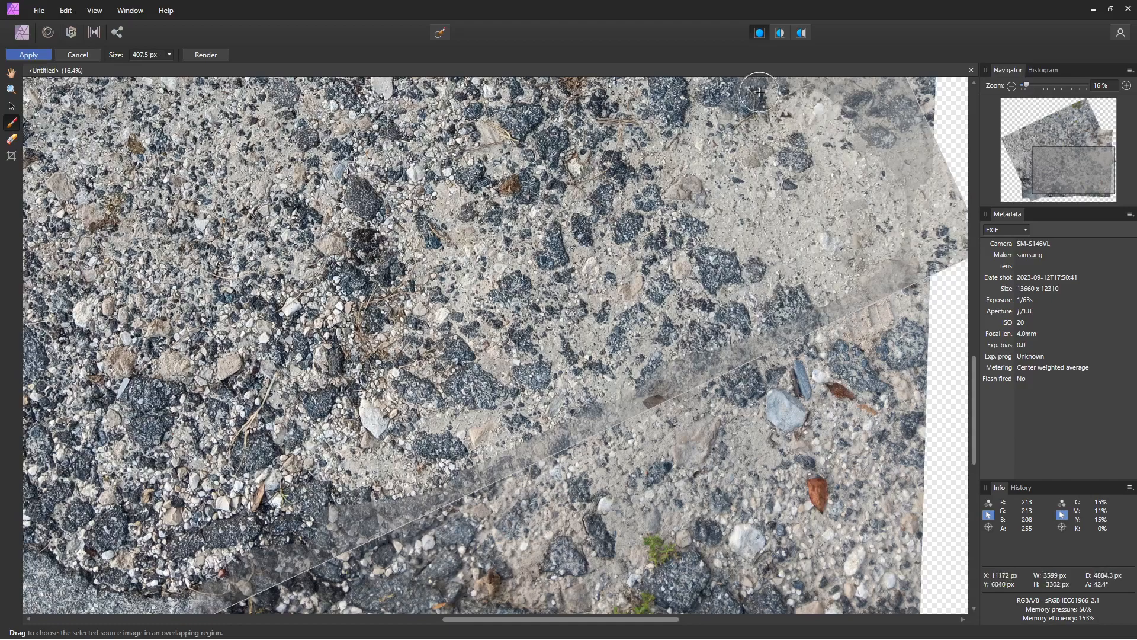
left_click_drag(759, 93, 511, 426)
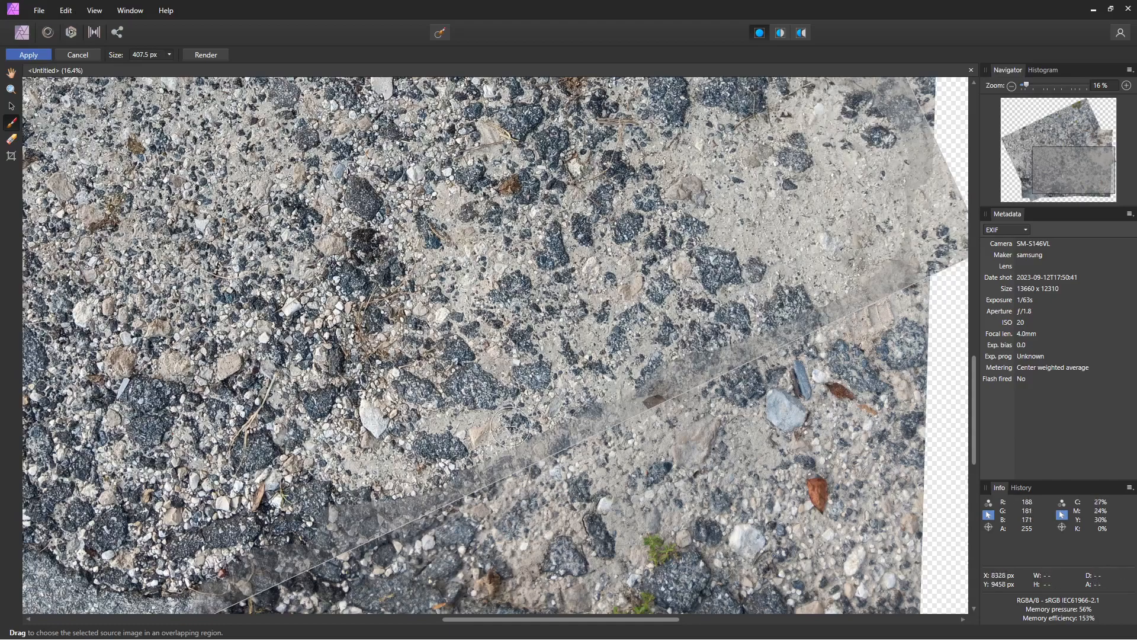
Paint the preferred source photo over the lower overlaps and the ghosted asphalt patch.
left_click_drag(511, 426, 406, 498)
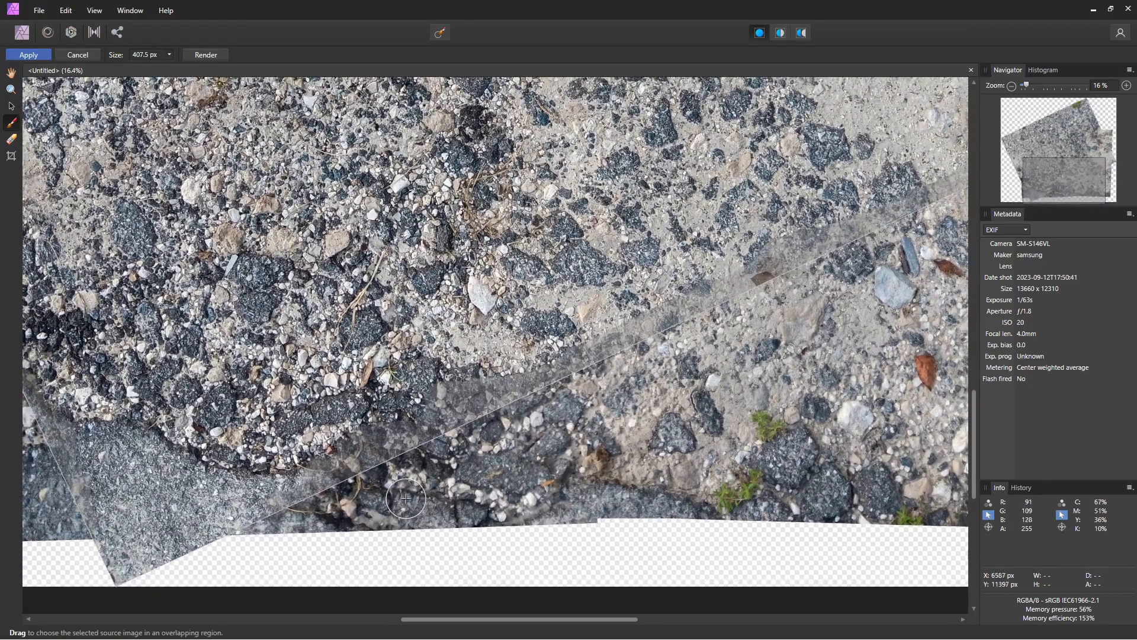
left_click_drag(407, 498, 652, 381)
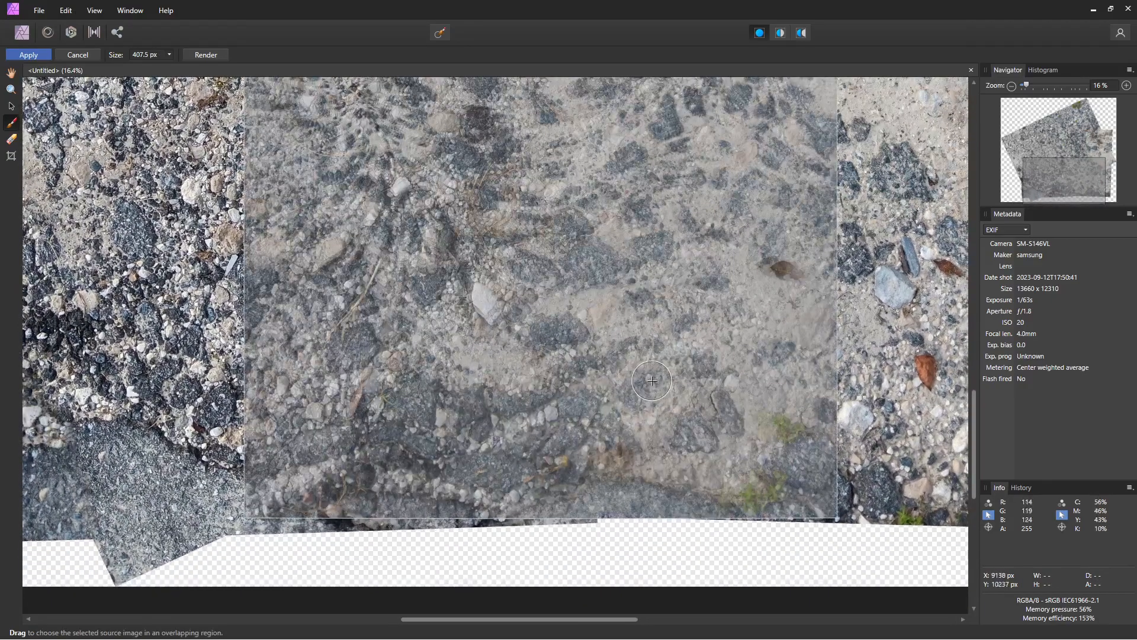
left_click_drag(651, 380, 591, 411)
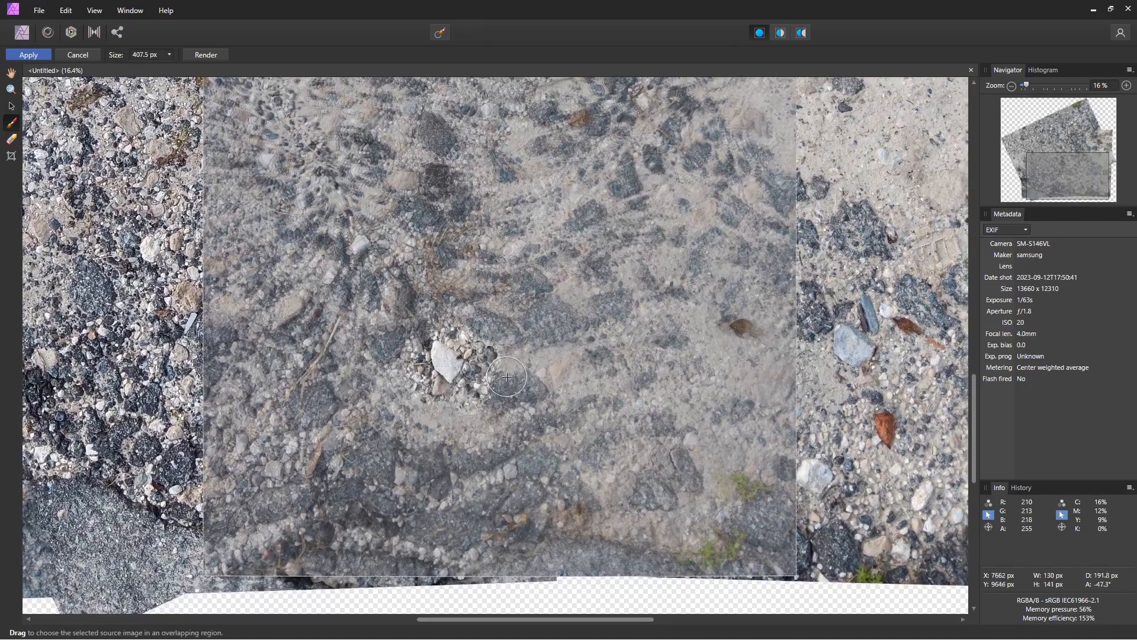
left_click_drag(507, 375, 610, 388)
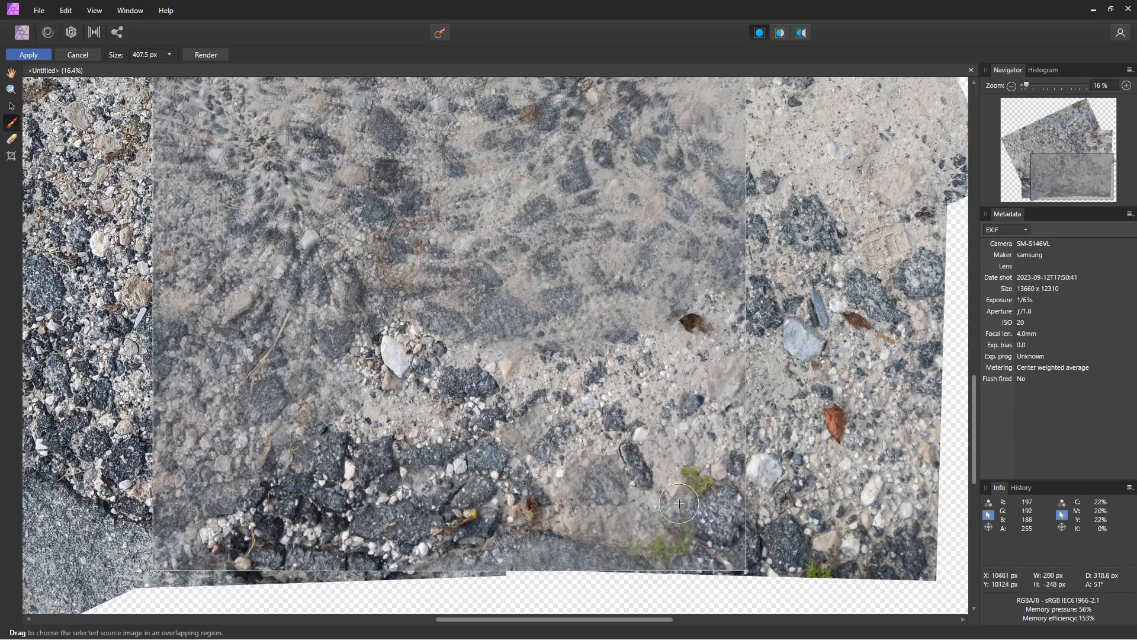
left_click_drag(679, 503, 609, 443)
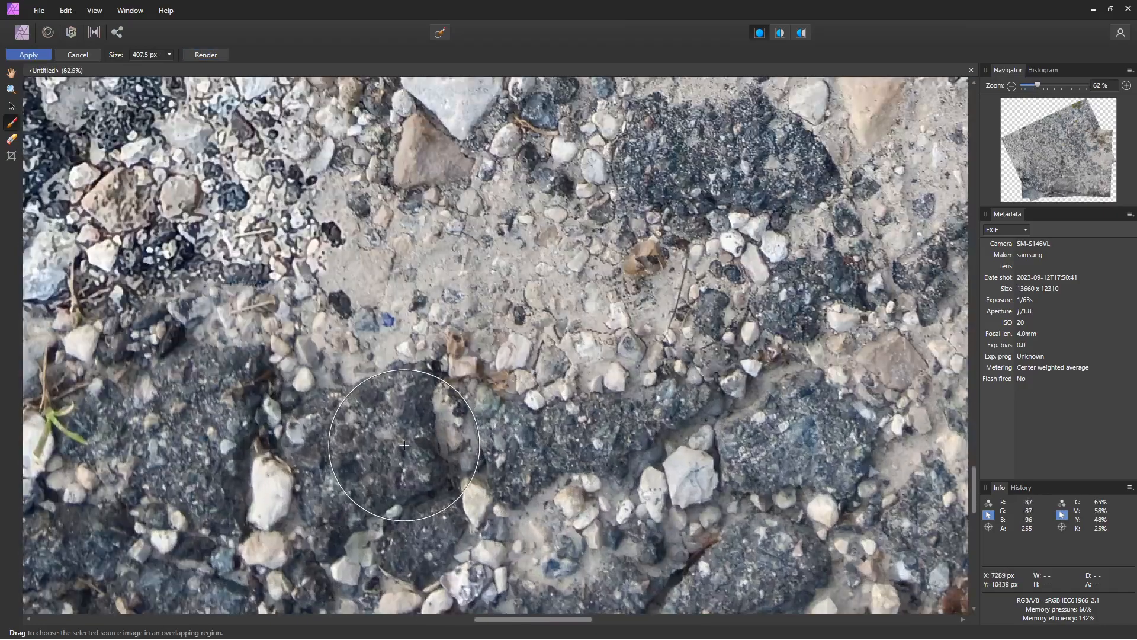
left_click_drag(403, 445, 537, 384)
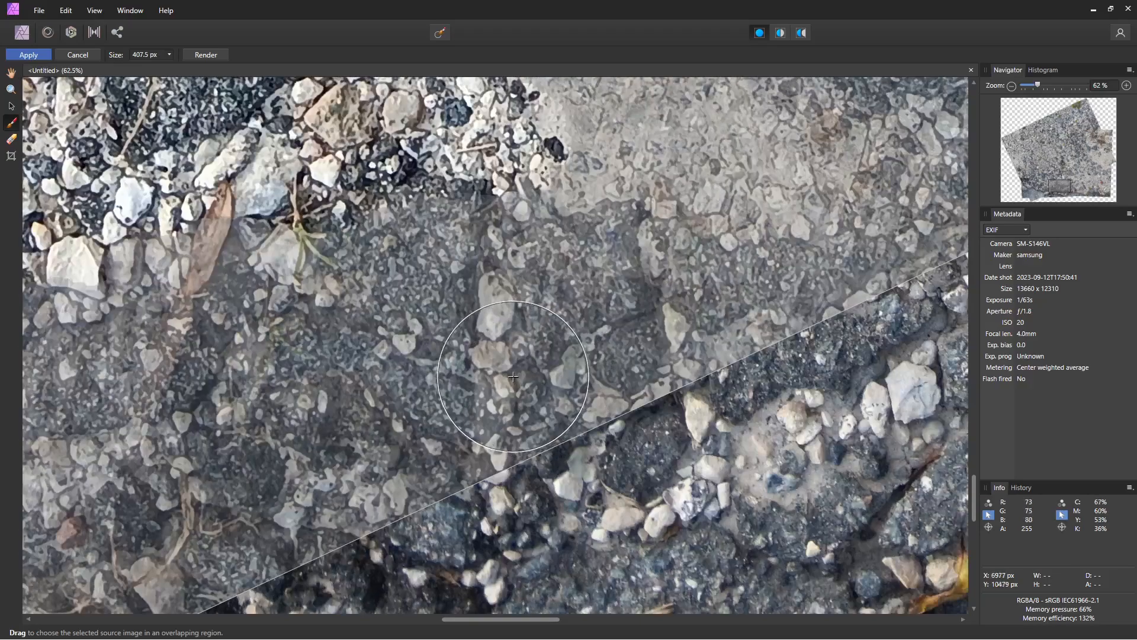
scroll("down", 3)
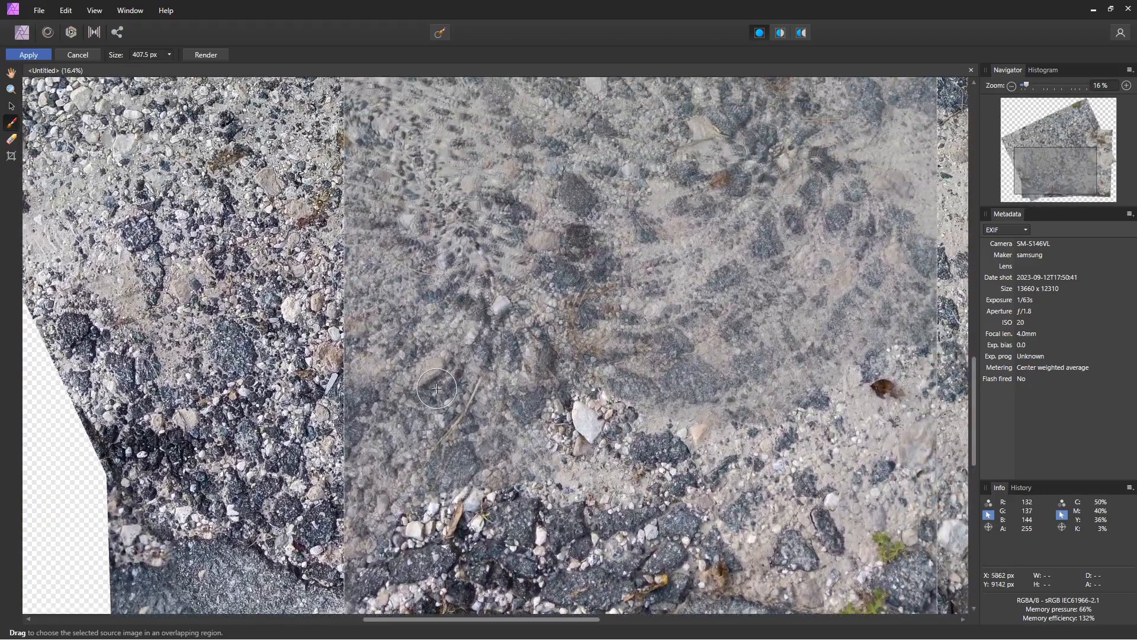
Paint source photos along the diagonal seam and bottom asphalt to clear doubled stones.
left_click_drag(437, 388, 235, 186)
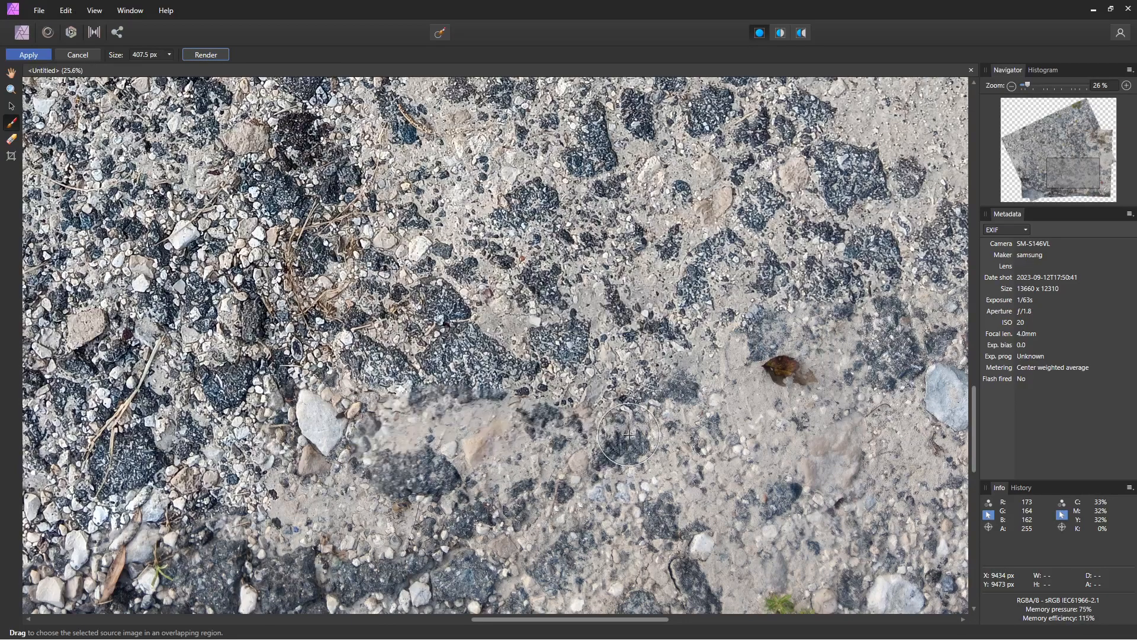
left_click_drag(629, 433, 387, 419)
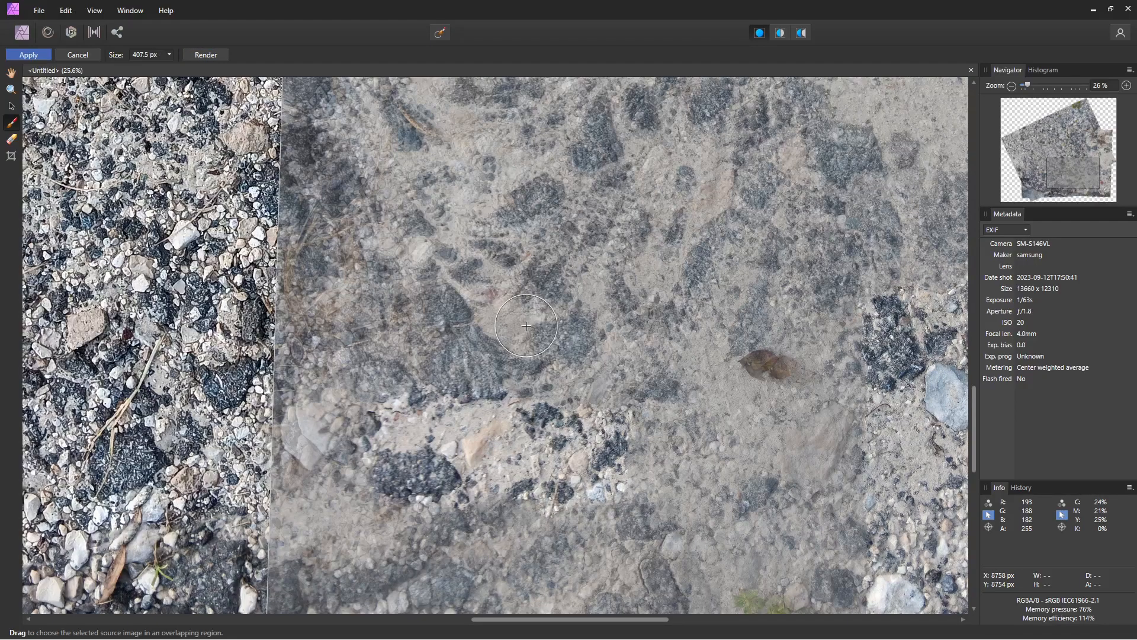
left_click_drag(527, 327, 537, 294)
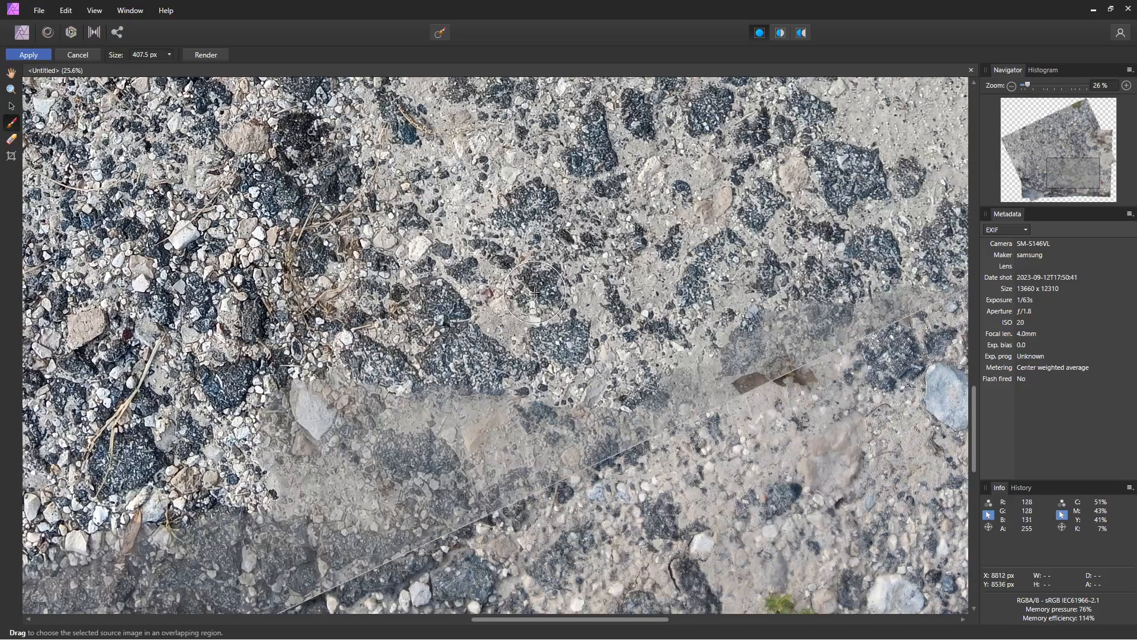
left_click_drag(534, 294, 594, 430)
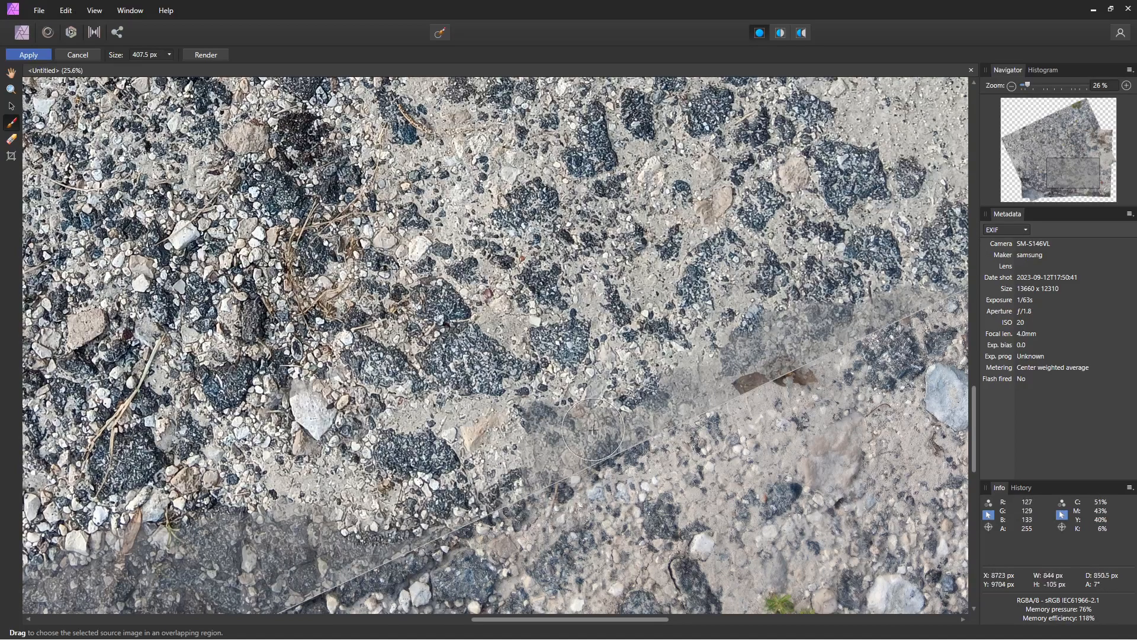
left_click_drag(592, 430, 515, 475)
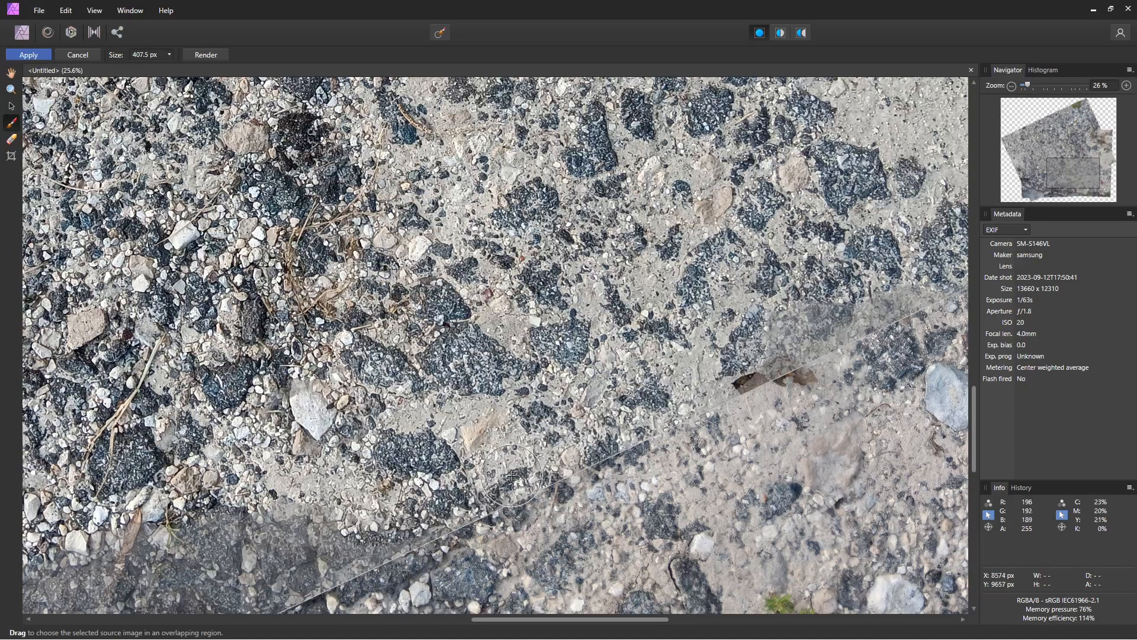
left_click_drag(512, 475, 274, 514)
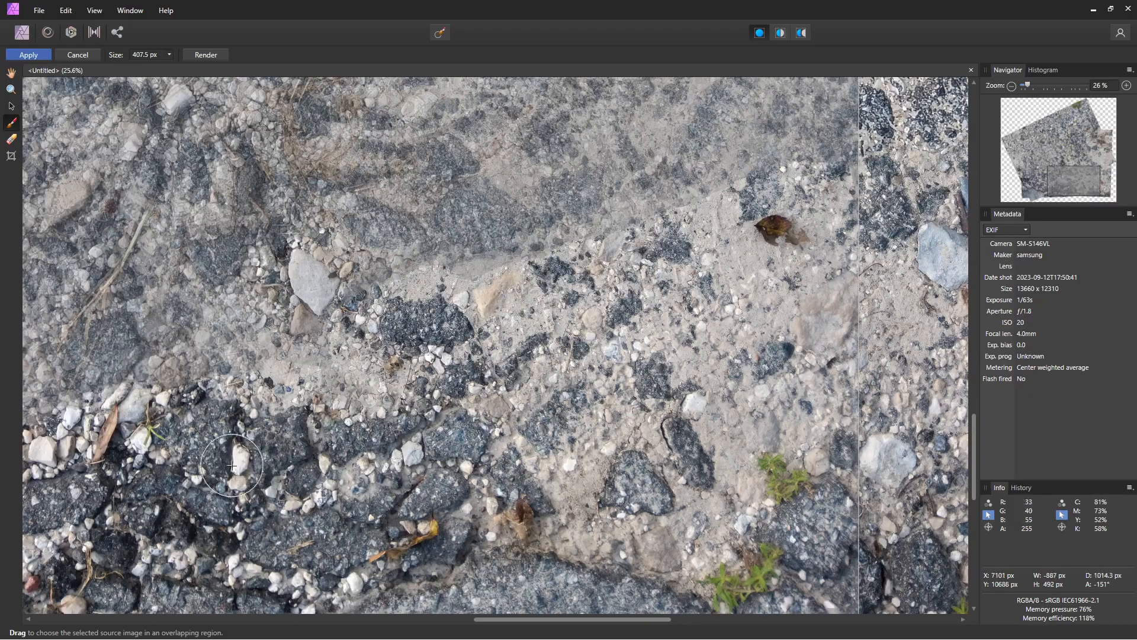
left_click_drag(232, 465, 174, 363)
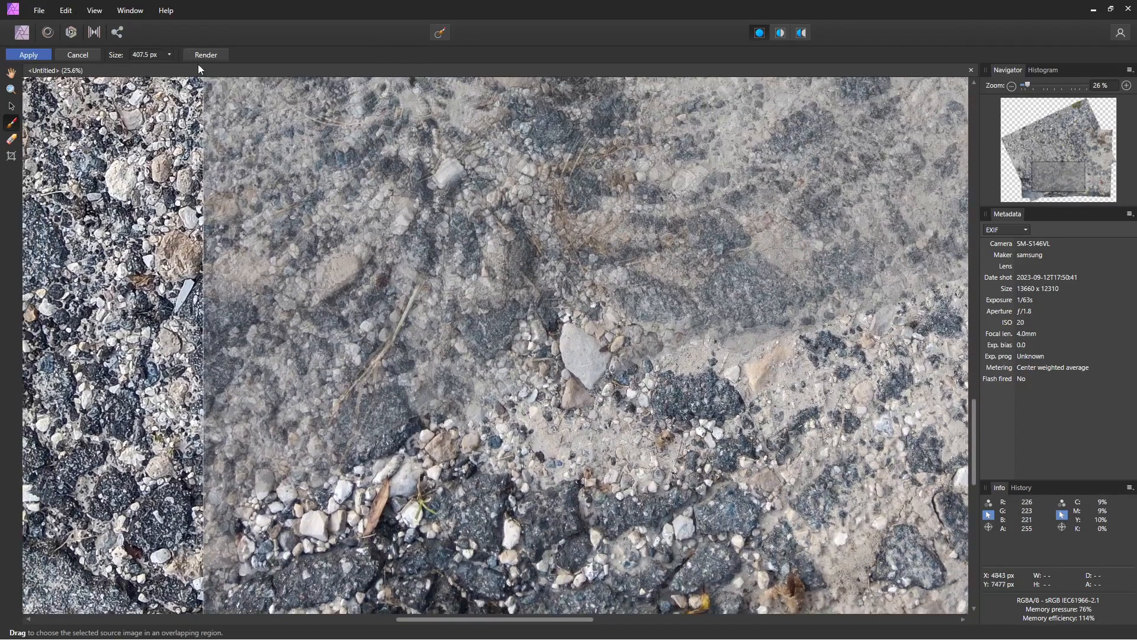
Render the panorama at full quality and apply it as a single Panorama layer.
left_click(205, 54)
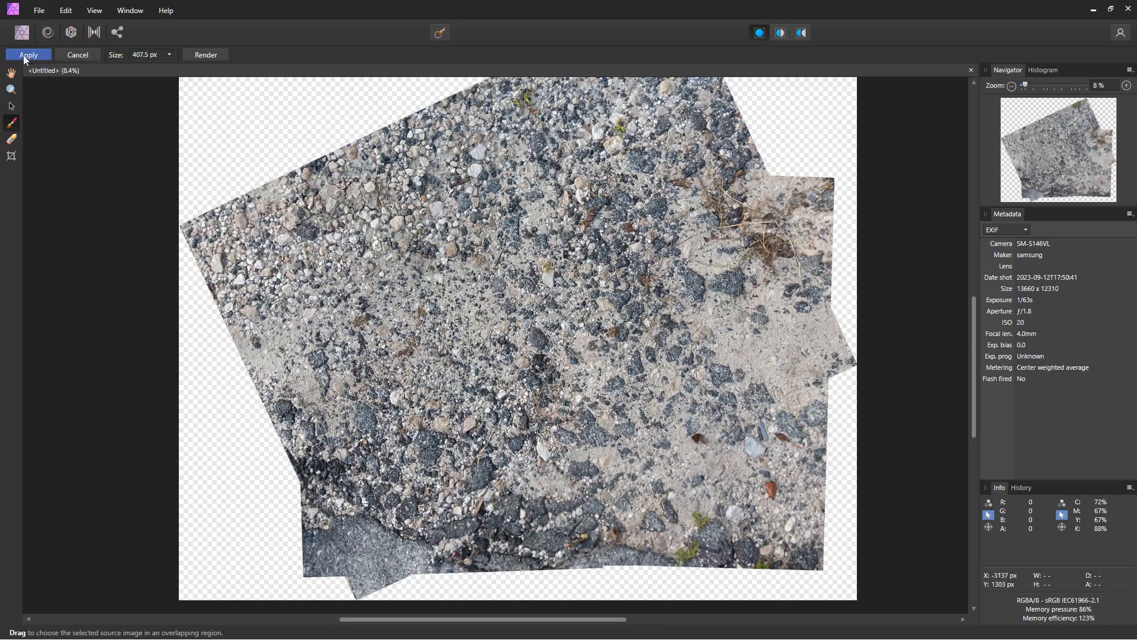
left_click(28, 54)
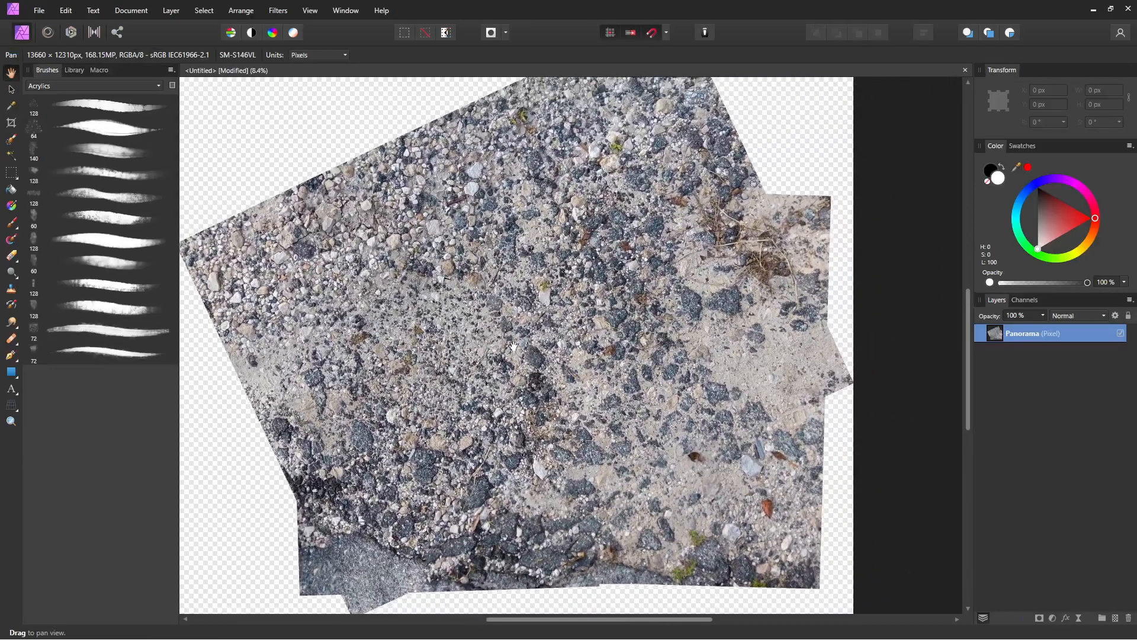
Set the Crop tool to a custom 1366 × 1366 square ratio.
left_click(11, 122)
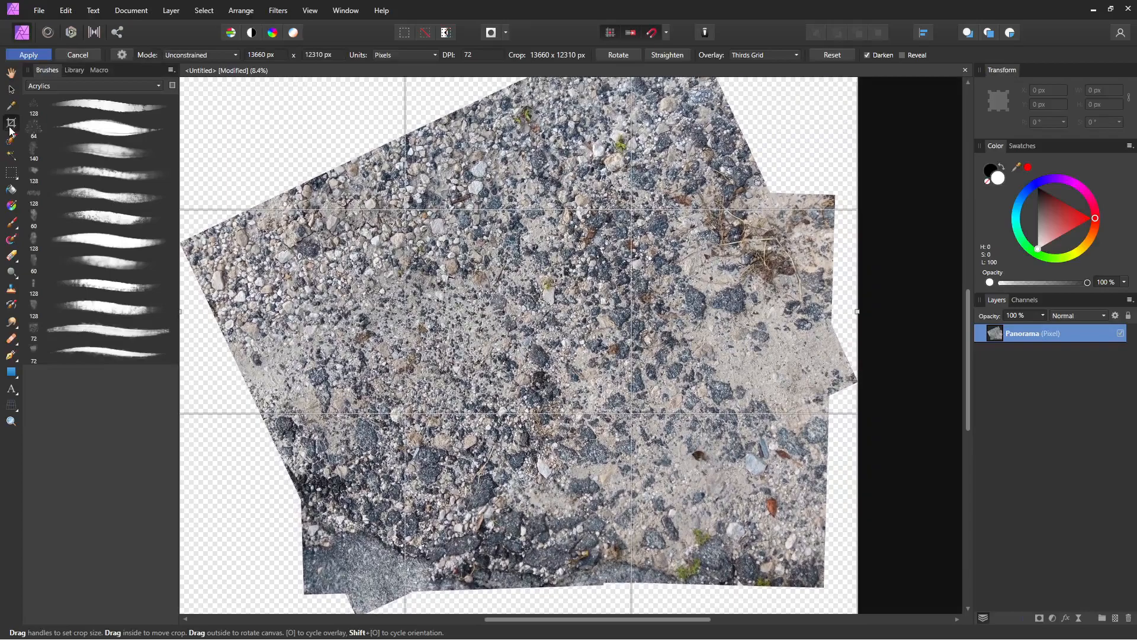
left_click(200, 55)
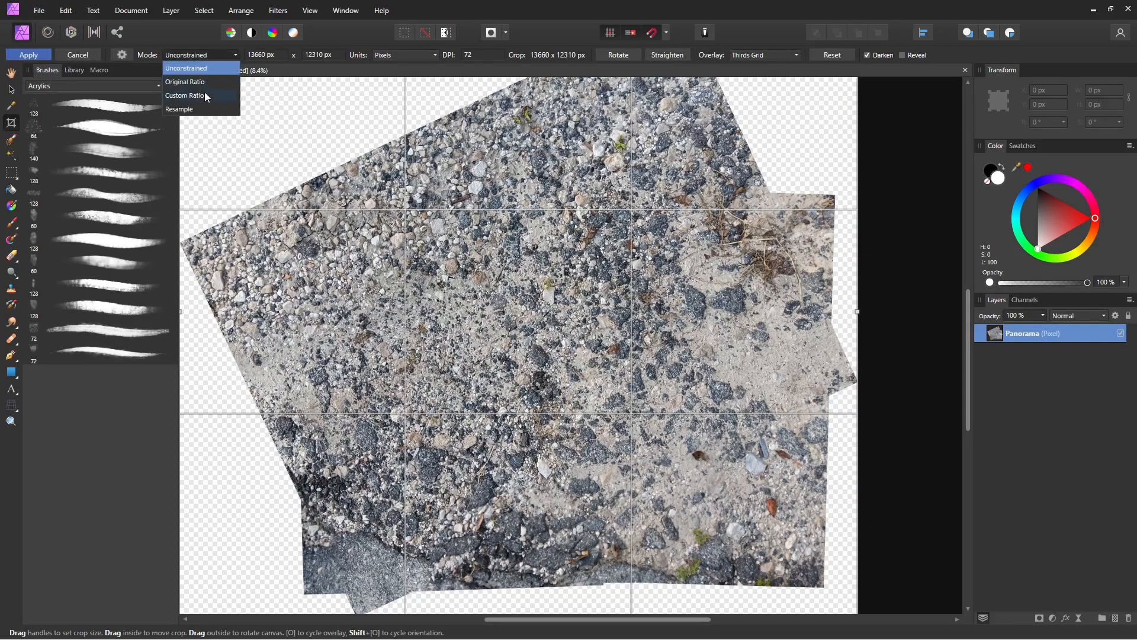
mouse_move(208, 109)
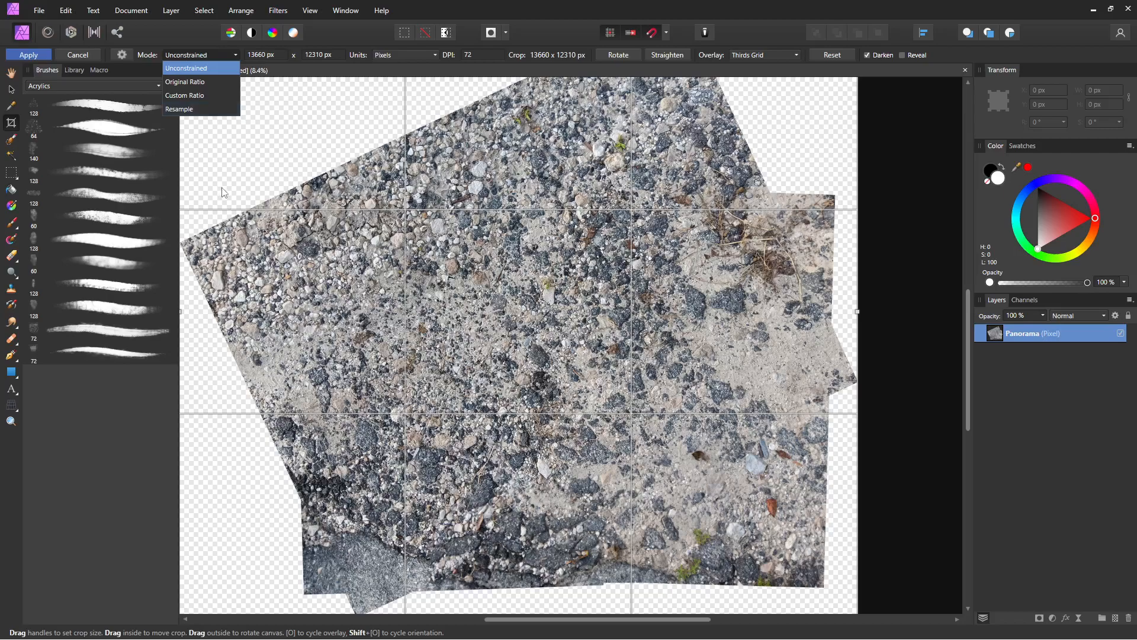
left_click(185, 95)
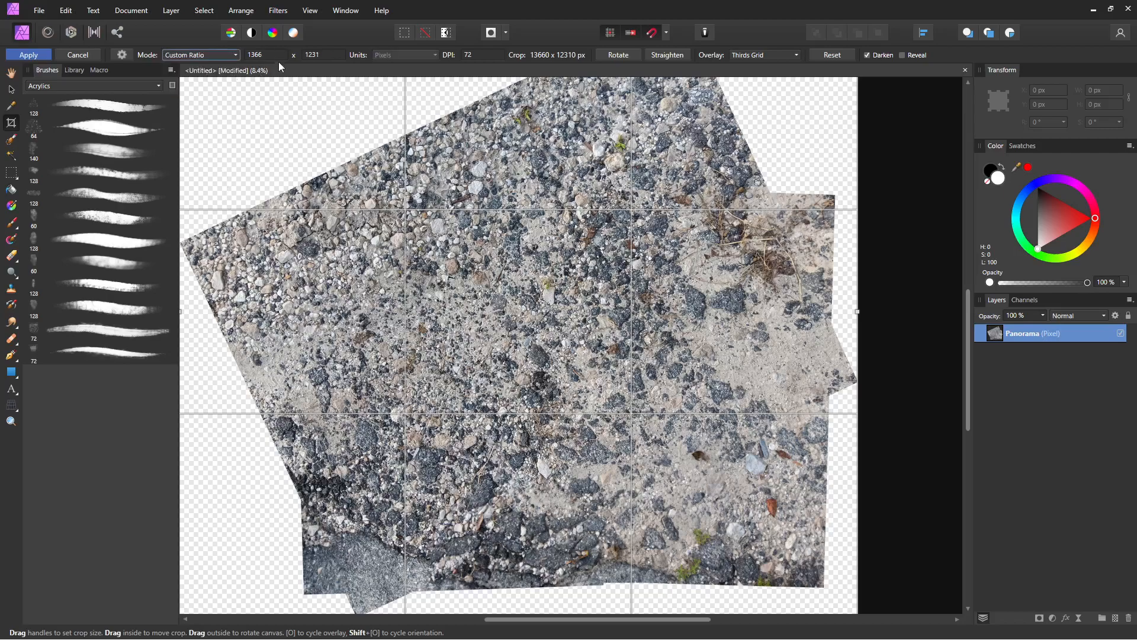
left_click(265, 55)
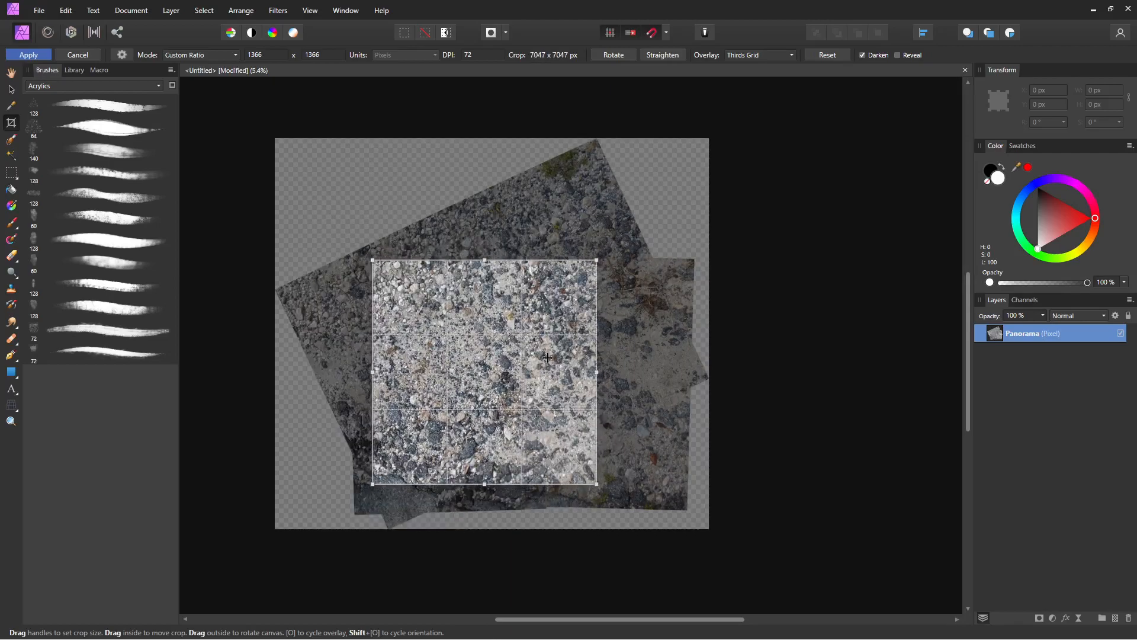
Position and enlarge the square crop over solid gravel, then apply the 7914 × 7914 px crop.
left_click_drag(547, 358, 540, 369)
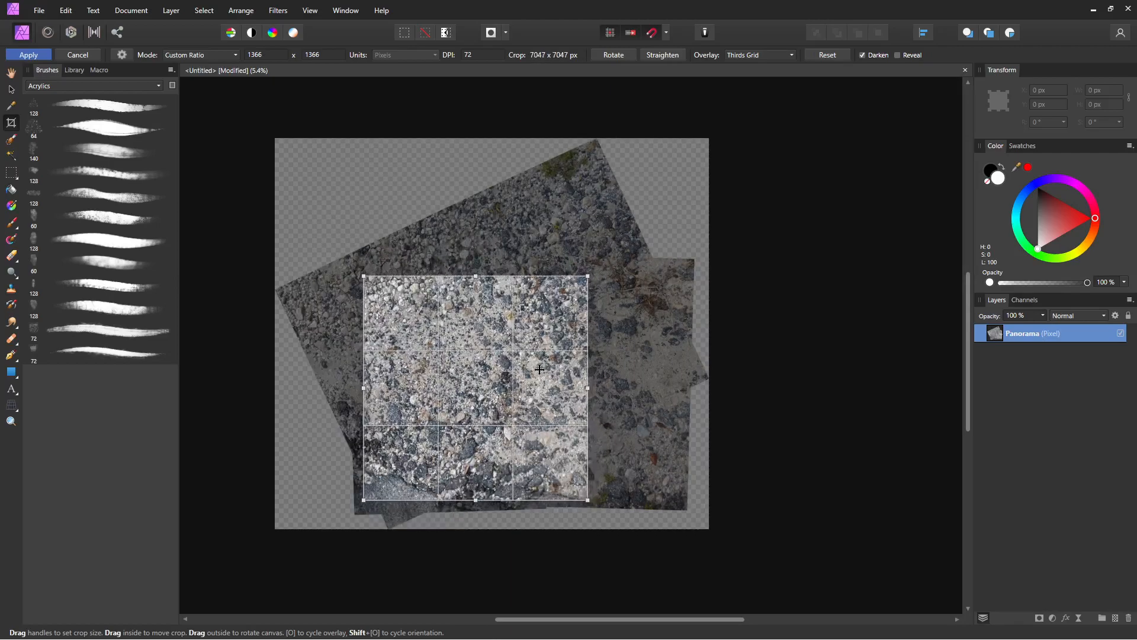
left_click_drag(540, 369, 569, 333)
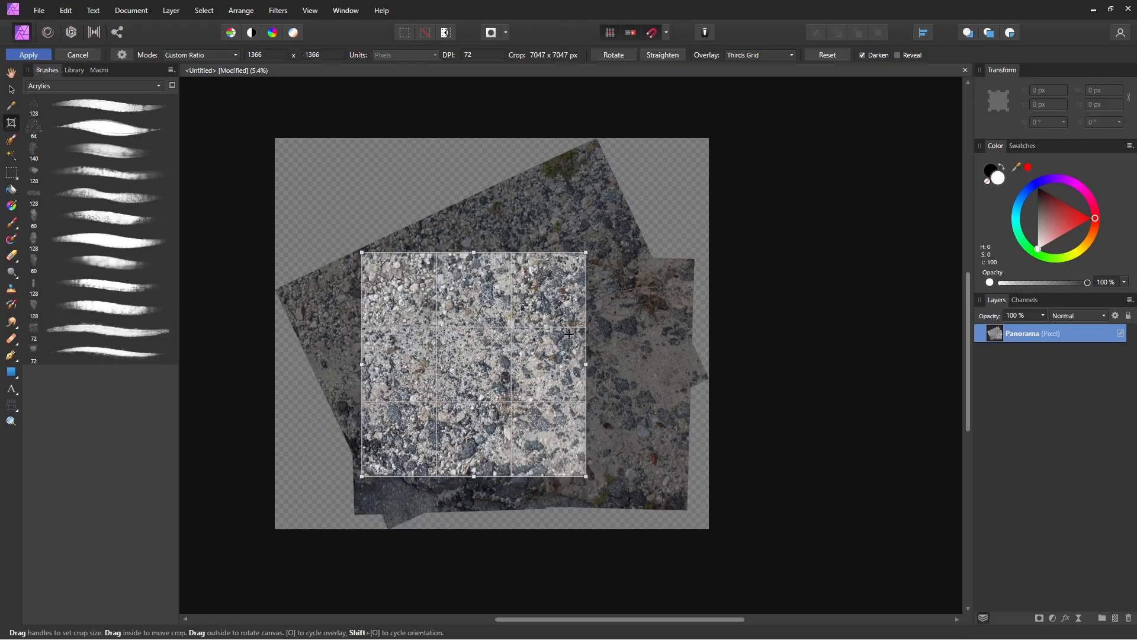
left_click_drag(472, 362, 485, 353)
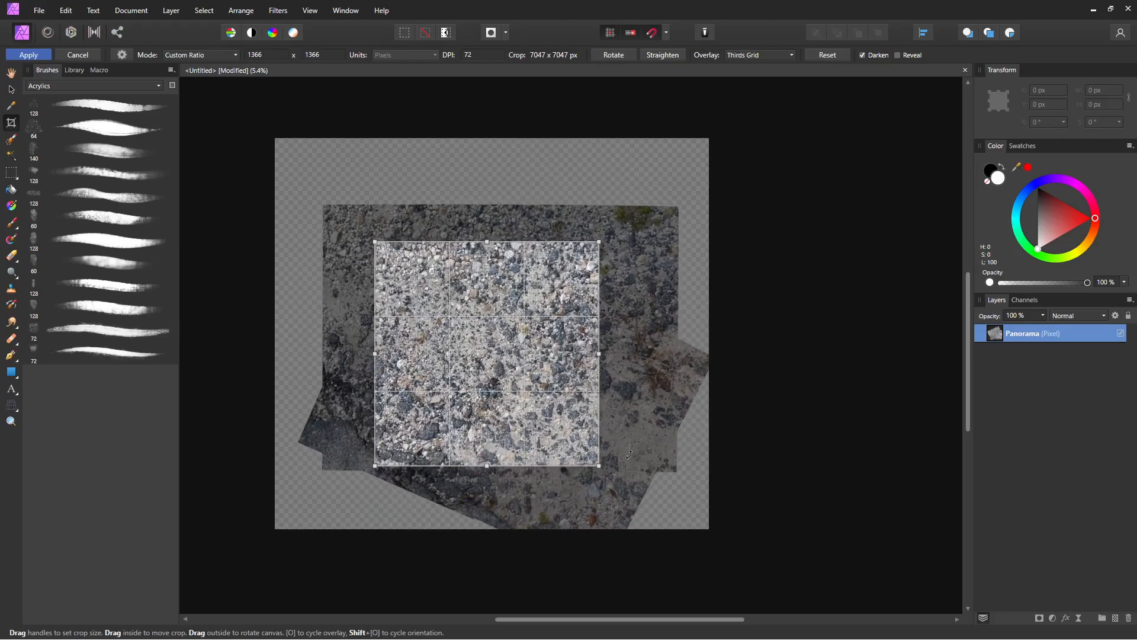
left_click_drag(486, 354, 550, 325)
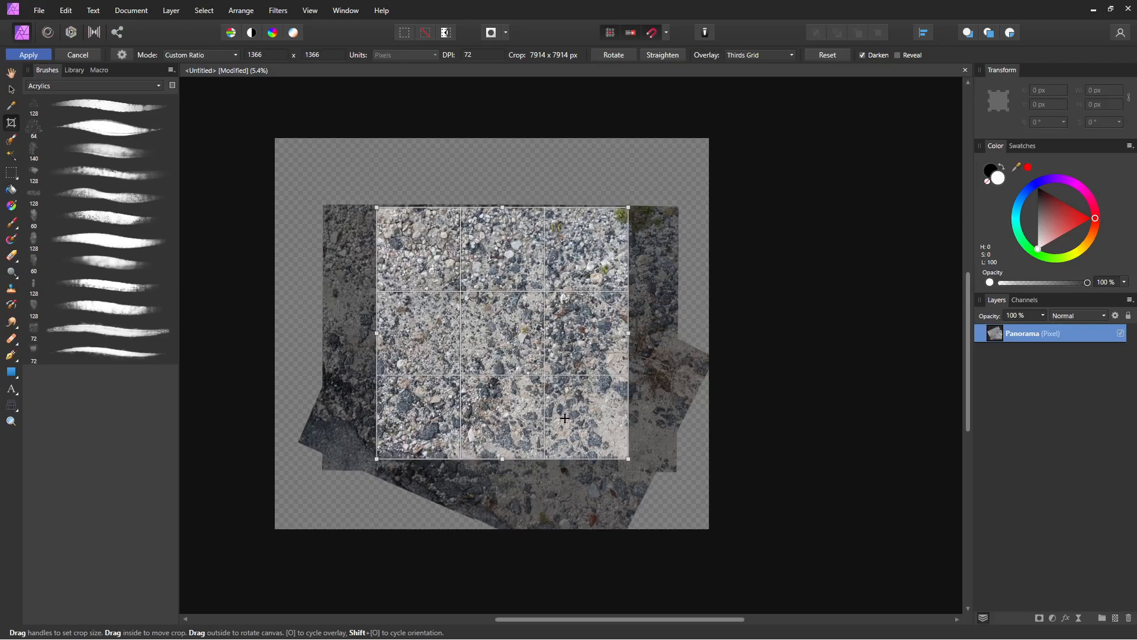
left_click(29, 55)
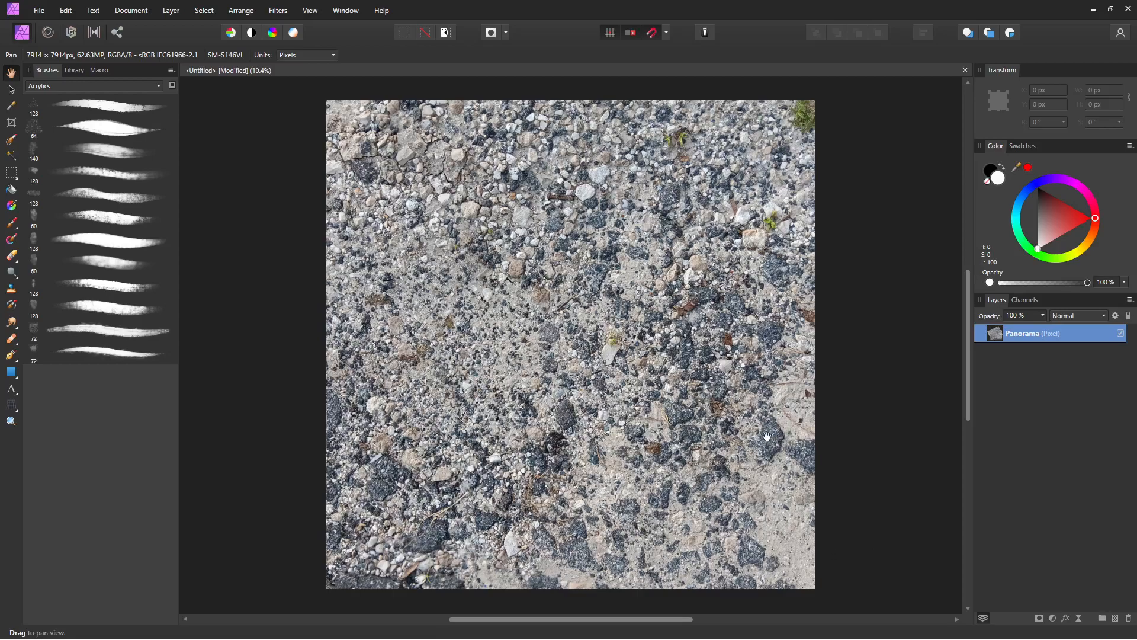
mouse_move(787, 343)
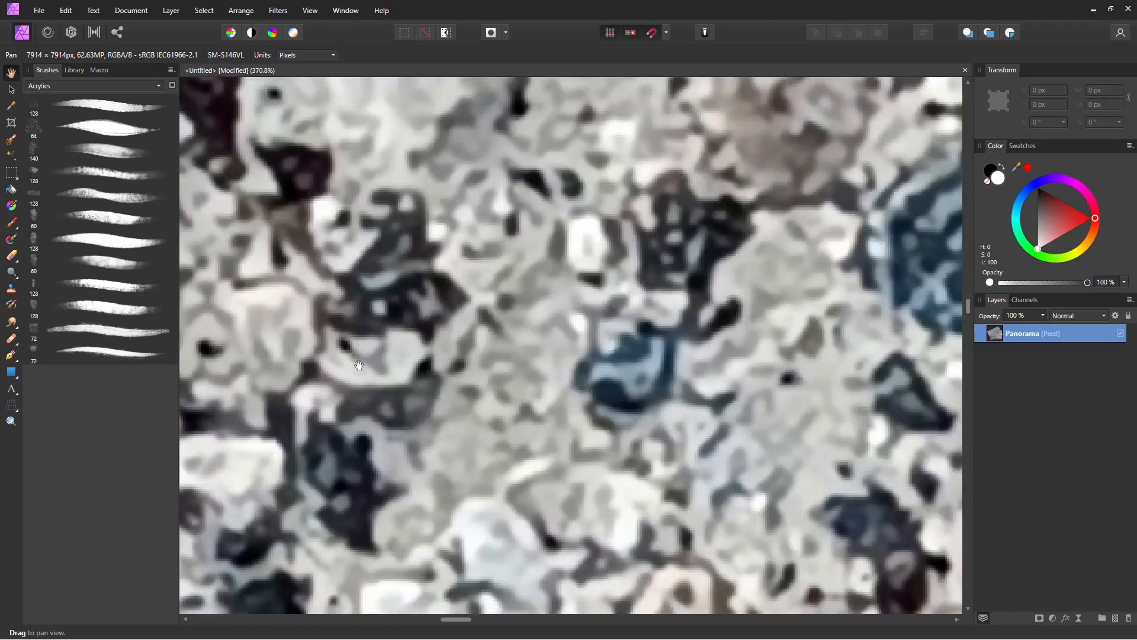
left_click_drag(358, 365, 685, 329)
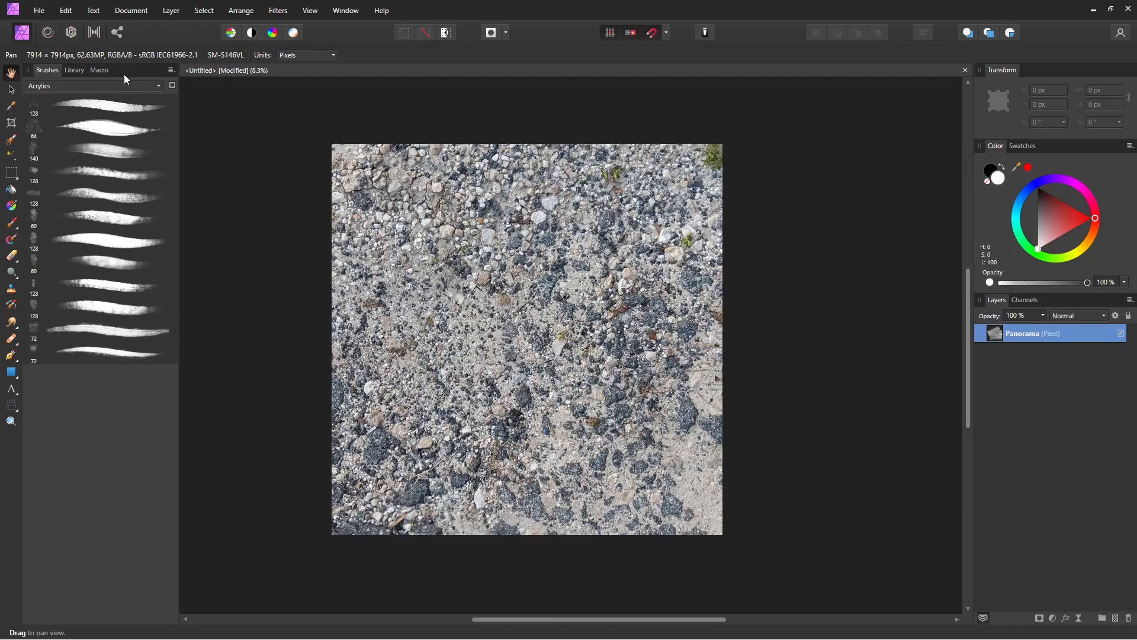
Resize the document to 1024 × 1024 px with Bilinear resampling.
left_click(132, 11)
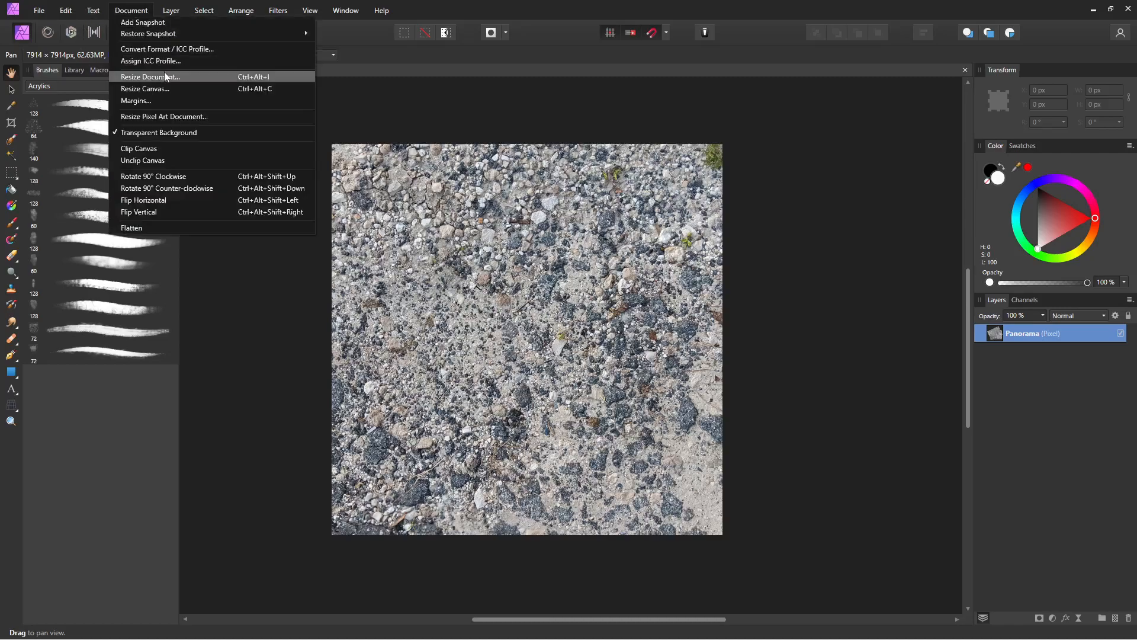
left_click(149, 77)
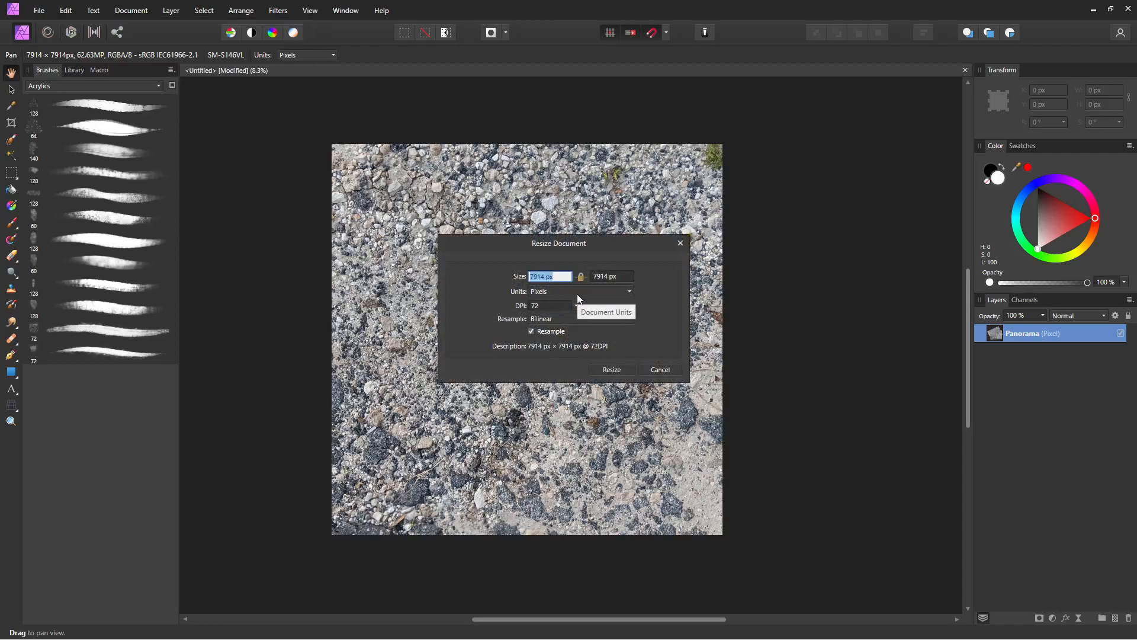
type("1024")
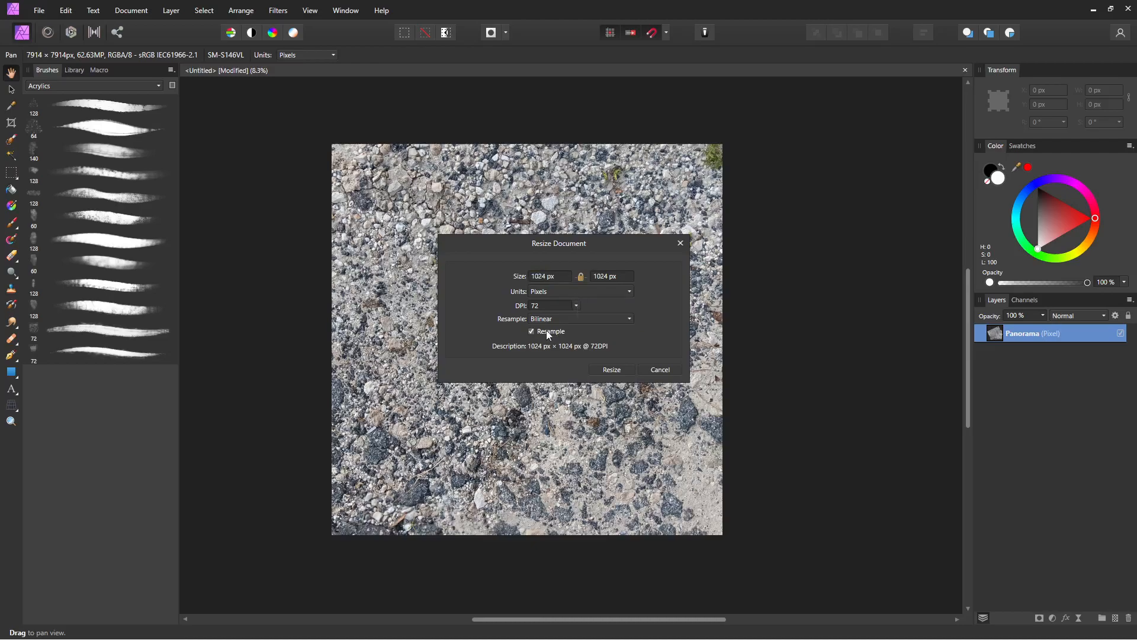
left_click(580, 319)
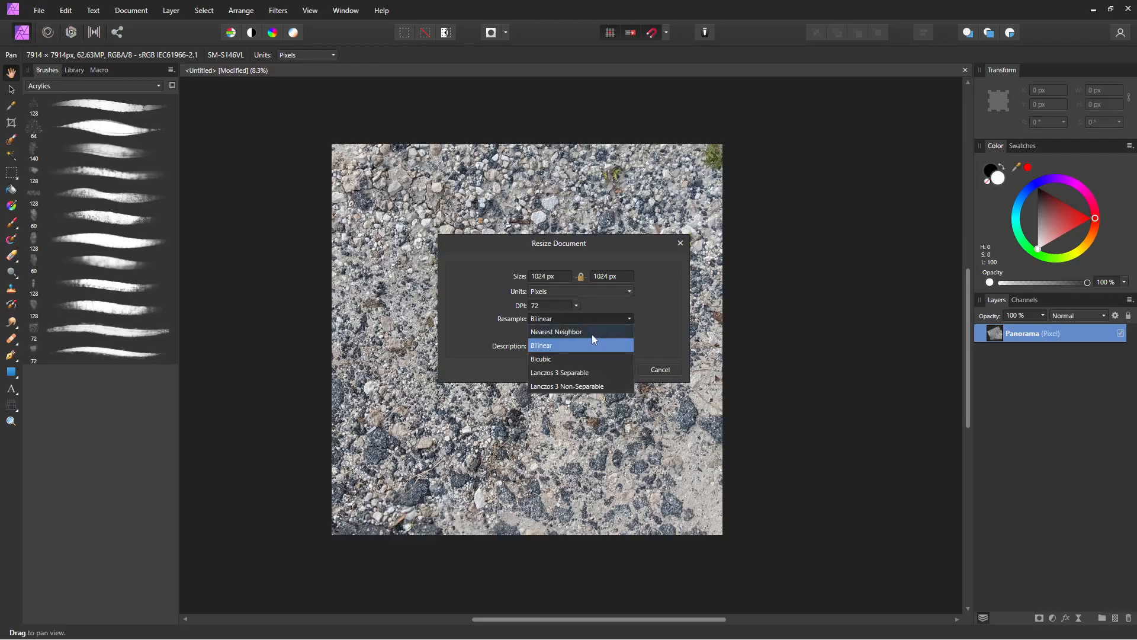
left_click(540, 345)
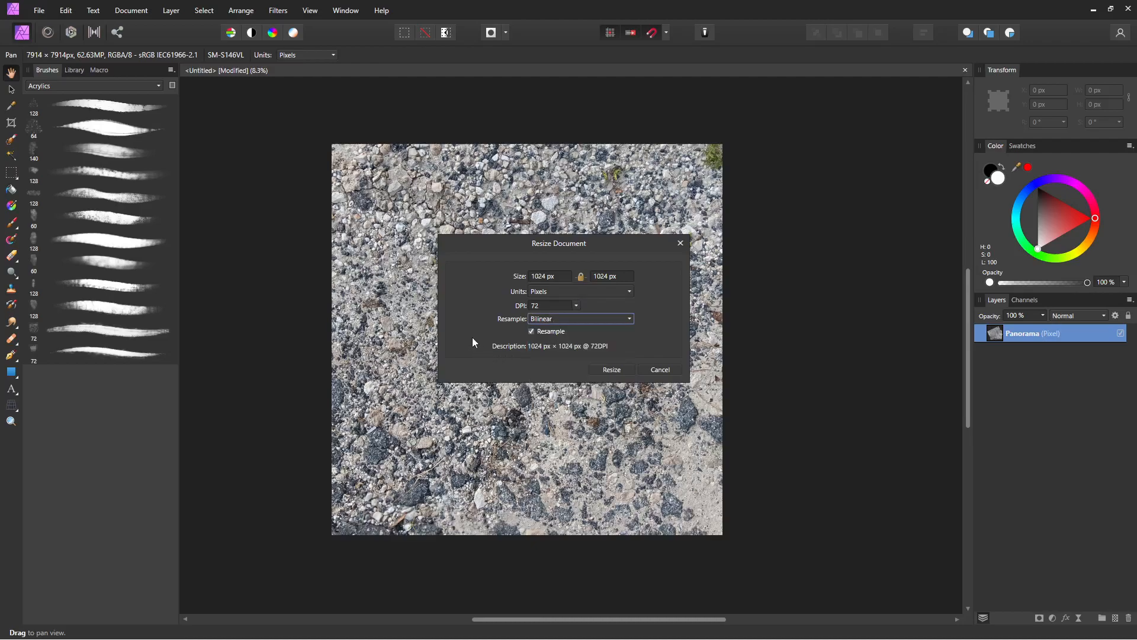
left_click(611, 369)
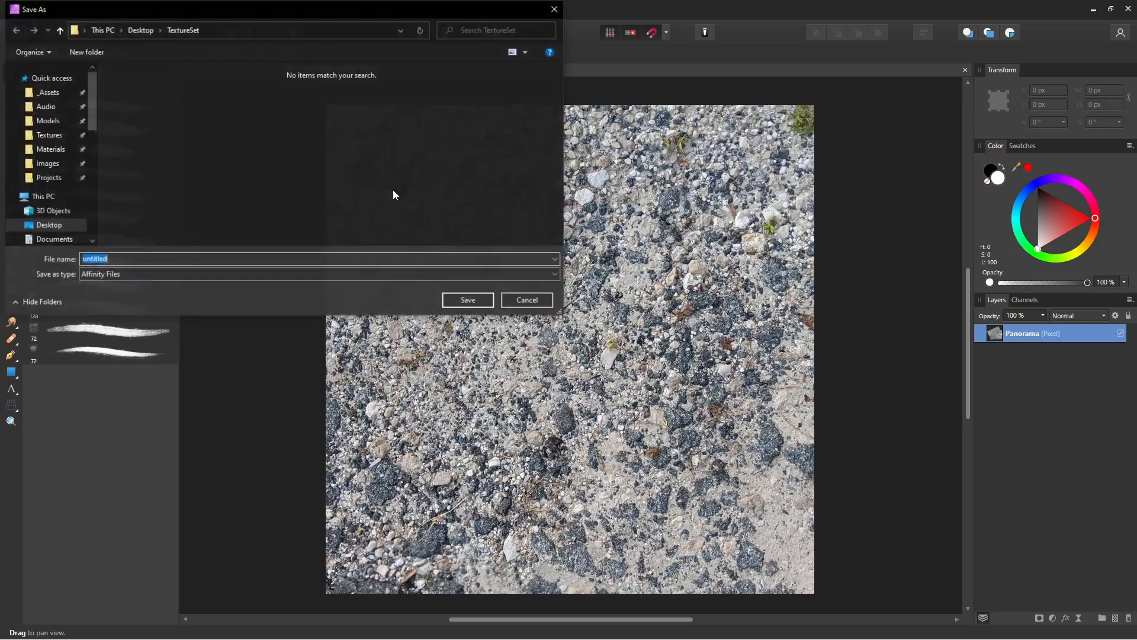
Export the texture as a PNG named Asphault to the Desktop instead of saving natively.
left_click(59, 29)
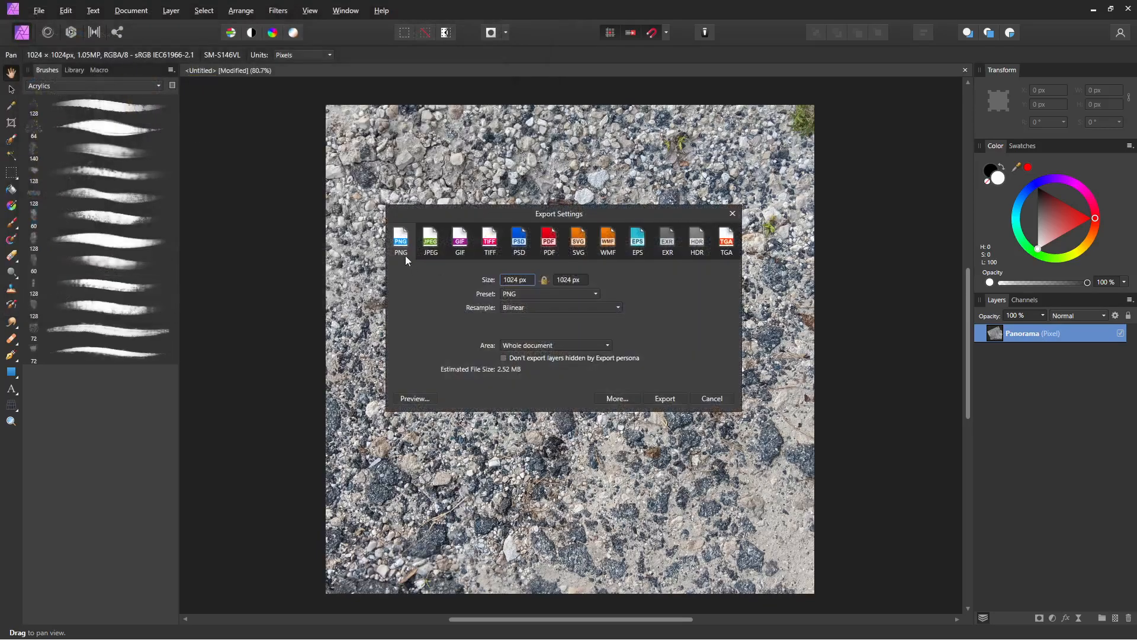
left_click(663, 398)
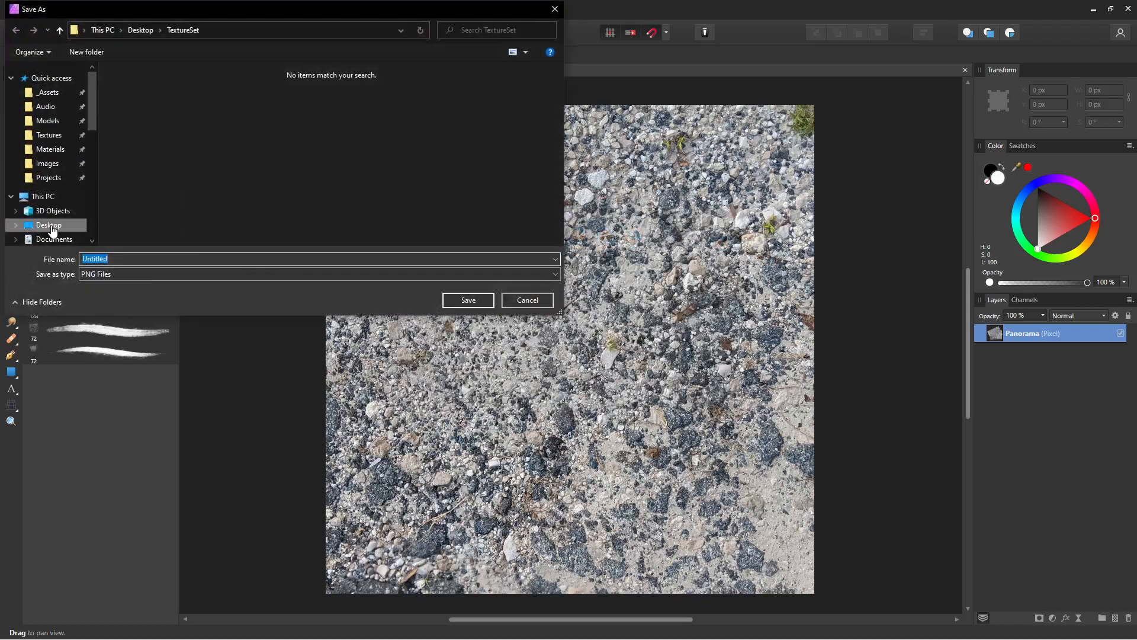
left_click(49, 225)
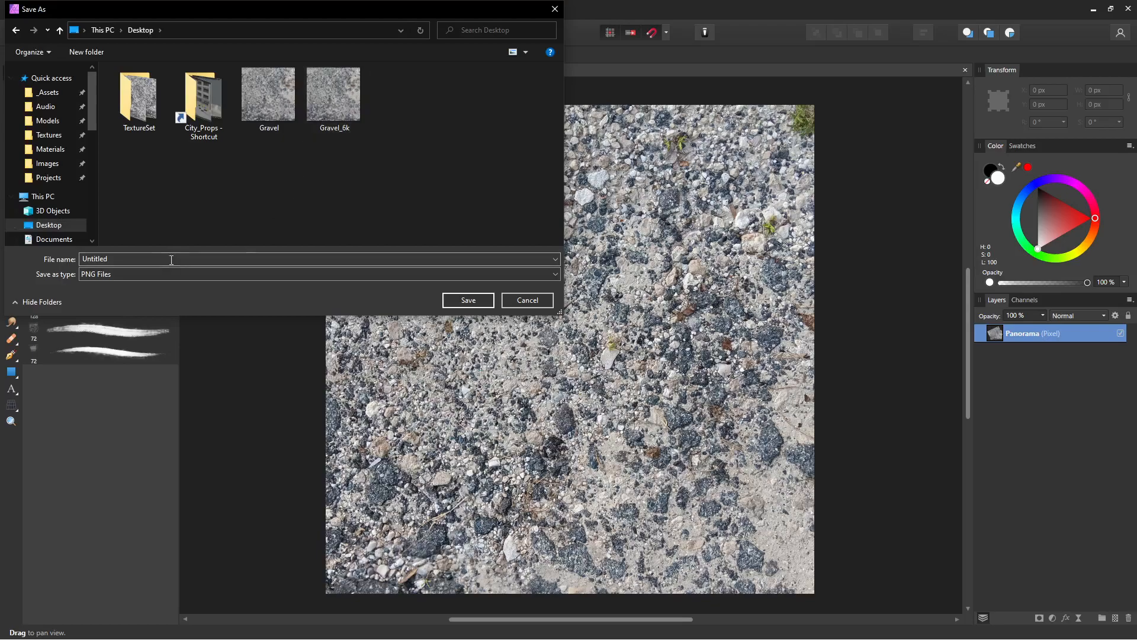
type("Asphault")
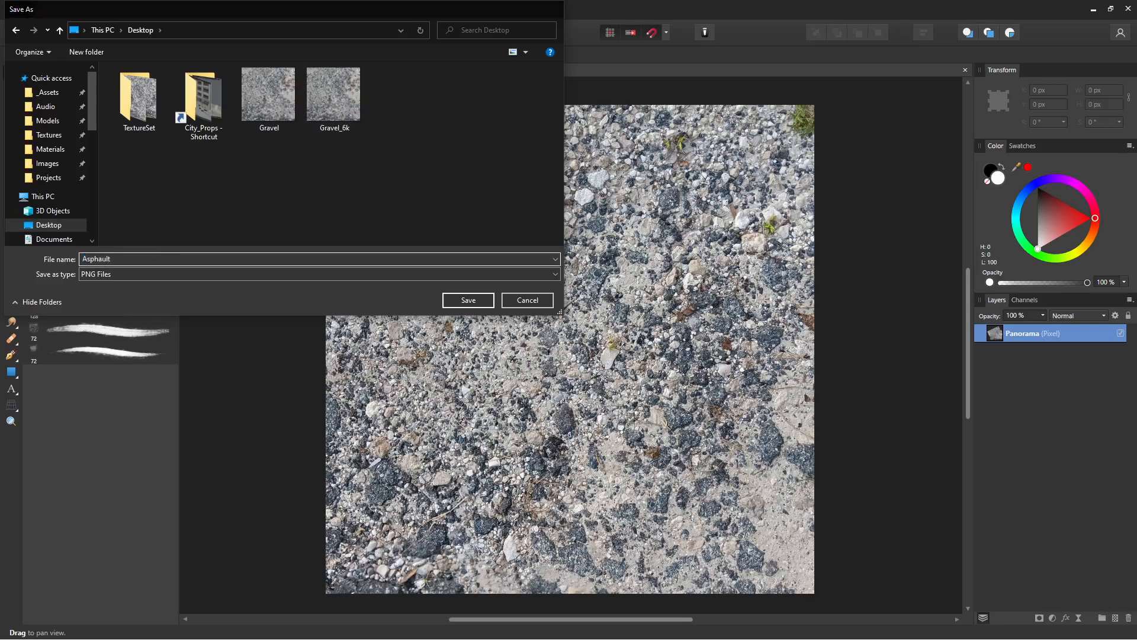
left_click(527, 300)
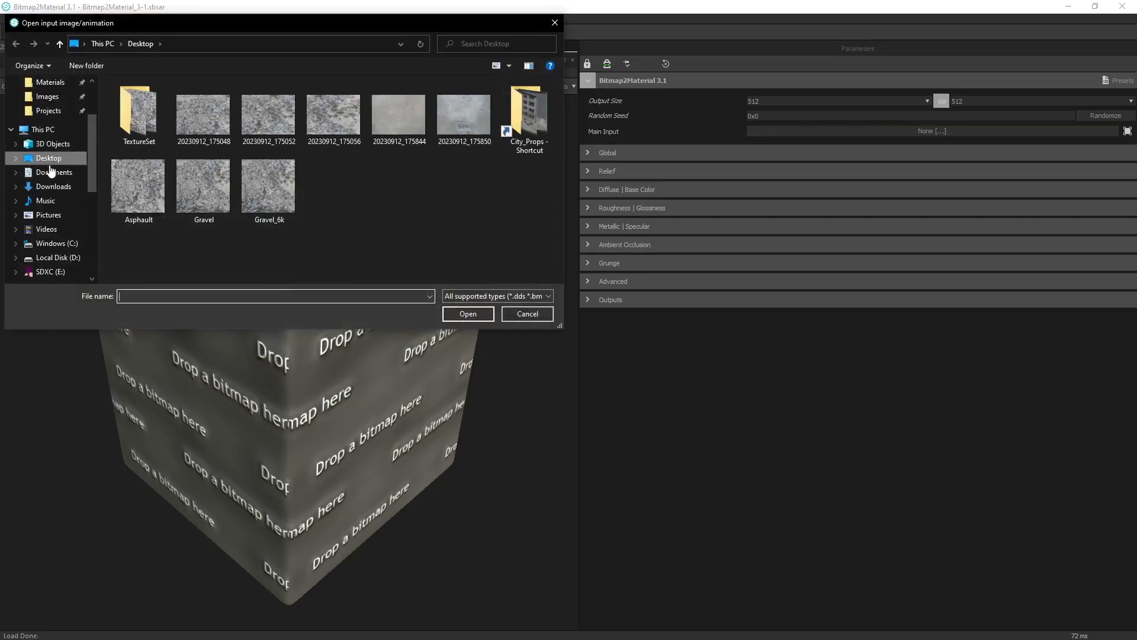
Load Asphault.png from the Desktop as Bitmap2Material's main input image.
left_click(268, 183)
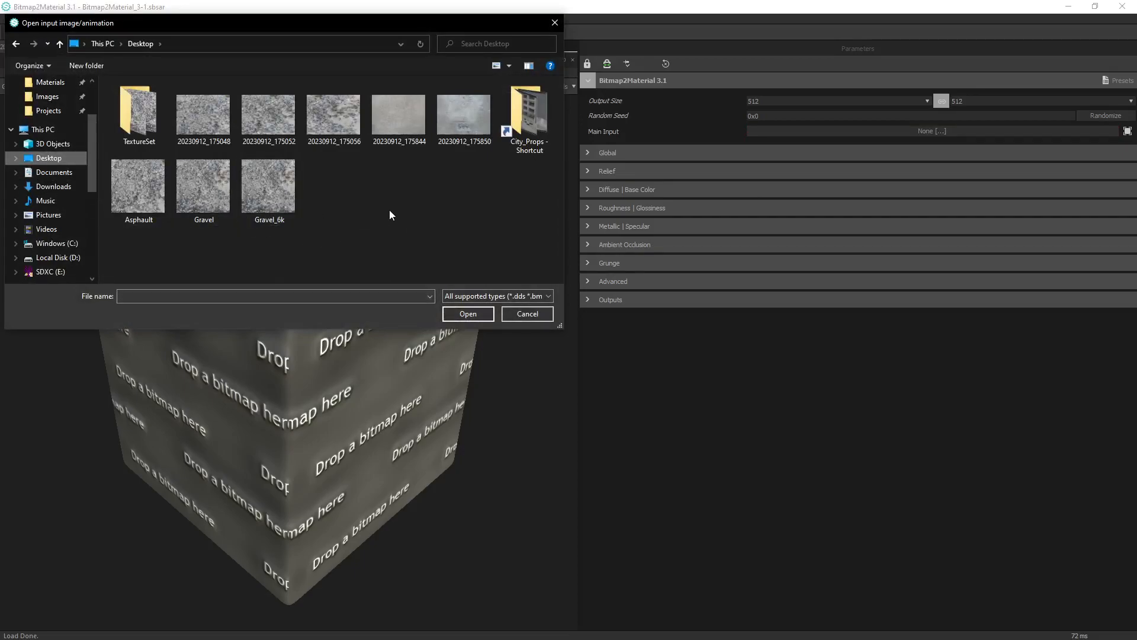
double_click(138, 185)
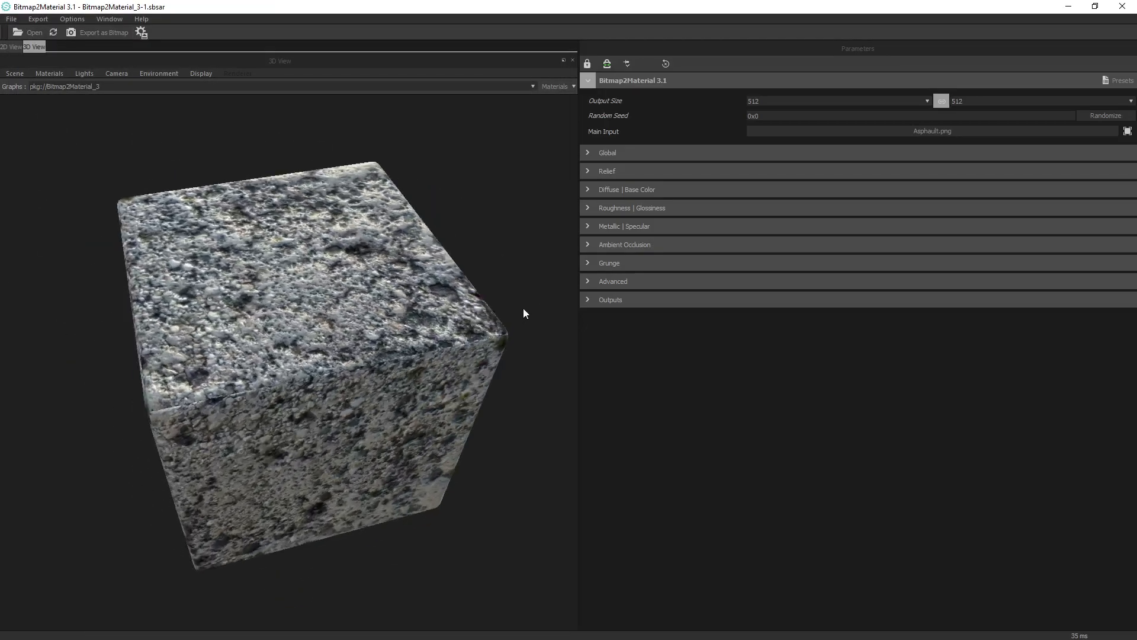
Switch the 3D View to the grassy landscape environment and enlarge it by collapsing the side panel.
left_click(159, 73)
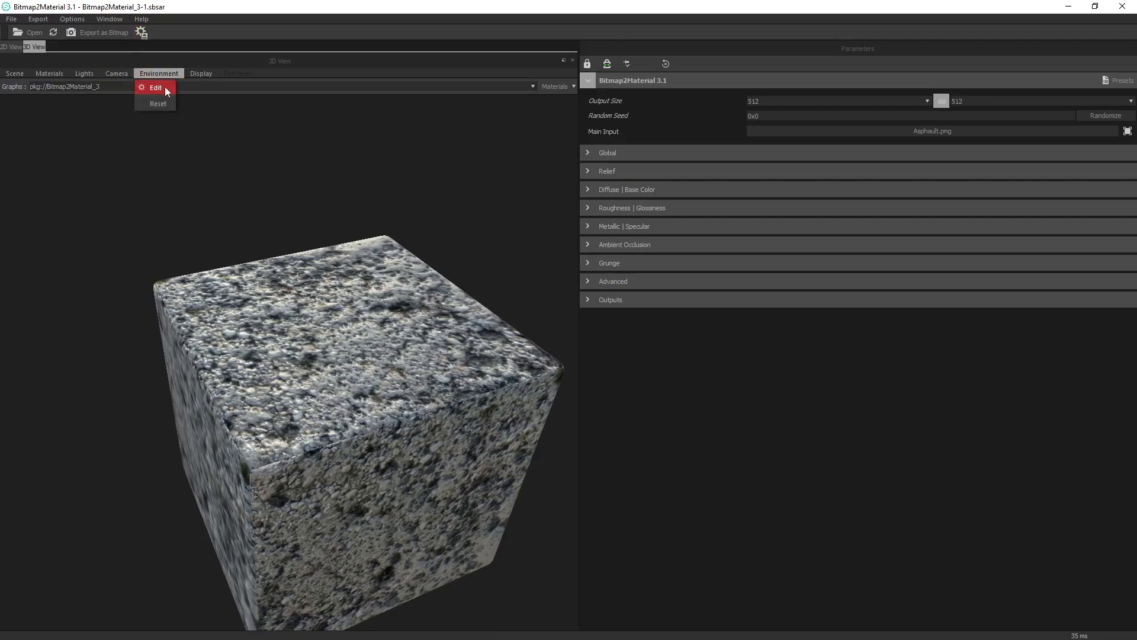
left_click(155, 88)
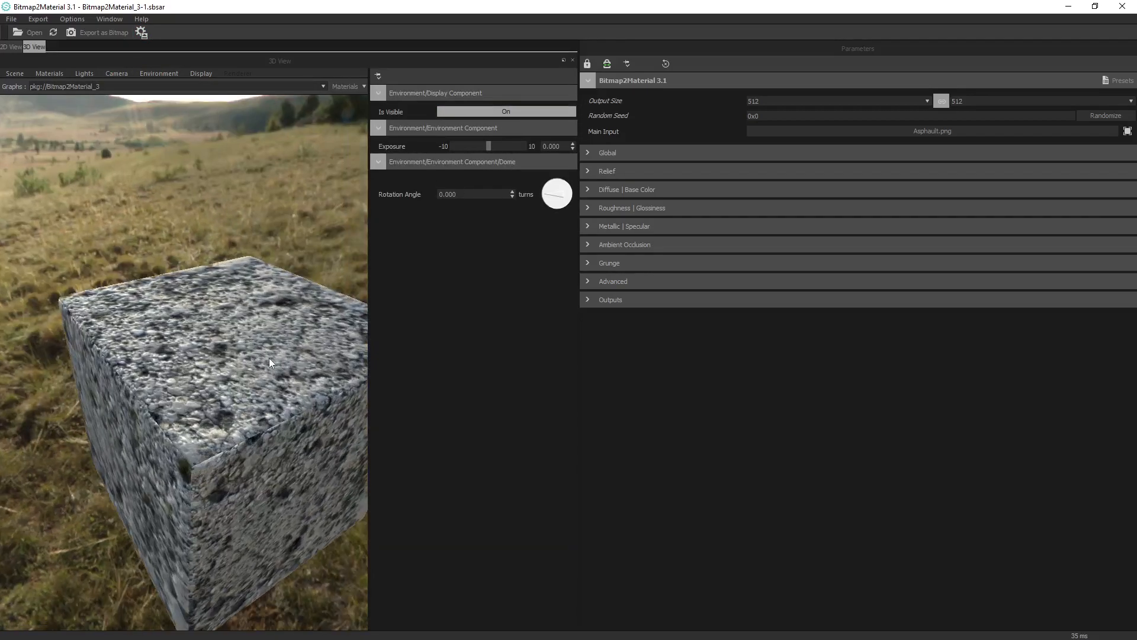
left_click_drag(268, 363, 261, 301)
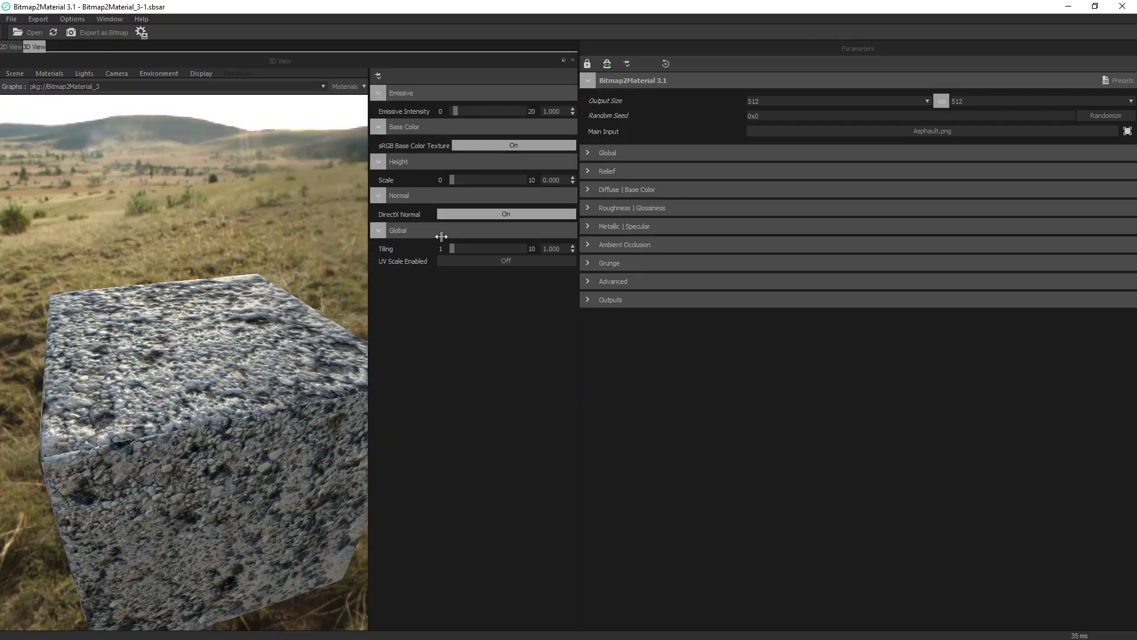
left_click_drag(455, 180, 467, 180)
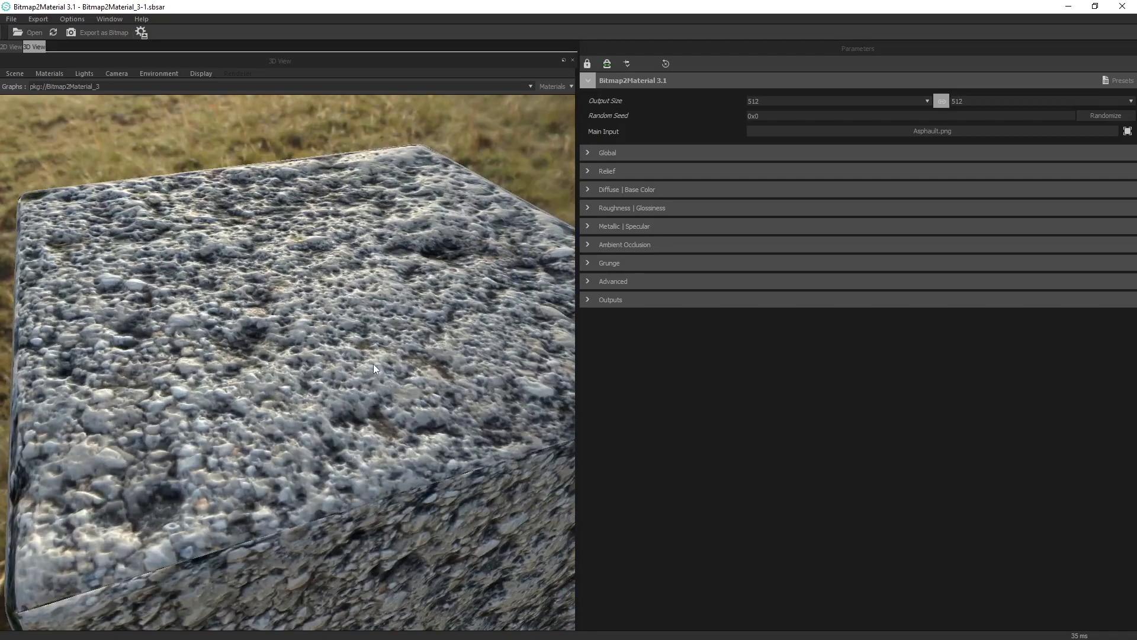
Lower the high and mid relief frequencies and reduce the preview's height displacement scale.
left_click(606, 170)
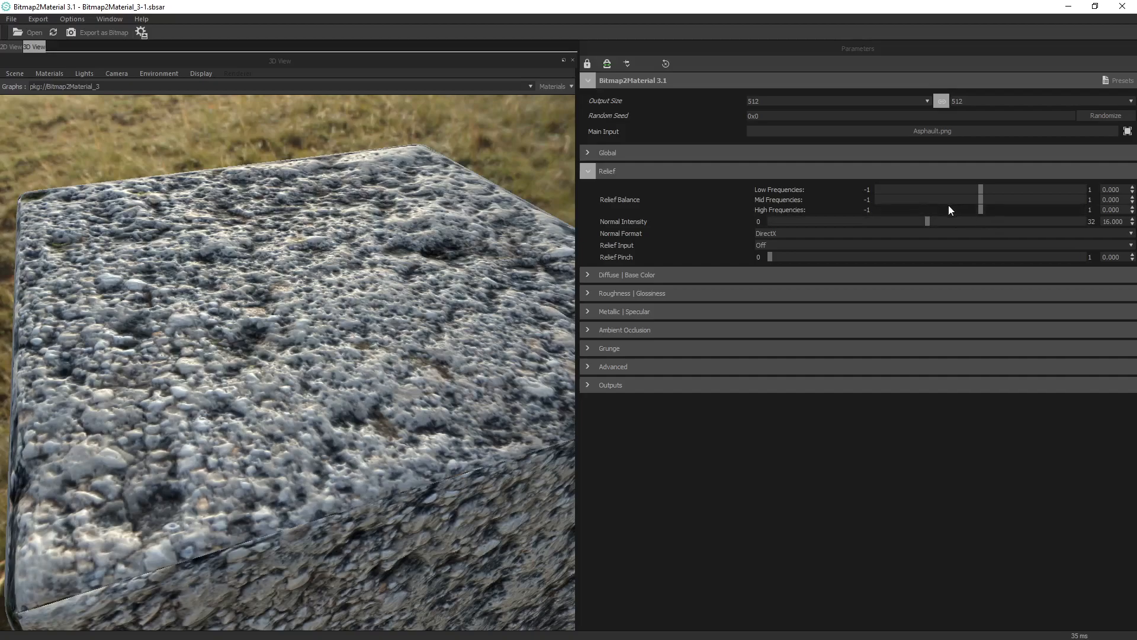
left_click_drag(983, 210, 943, 211)
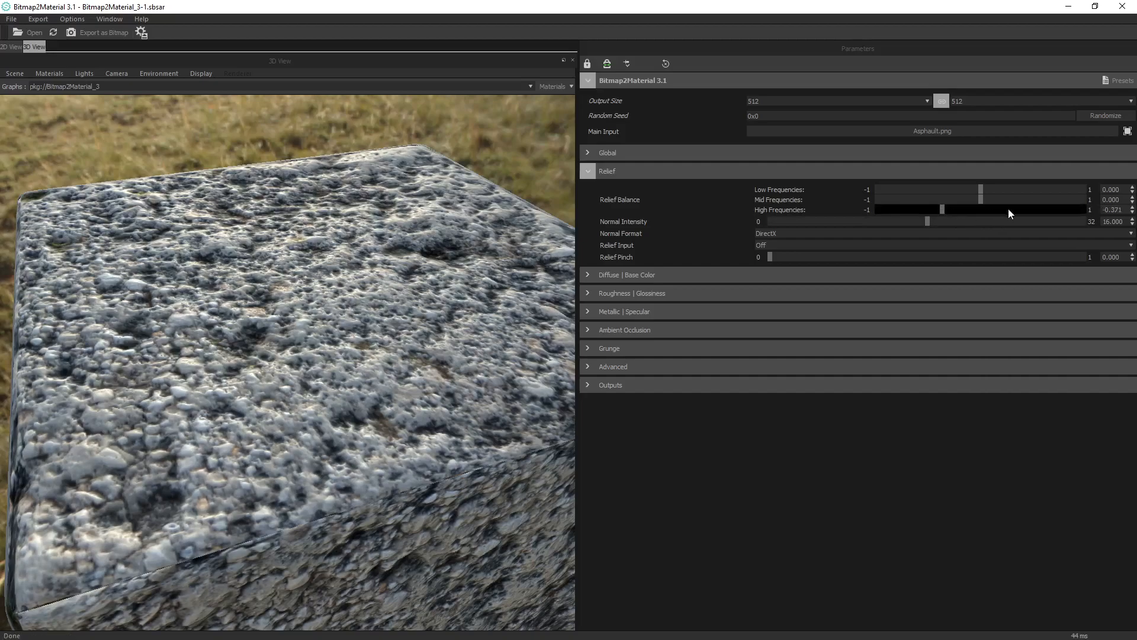
left_click_drag(982, 200, 941, 199)
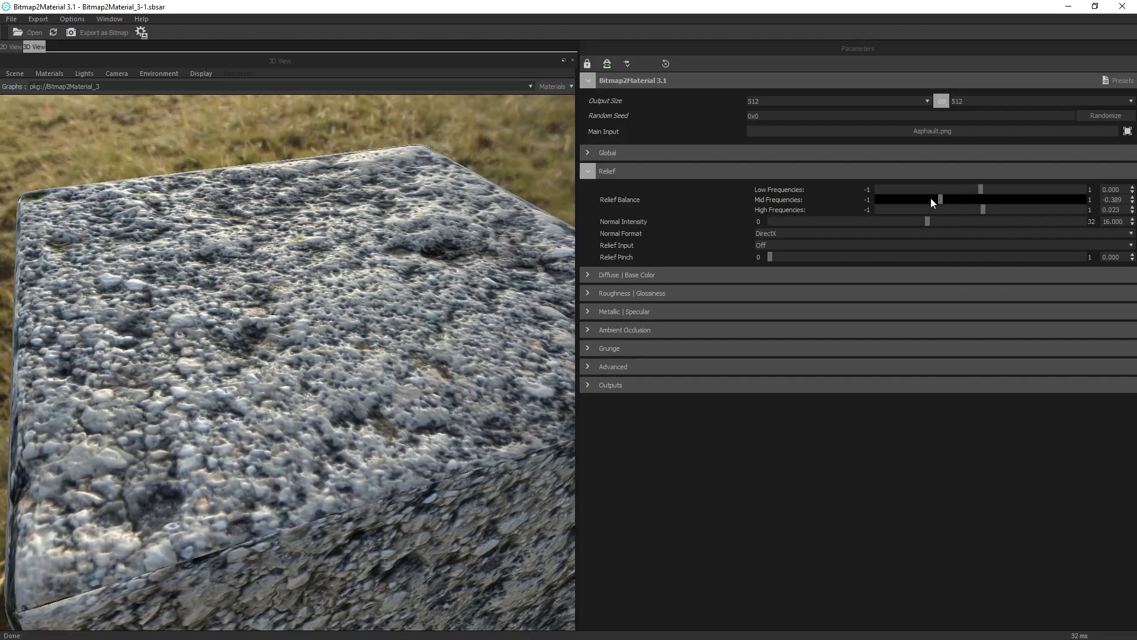
left_click(49, 74)
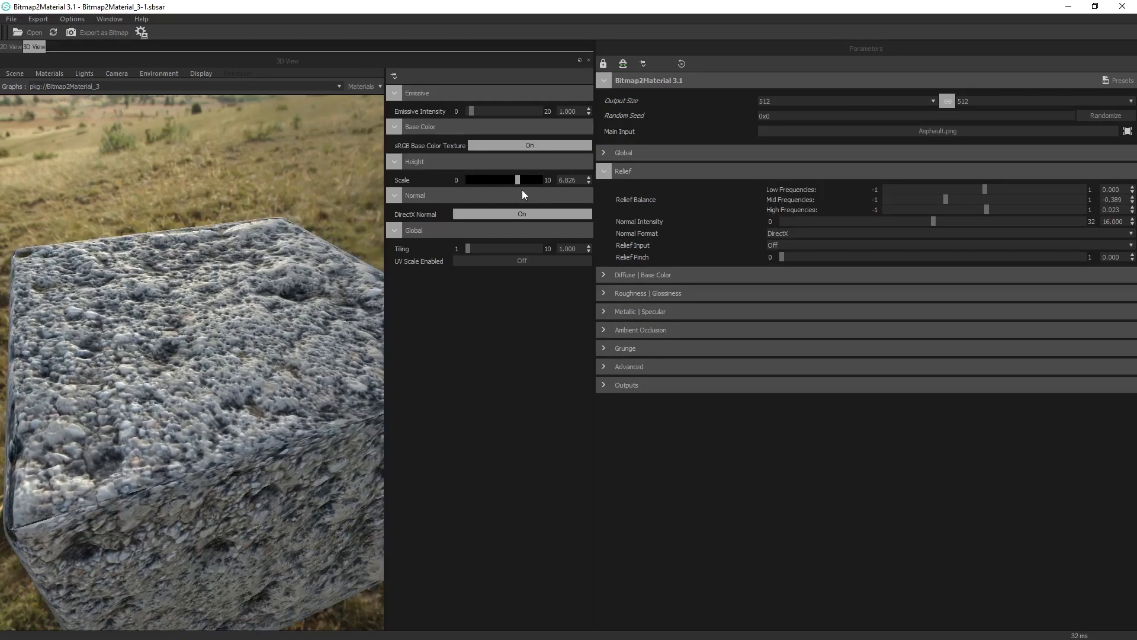
left_click_drag(517, 179, 495, 179)
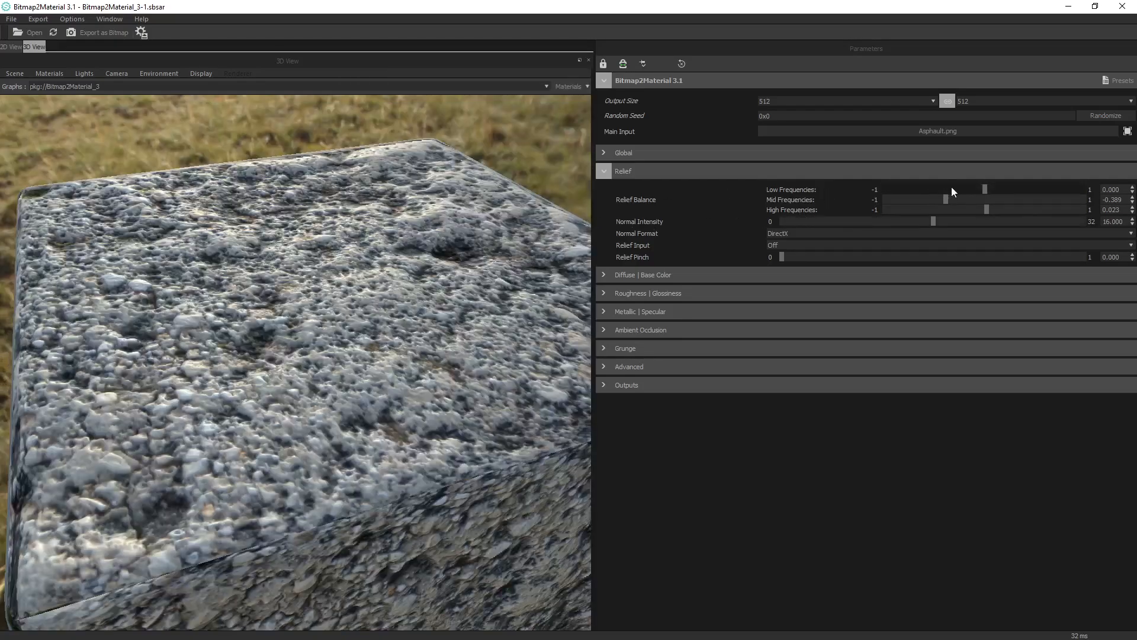
Lower the low-frequency relief balance to -0.240, leaving mid at -0.389 and high at 0.023.
left_click_drag(985, 189, 976, 189)
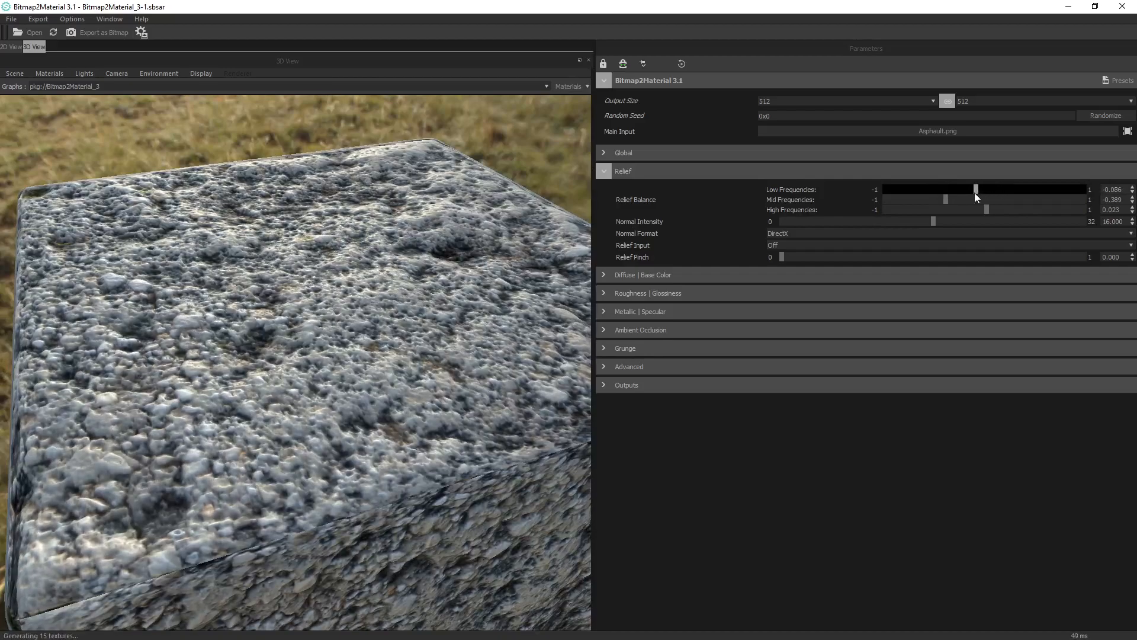
left_click_drag(975, 190, 961, 189)
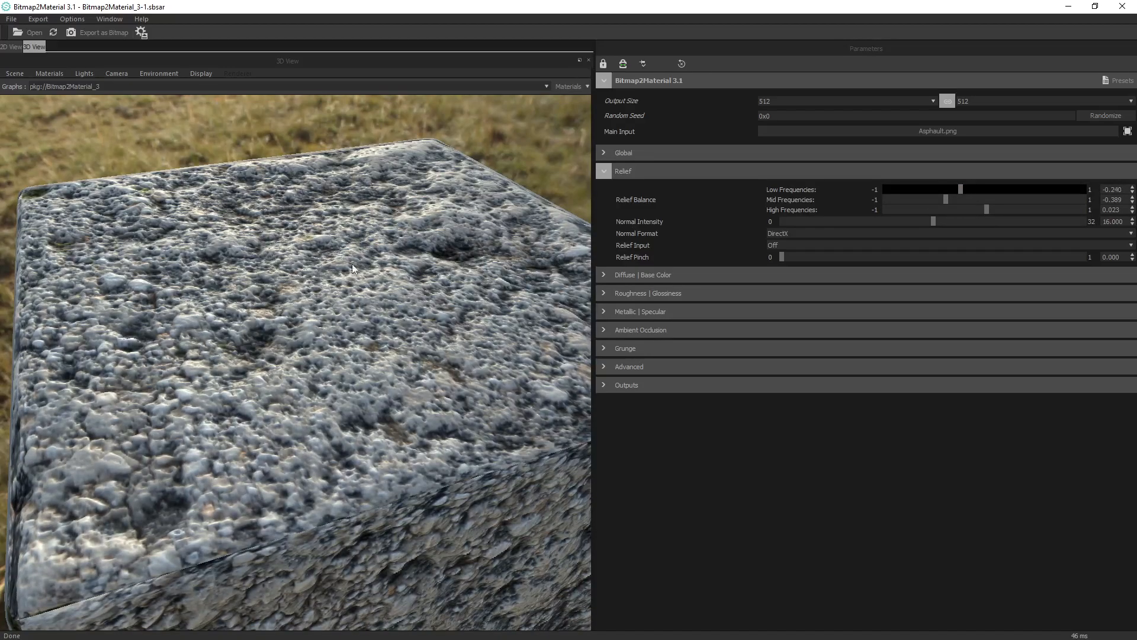
mouse_move(620, 298)
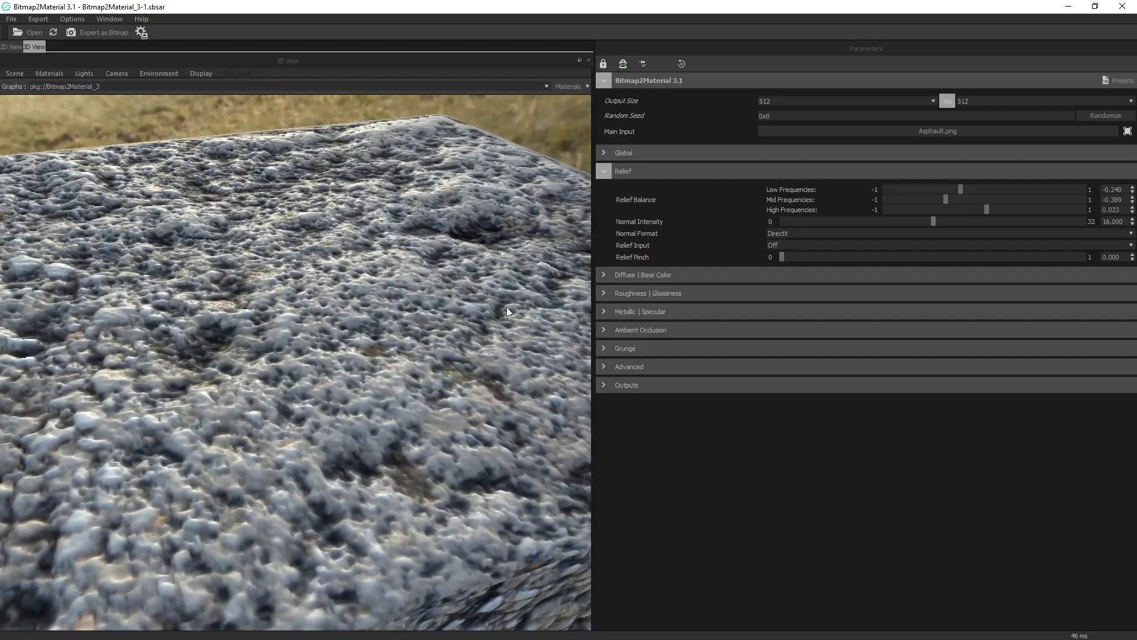
Raise the material's output size from 512 to 1024.
left_click(934, 100)
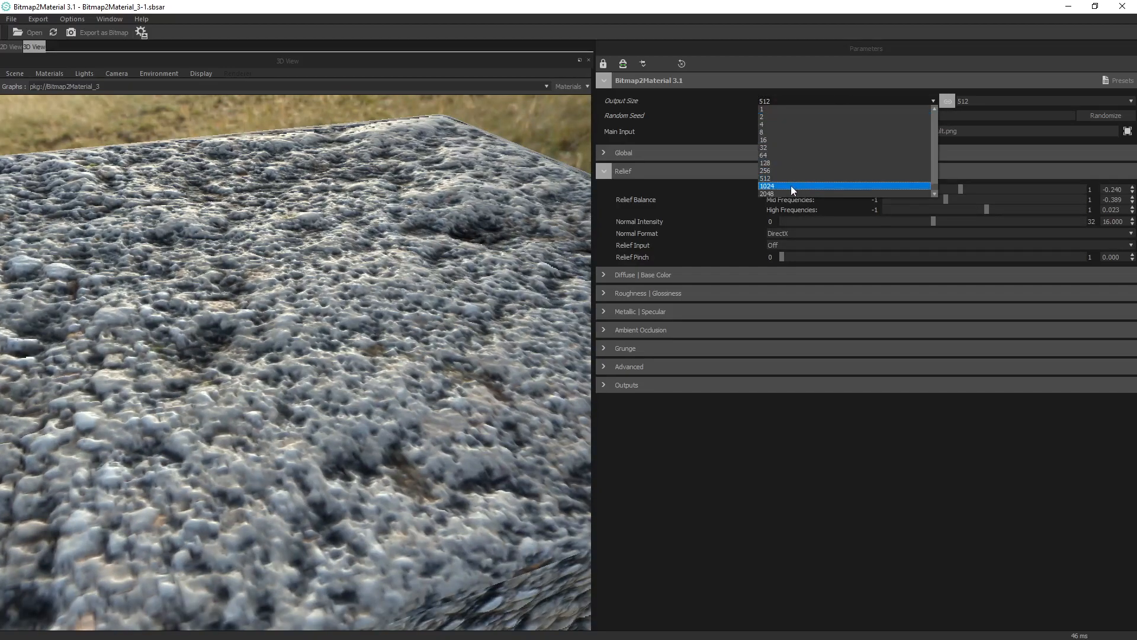
left_click(767, 185)
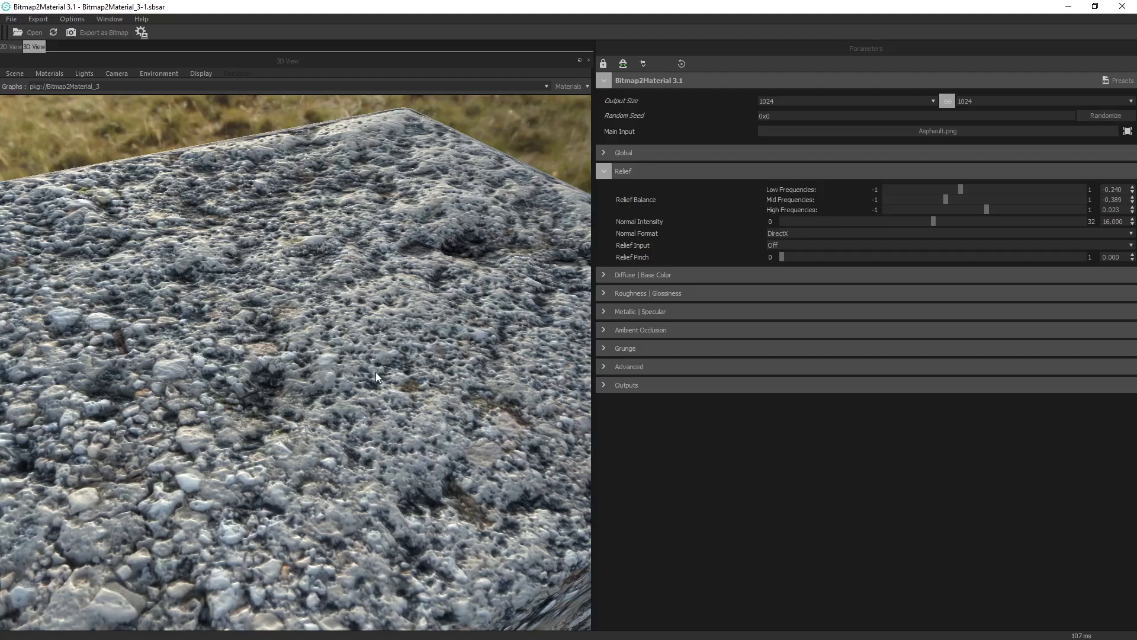
mouse_move(353, 376)
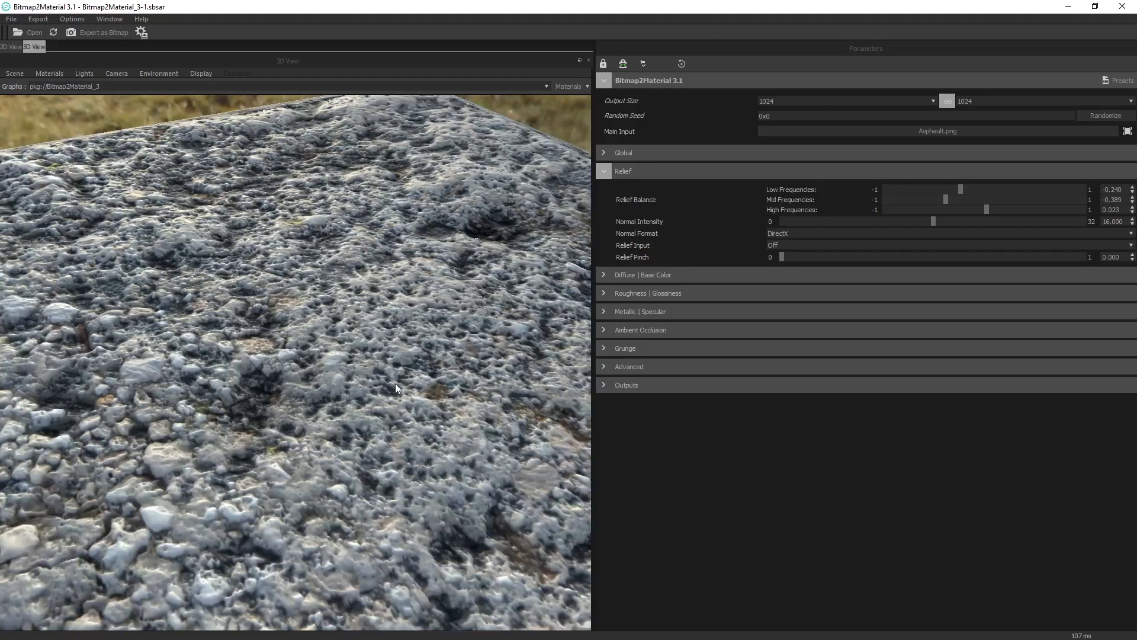
Orbit the cube to inspect the finer gravel relief on its edges and top face.
left_click_drag(397, 388, 349, 407)
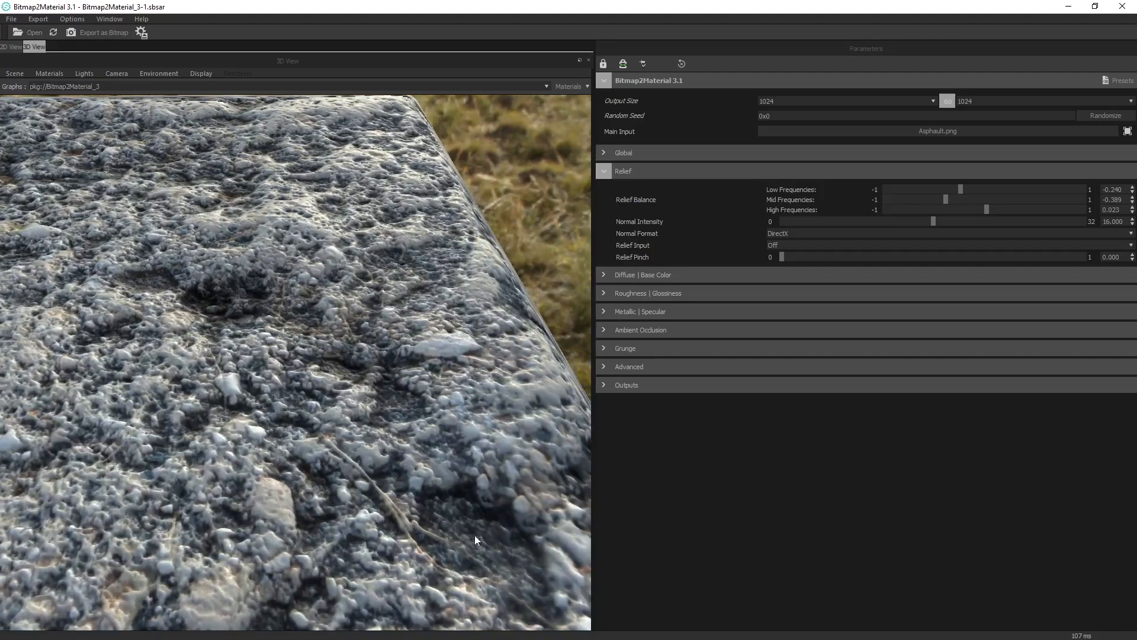
left_click_drag(478, 540, 315, 430)
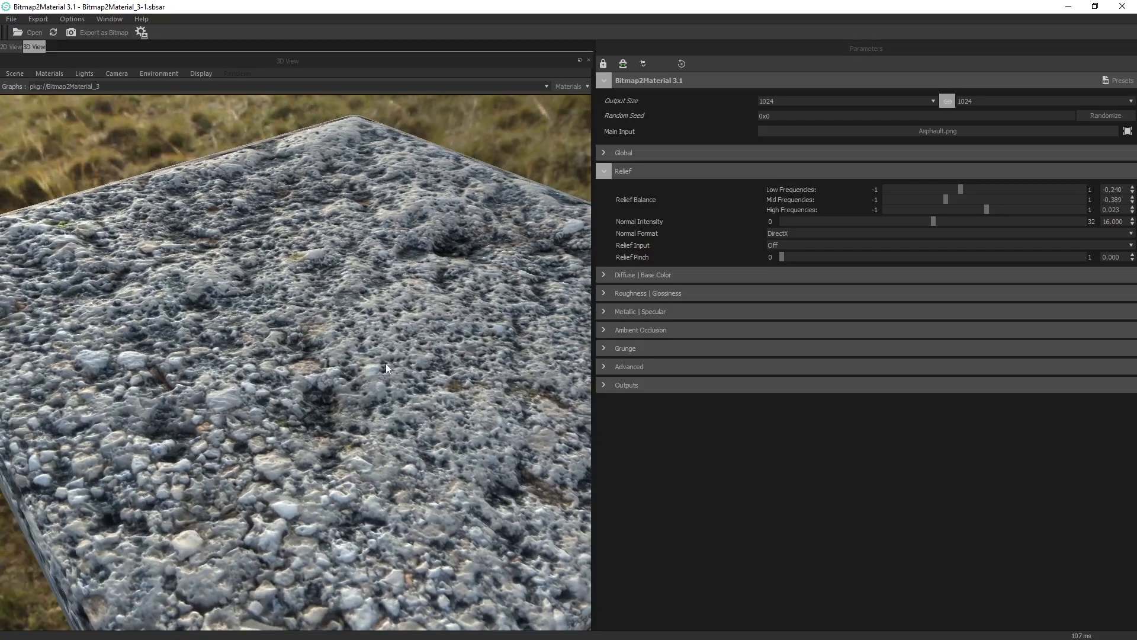
left_click_drag(385, 366, 316, 382)
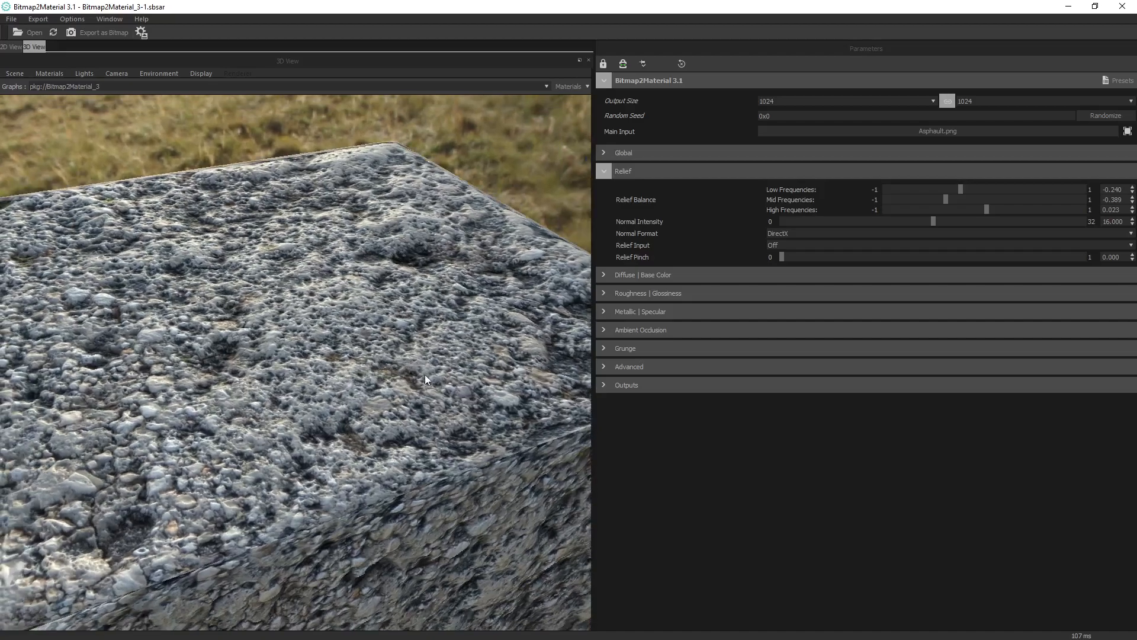
Retune the relief balance to -0.270 low and -0.264 mid frequencies, high unchanged at 0.023.
left_click_drag(426, 379, 391, 382)
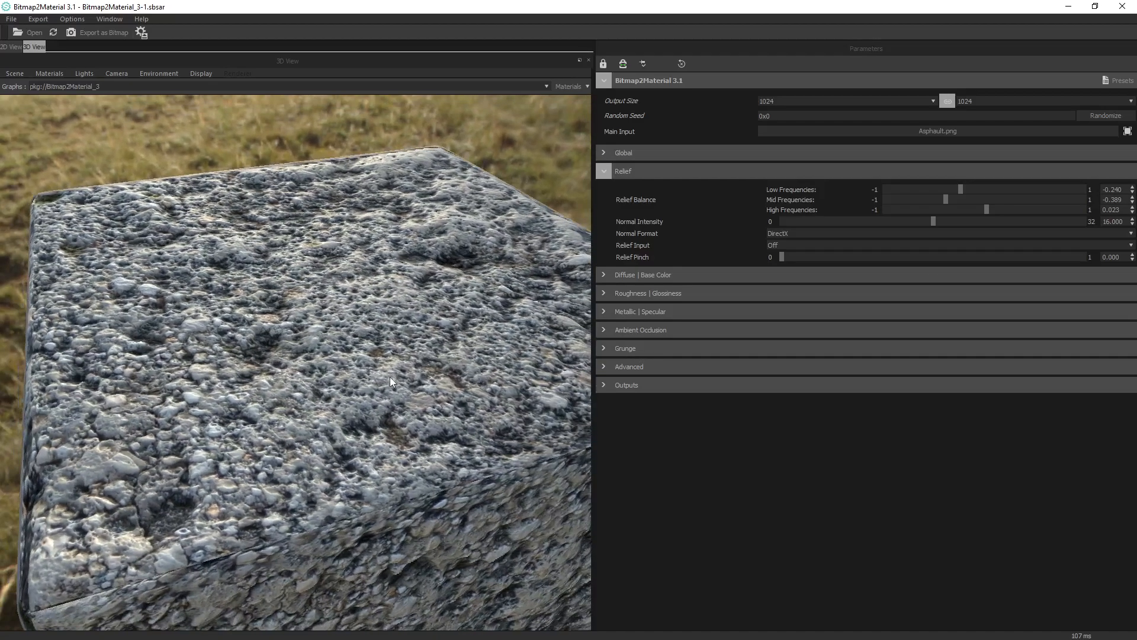
left_click_drag(961, 189, 936, 190)
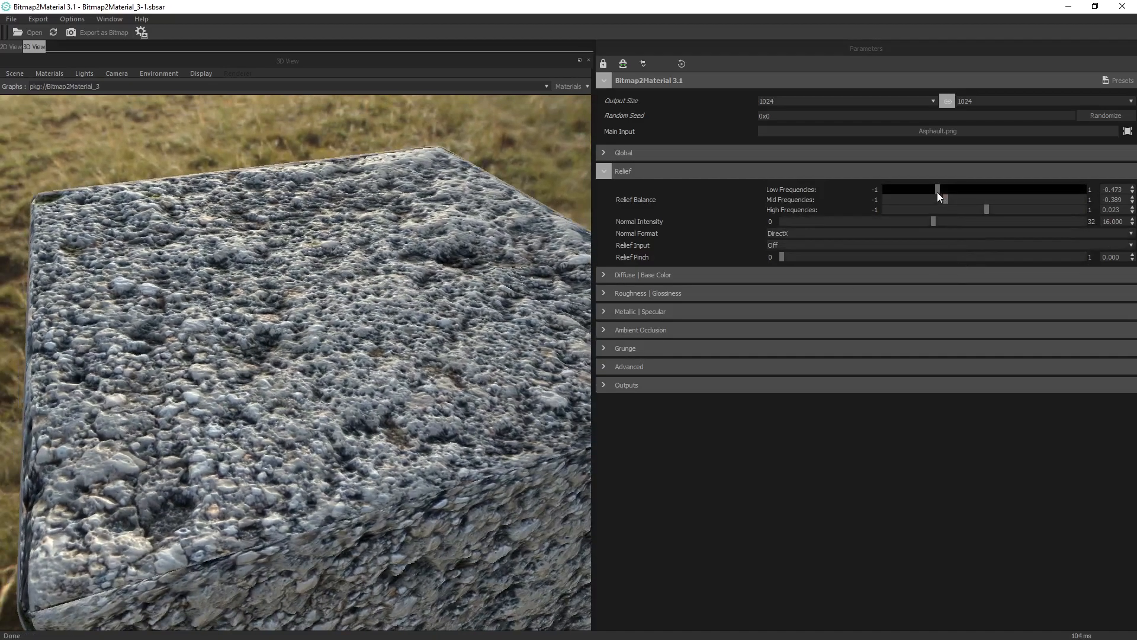
left_click_drag(938, 190, 955, 189)
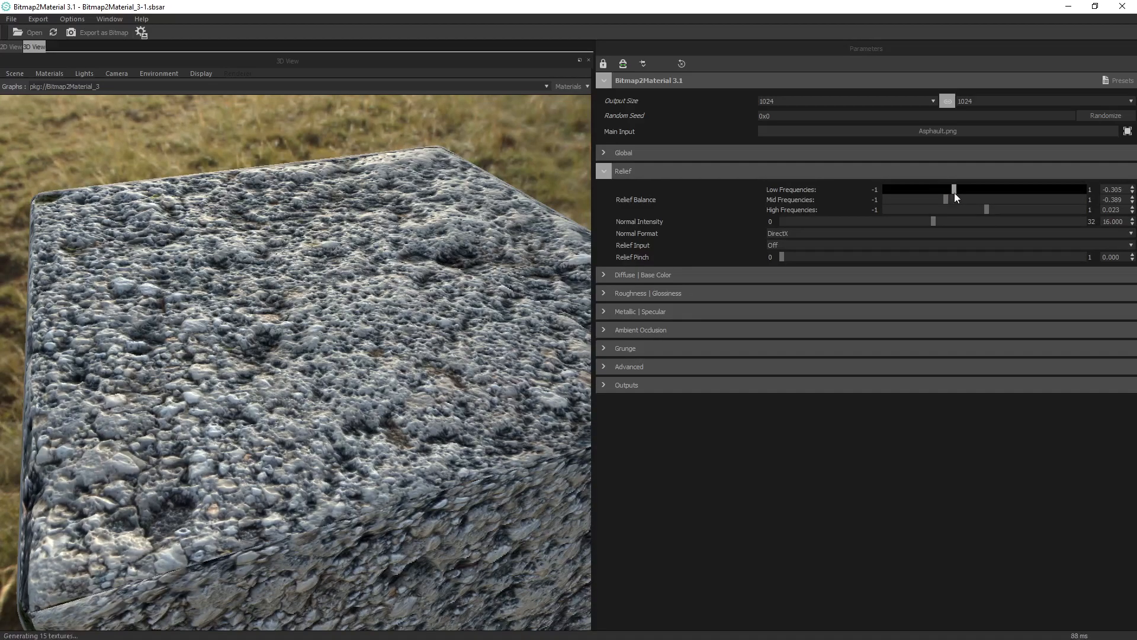
left_click_drag(943, 199, 959, 200)
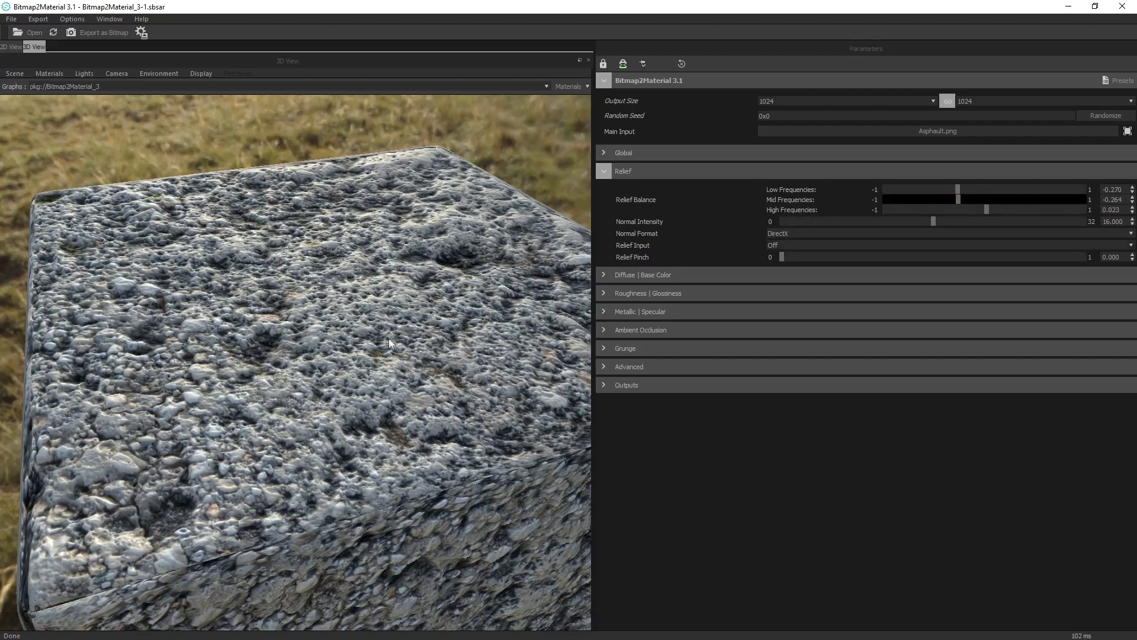
mouse_move(321, 245)
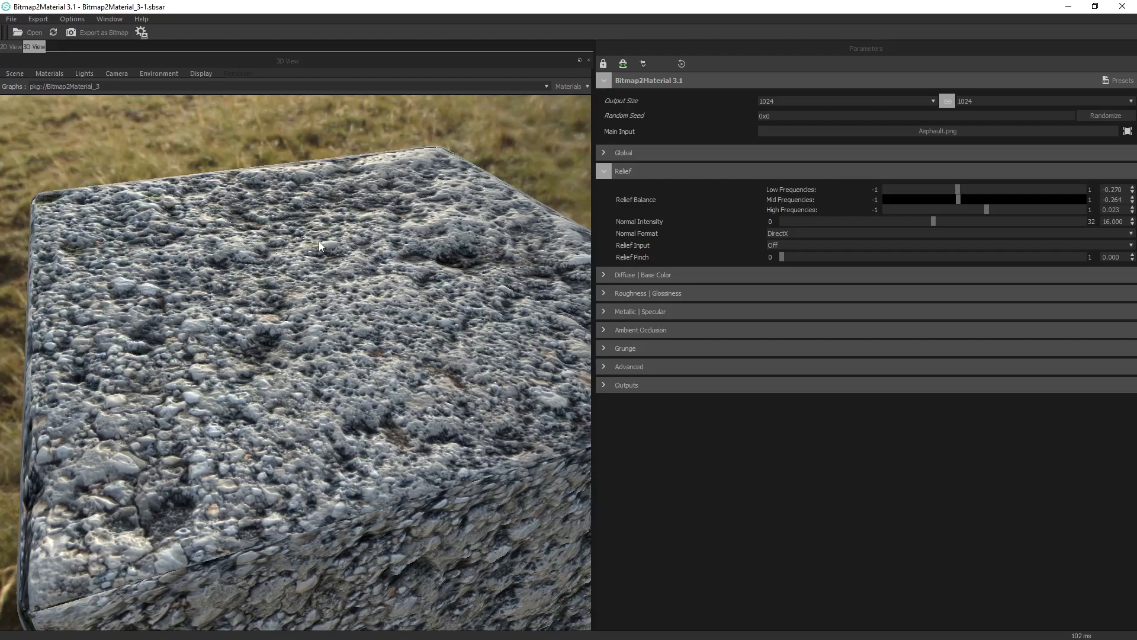
mouse_move(411, 297)
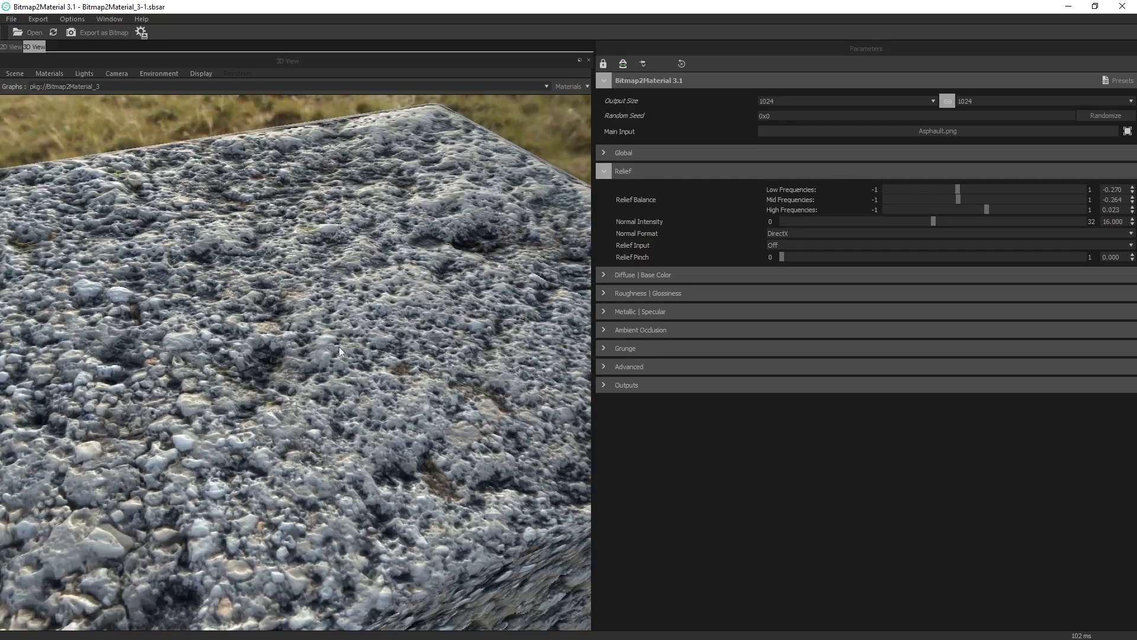
left_click_drag(341, 352, 345, 363)
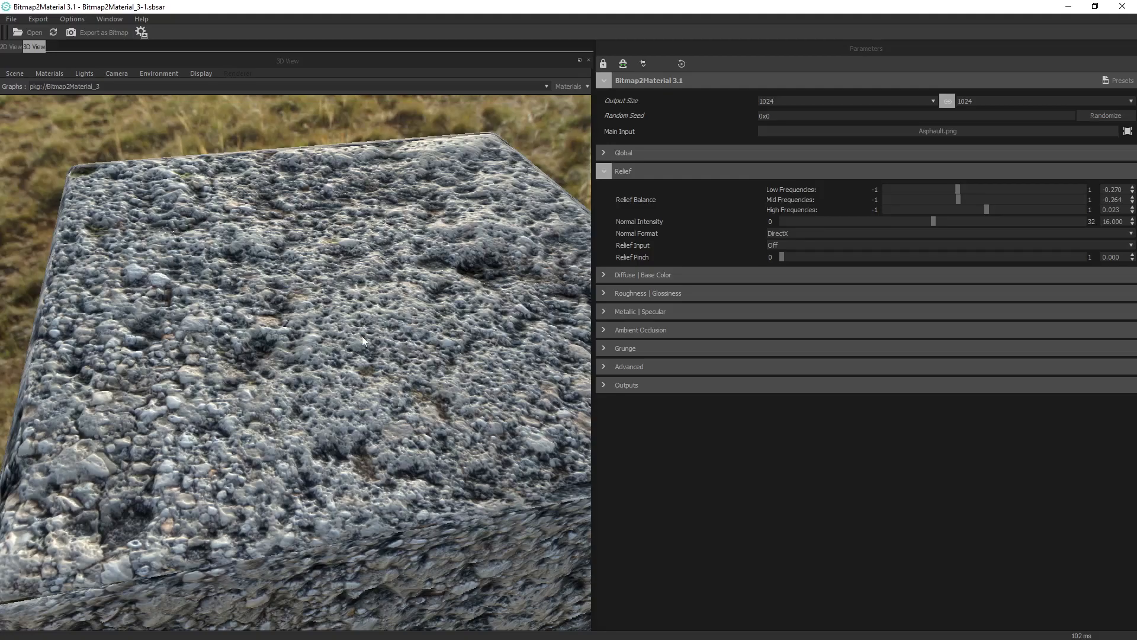
mouse_move(341, 332)
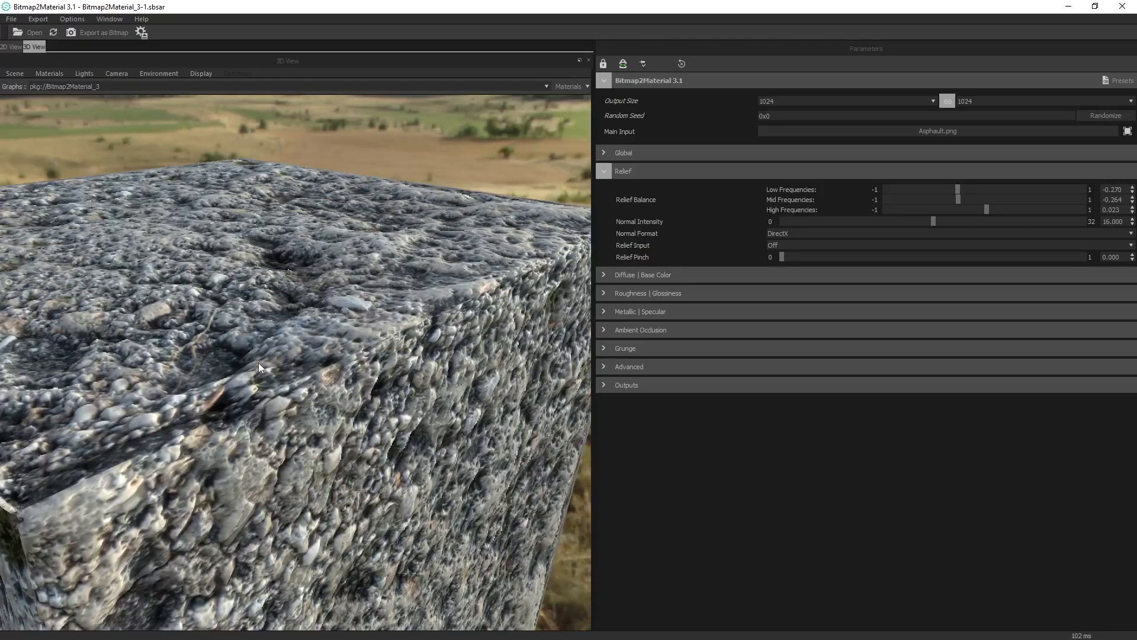
left_click_drag(259, 368, 300, 398)
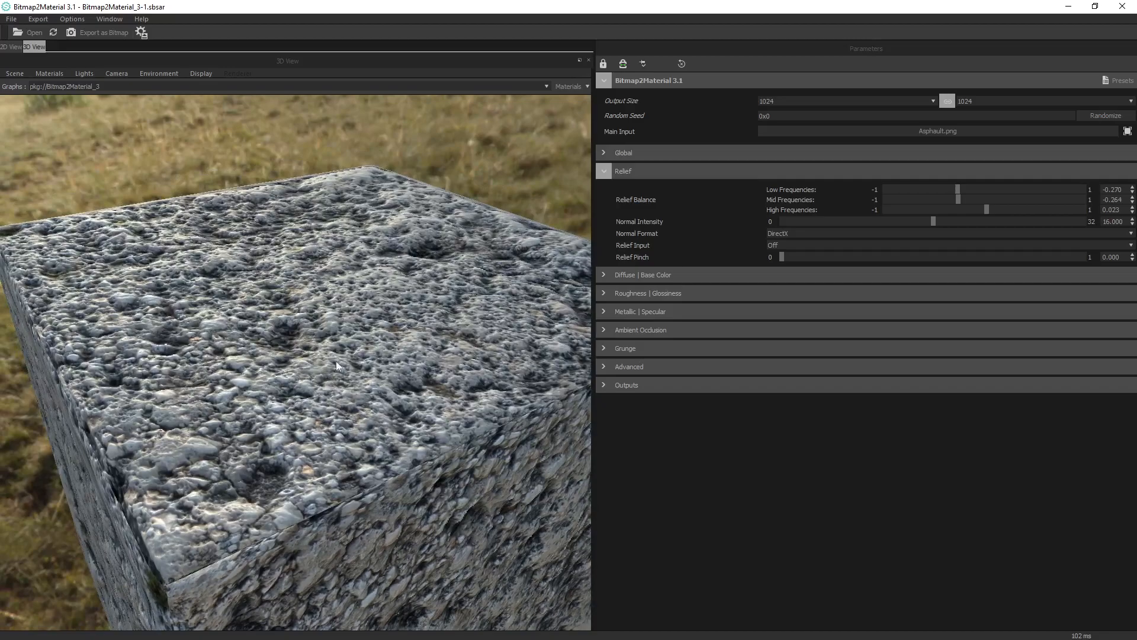
mouse_move(356, 381)
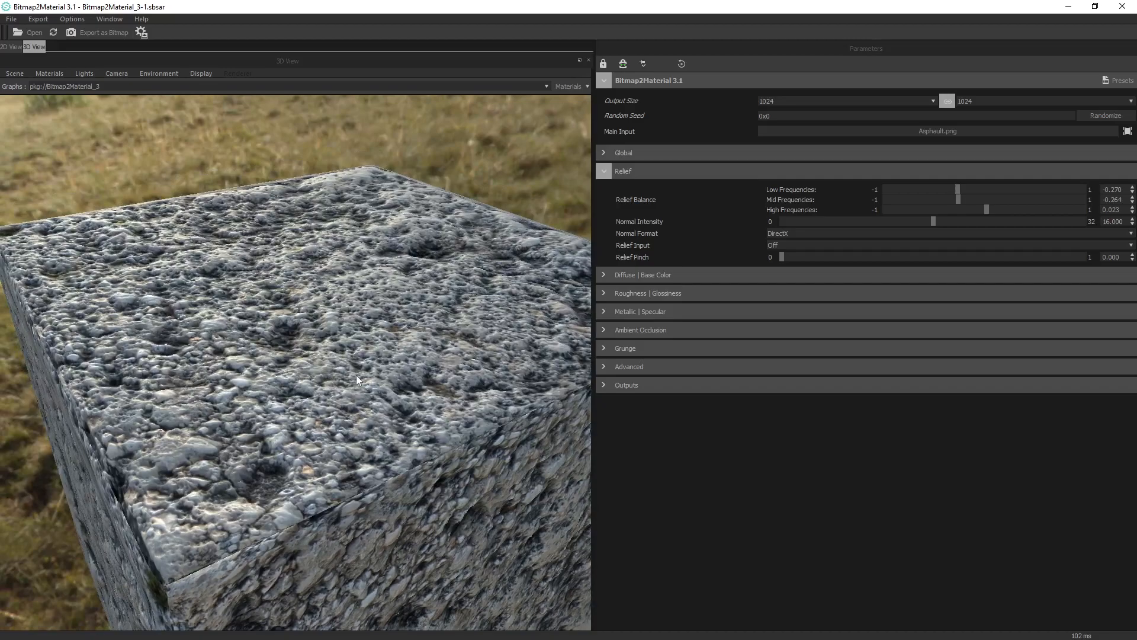